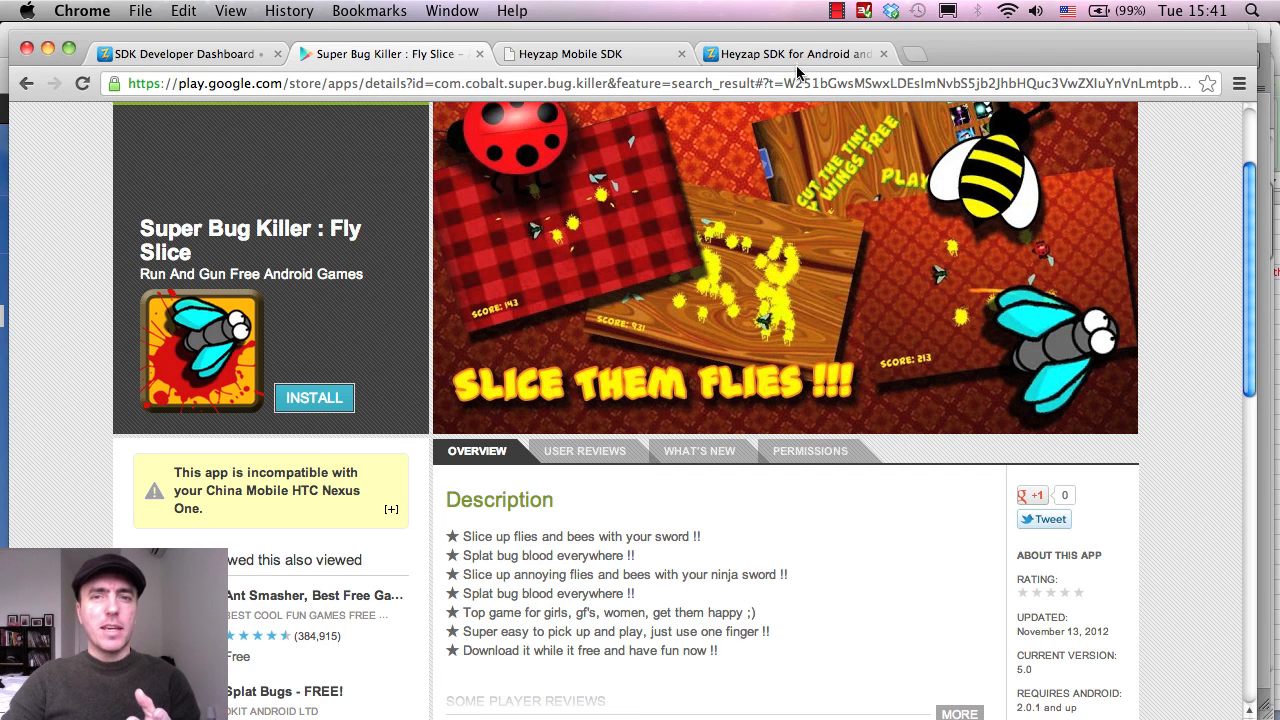
# - Switch from the Play Store listing to the developers.heyzap.com browser tab
pyautogui.click(796, 52)
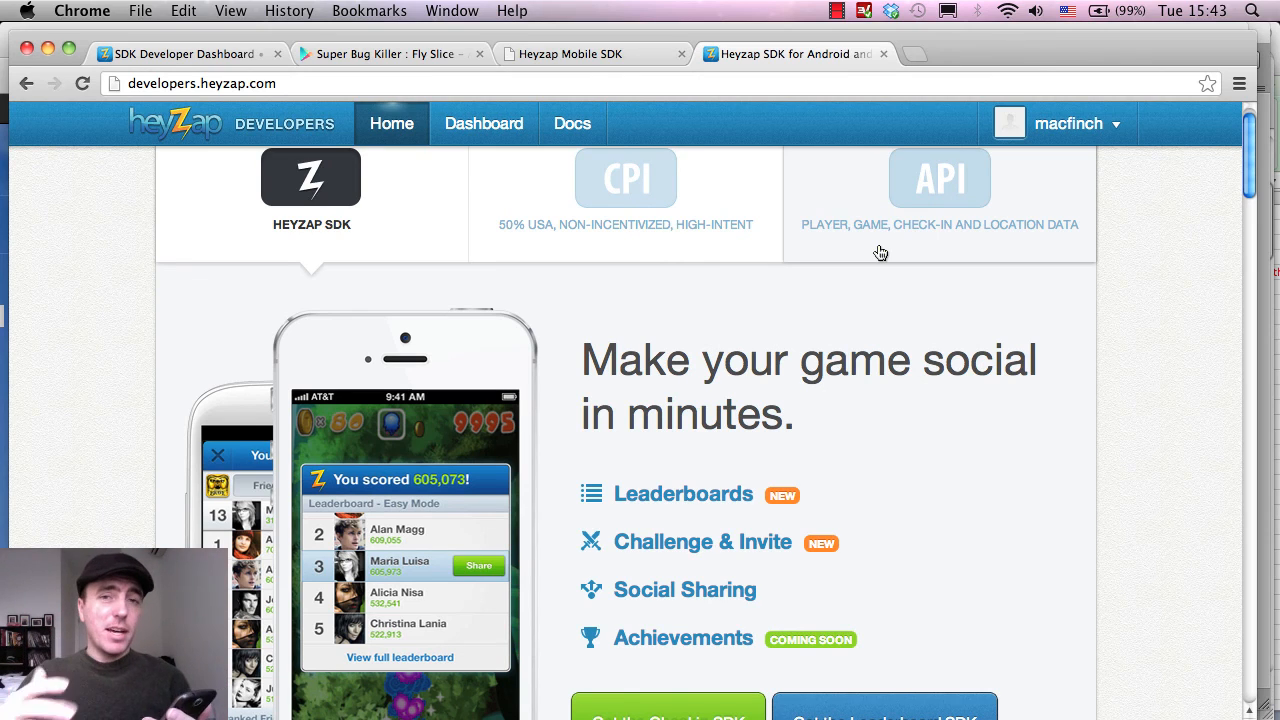
pyautogui.moveTo(790, 292)
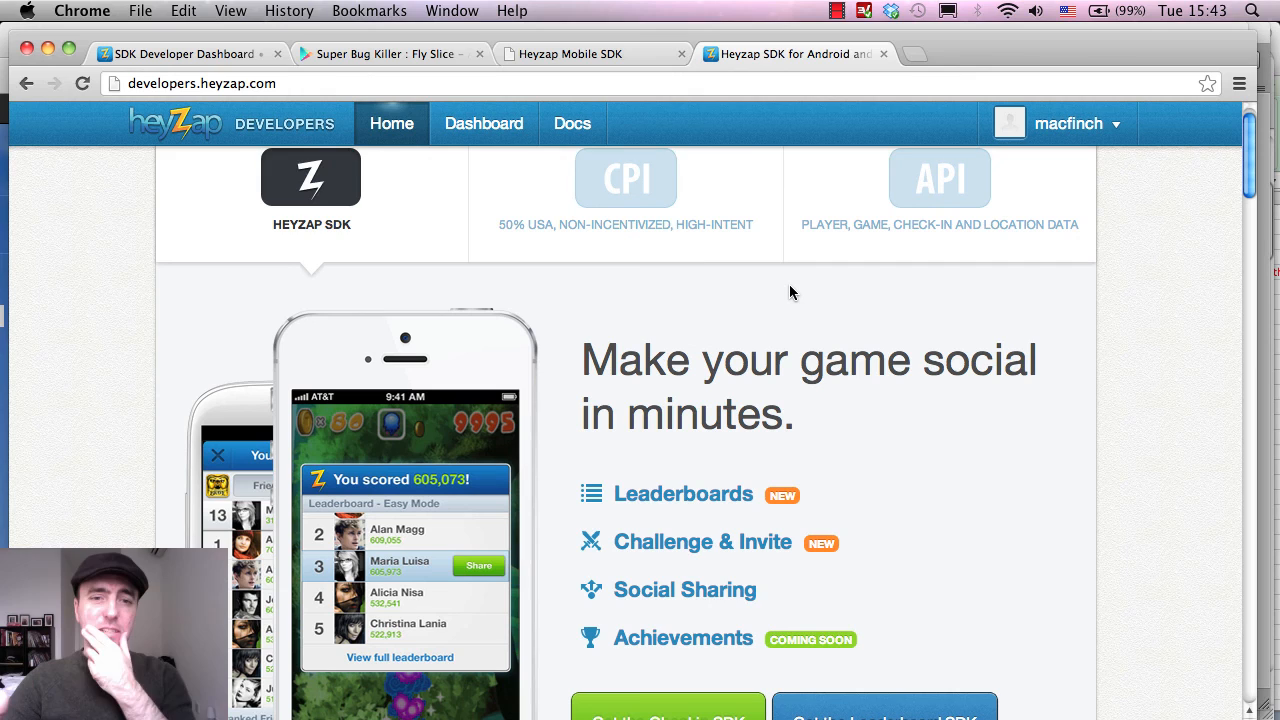
pyautogui.moveTo(1018, 396)
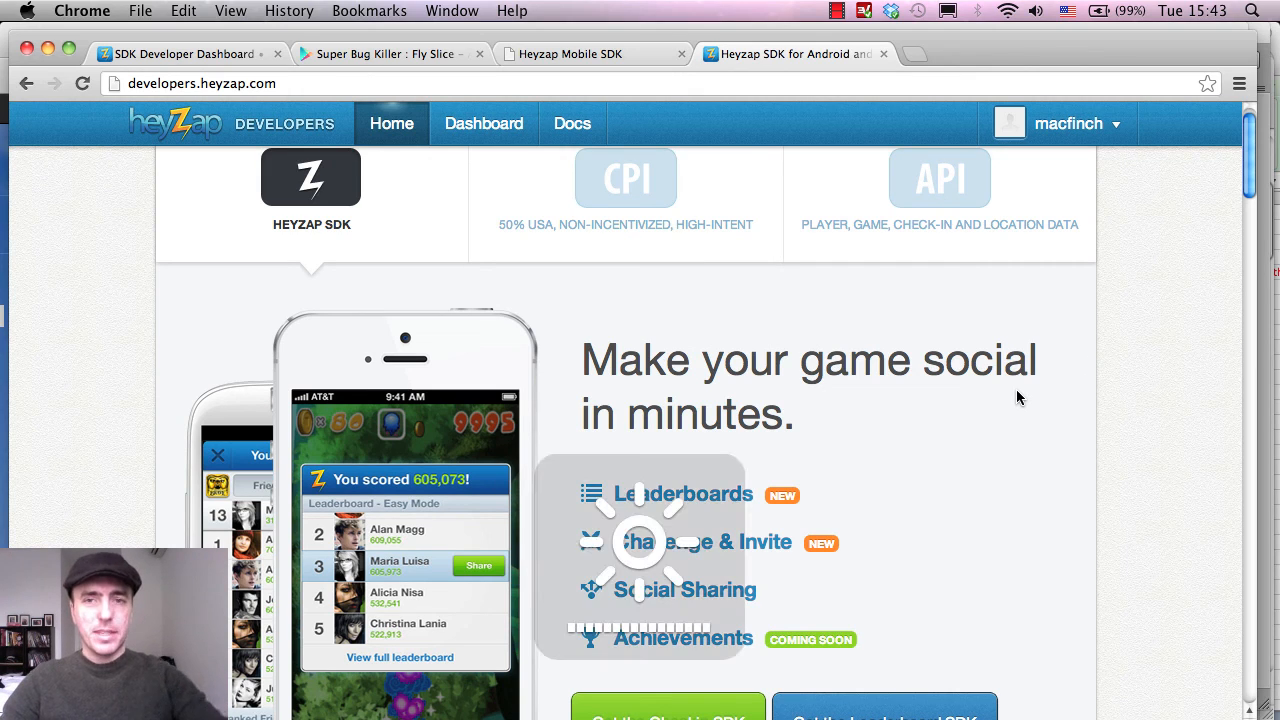
pyautogui.scroll(-3)
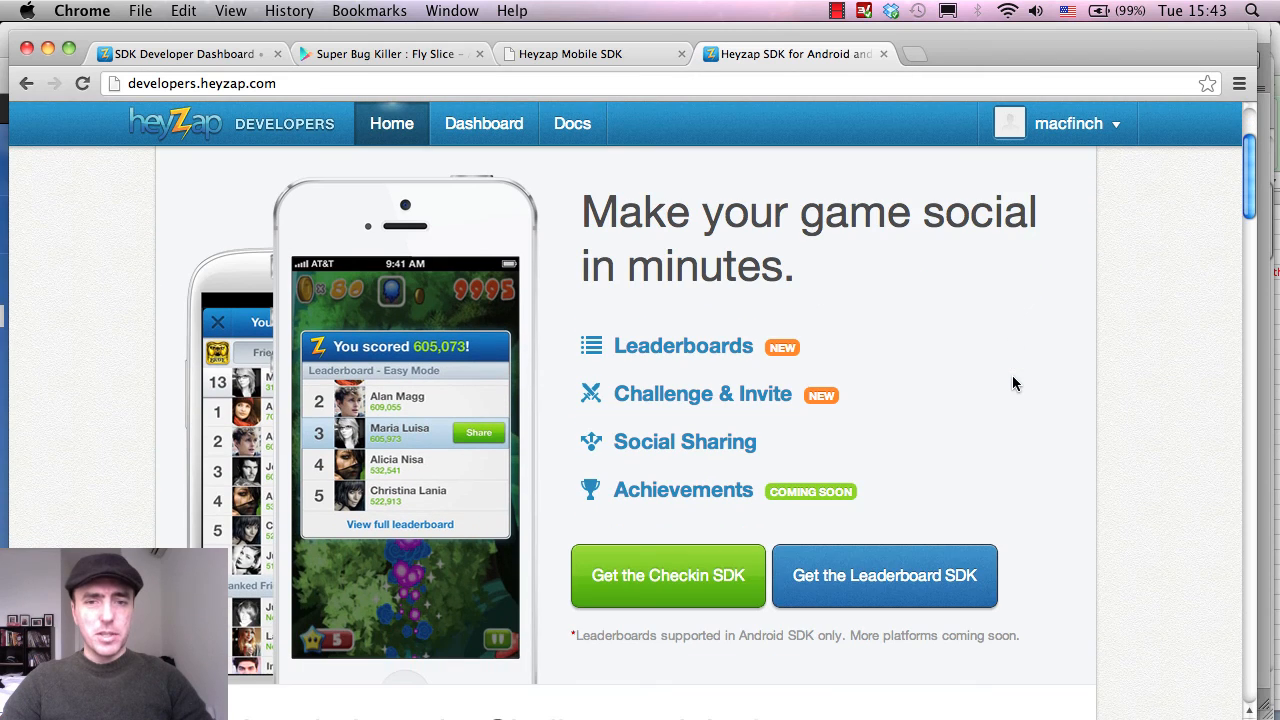
pyautogui.moveTo(684, 442)
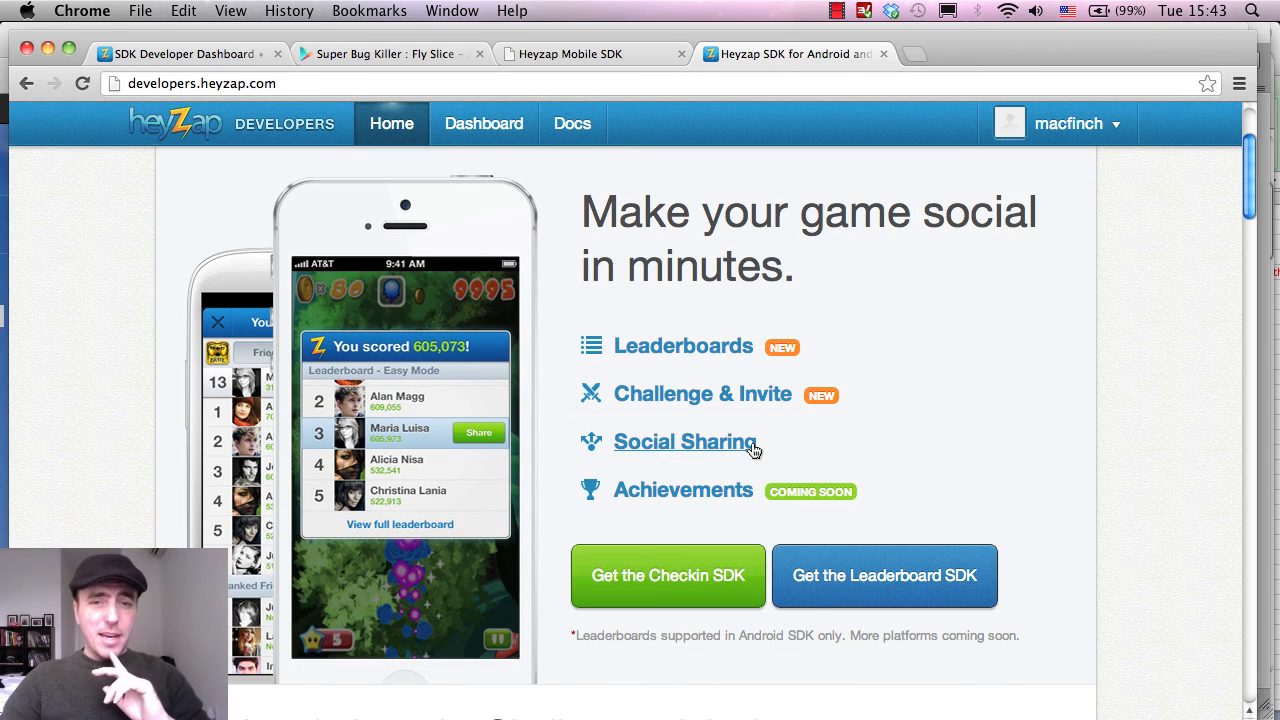
pyautogui.moveTo(522, 444)
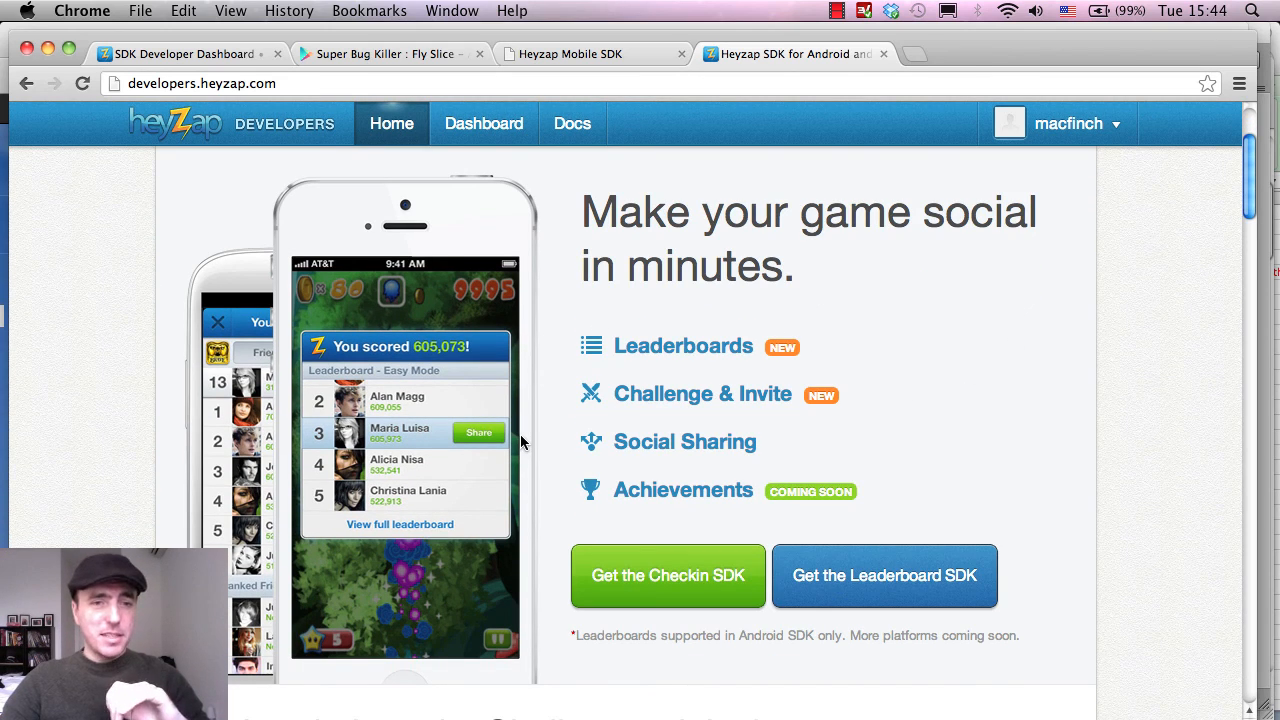
pyautogui.moveTo(284, 428)
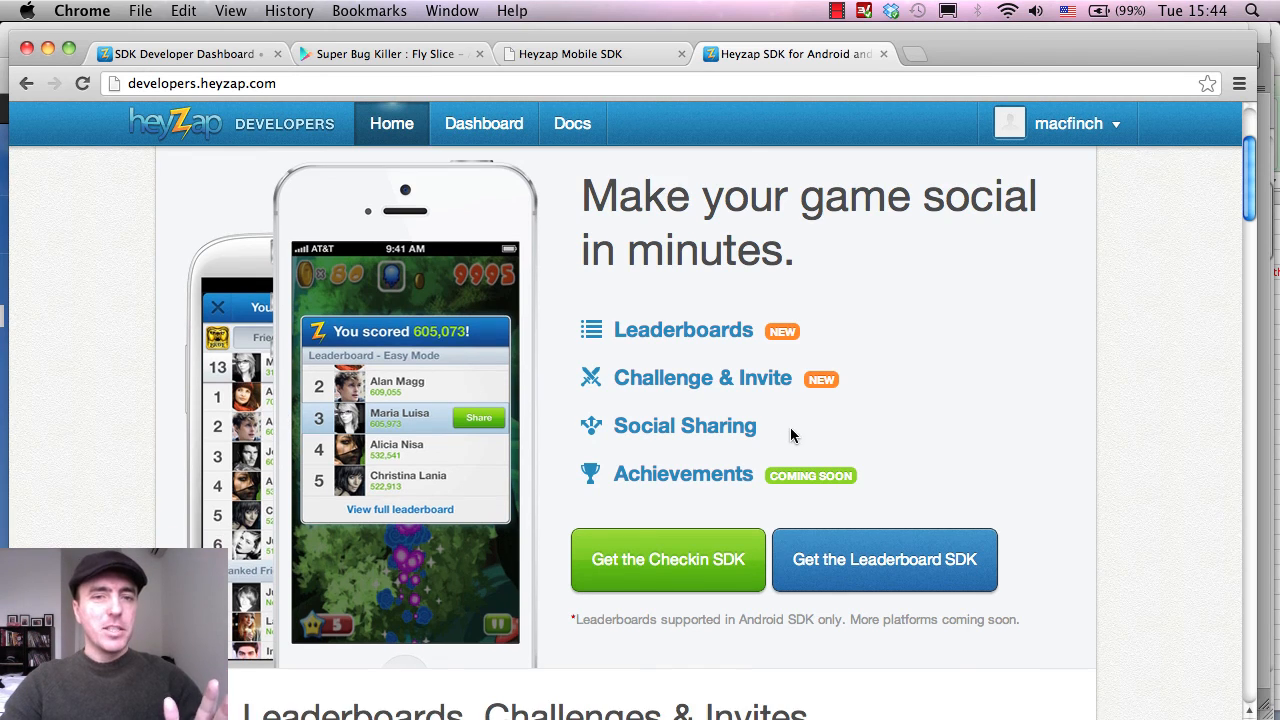
pyautogui.moveTo(904, 388)
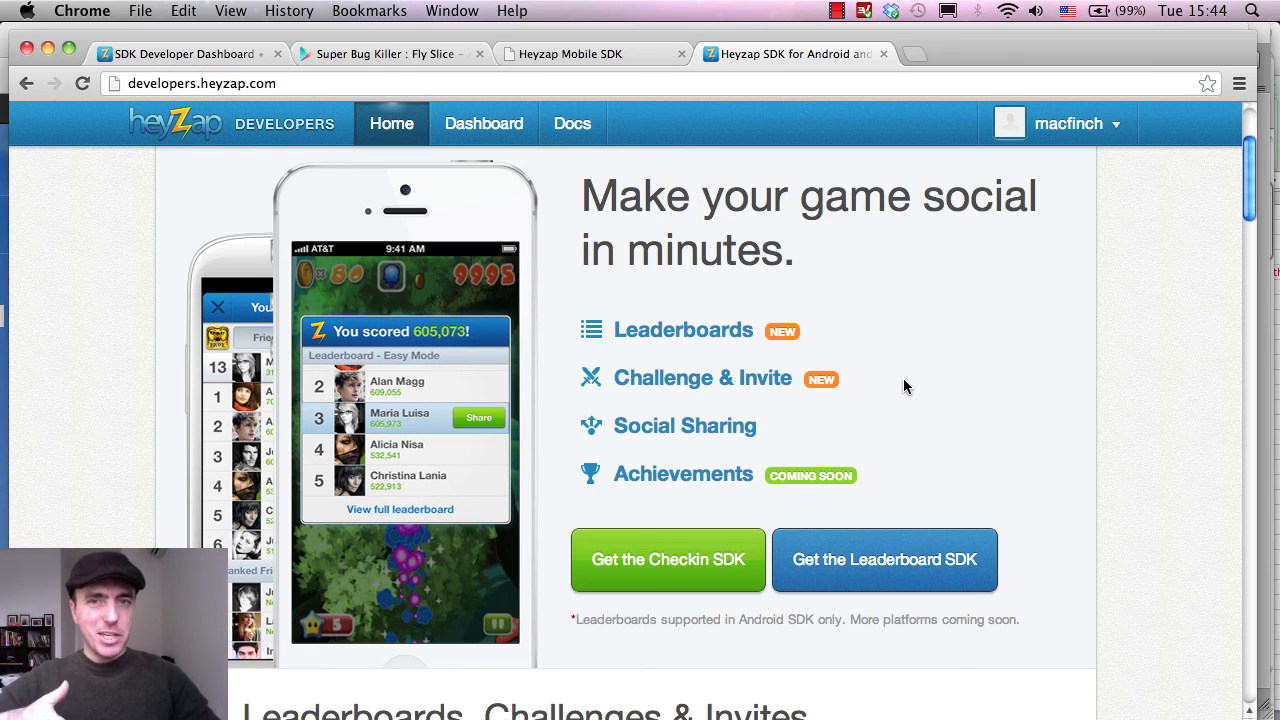
pyautogui.moveTo(932, 388)
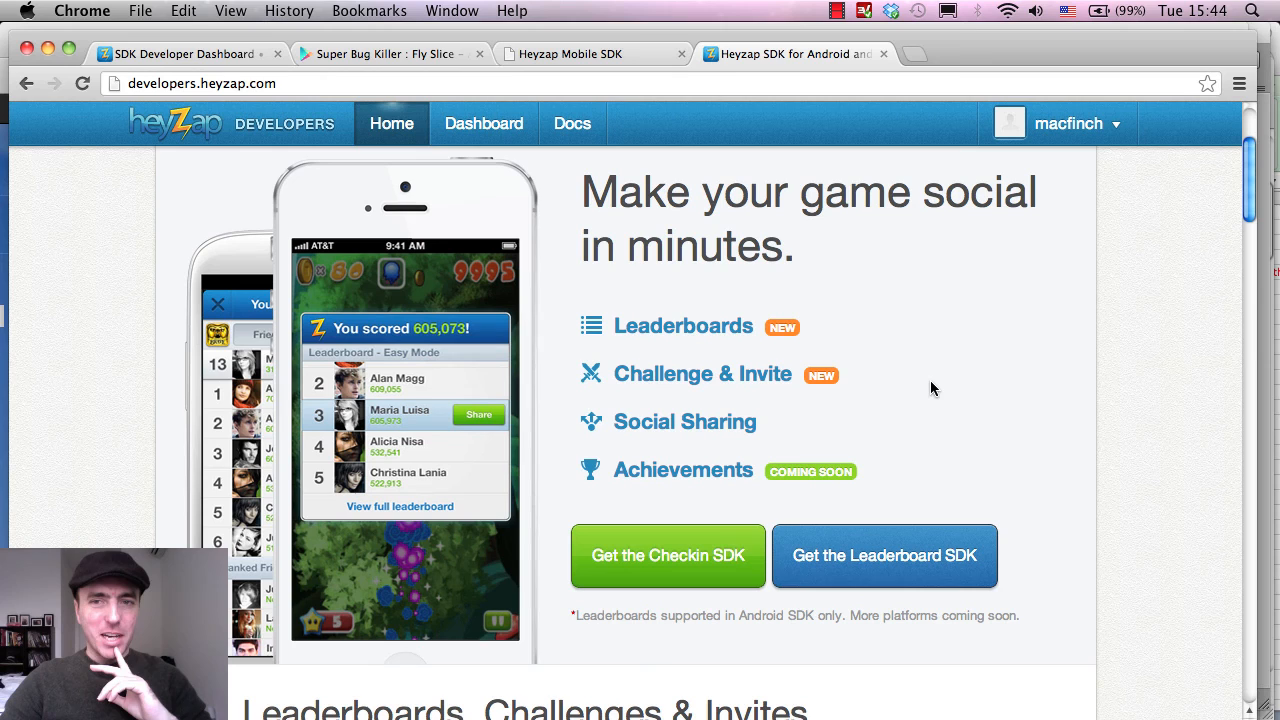
pyautogui.moveTo(636, 400)
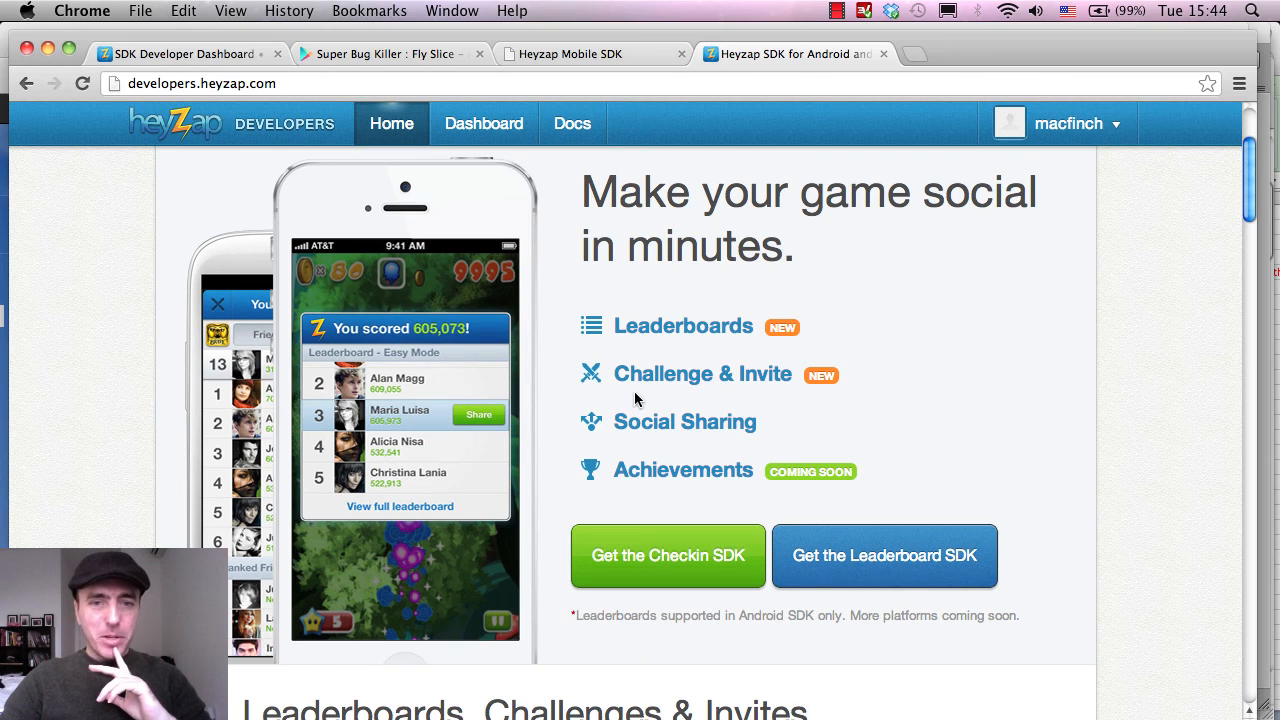
pyautogui.moveTo(488, 510)
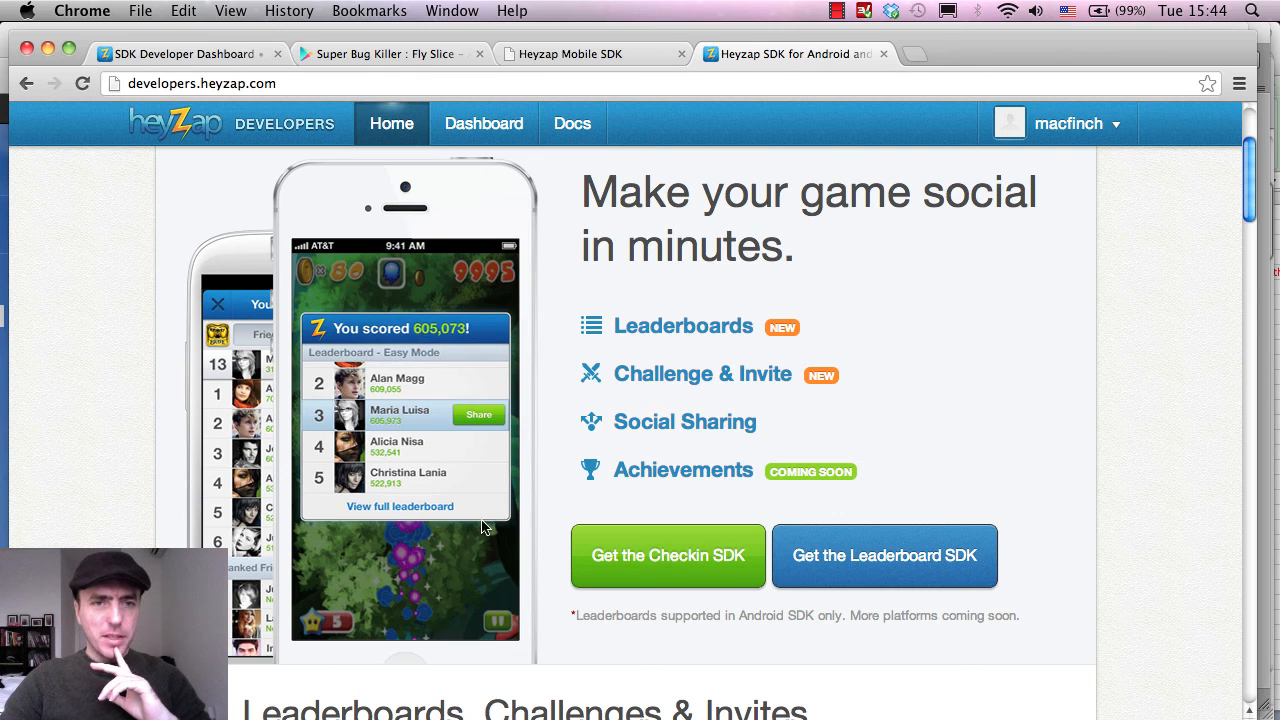
pyautogui.moveTo(392, 448)
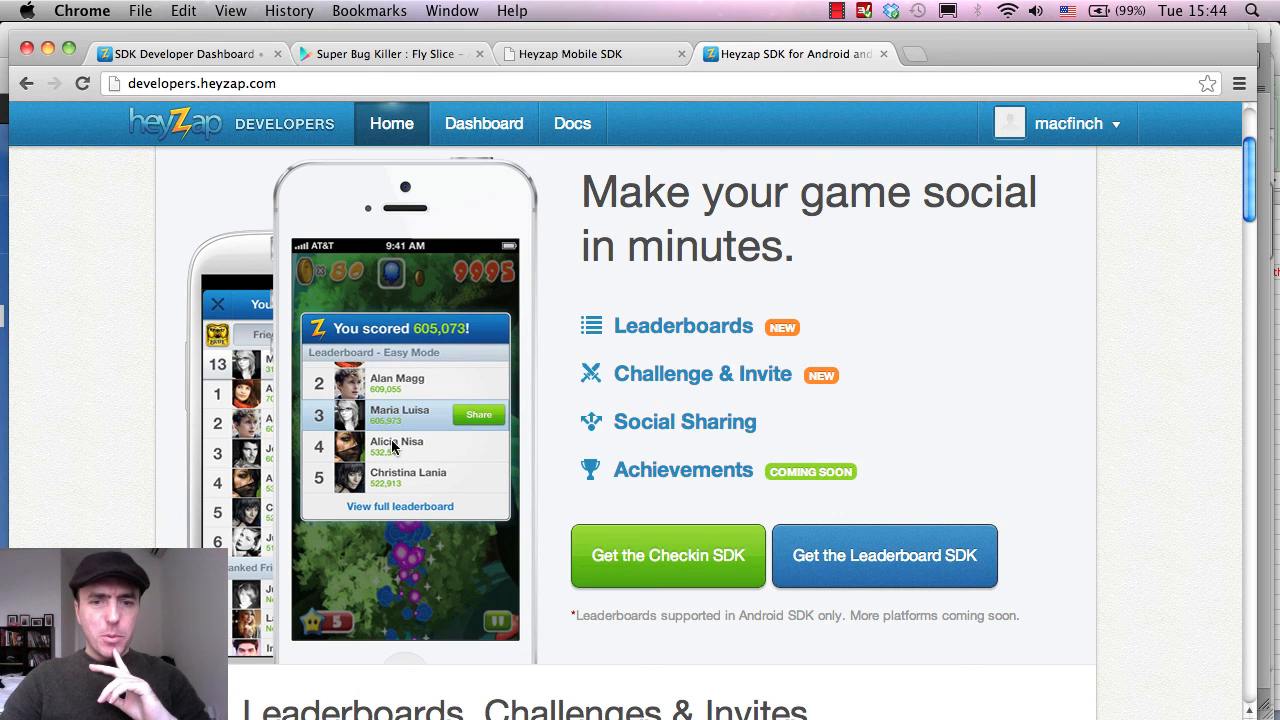
pyautogui.scroll(-3)
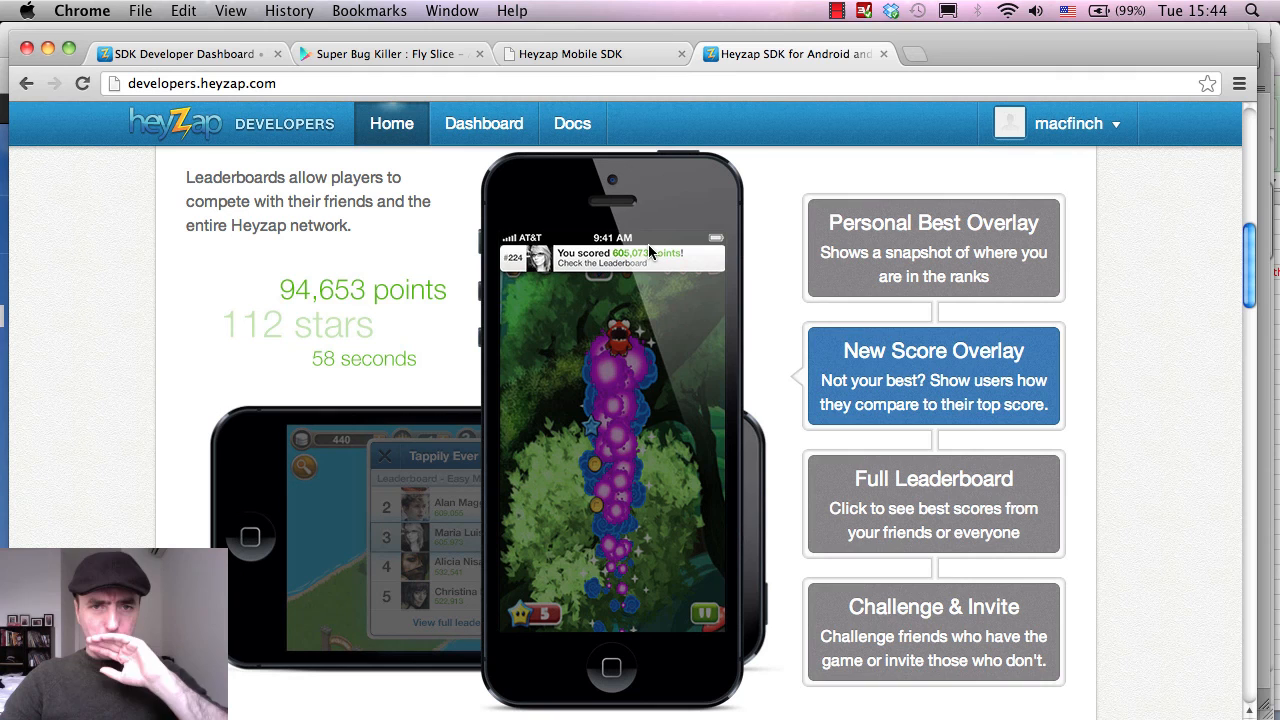
pyautogui.click(932, 504)
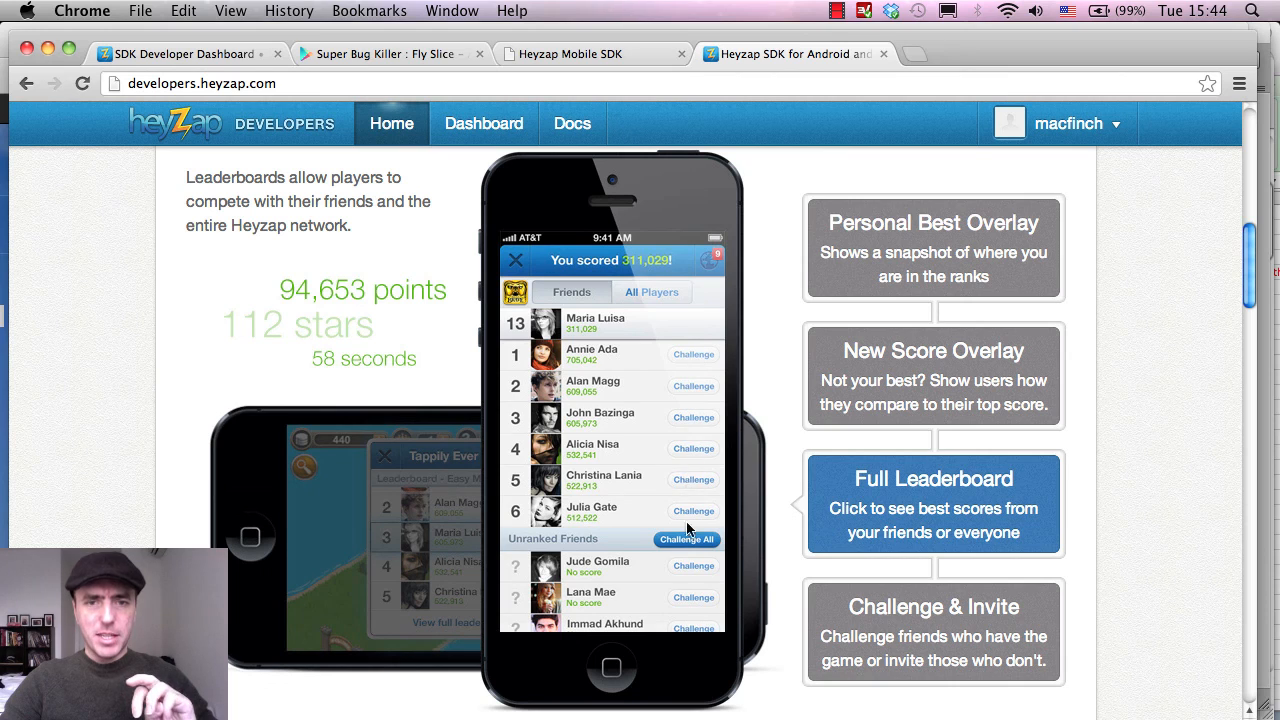
pyautogui.moveTo(704, 444)
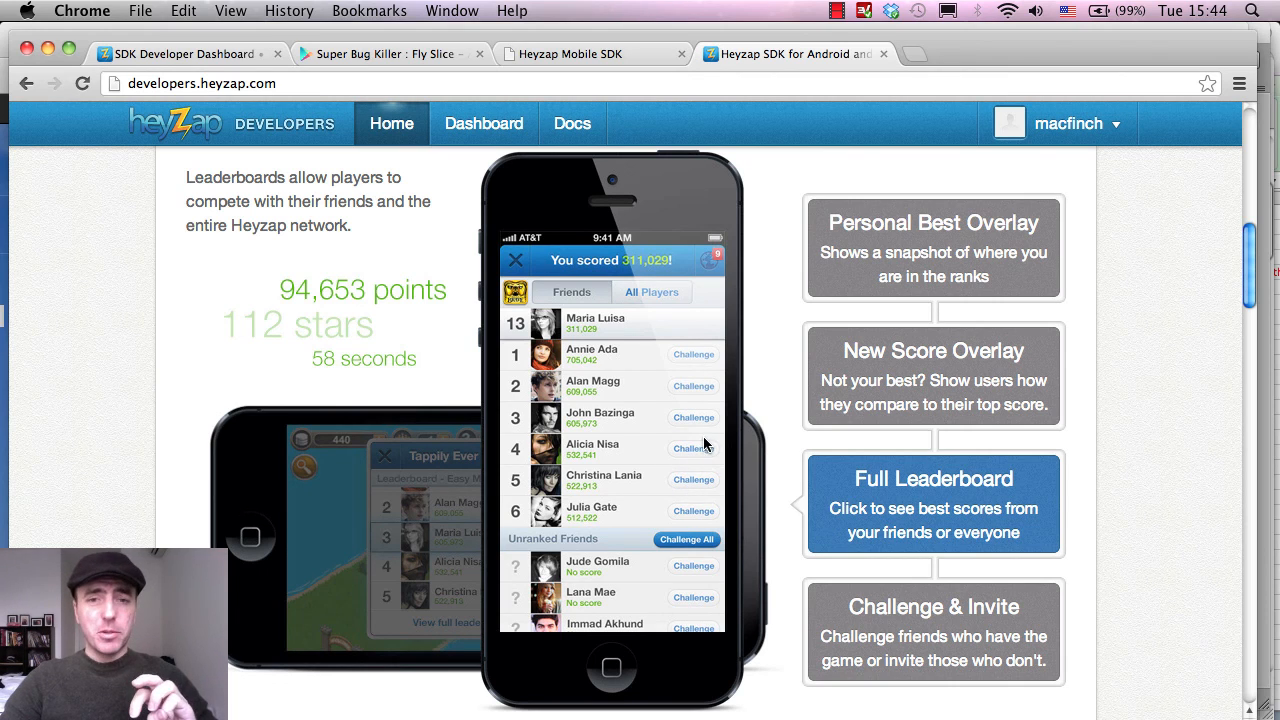
pyautogui.moveTo(712, 410)
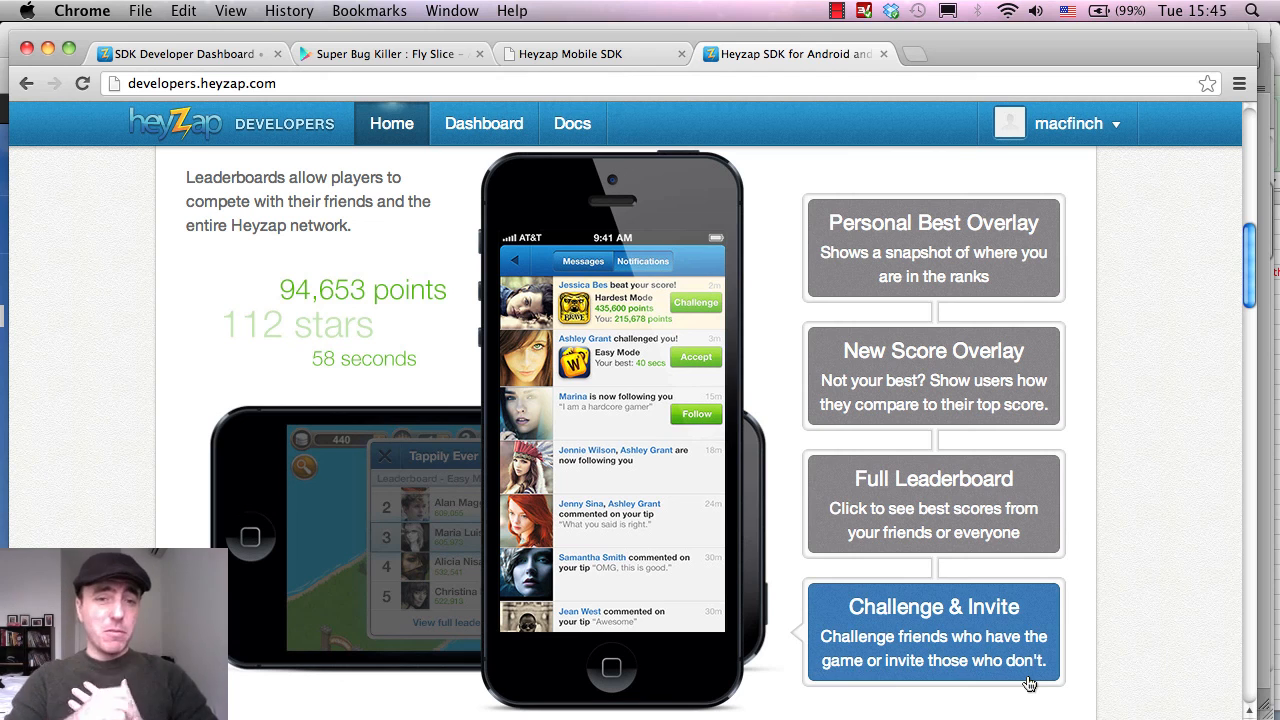
pyautogui.scroll(-3)
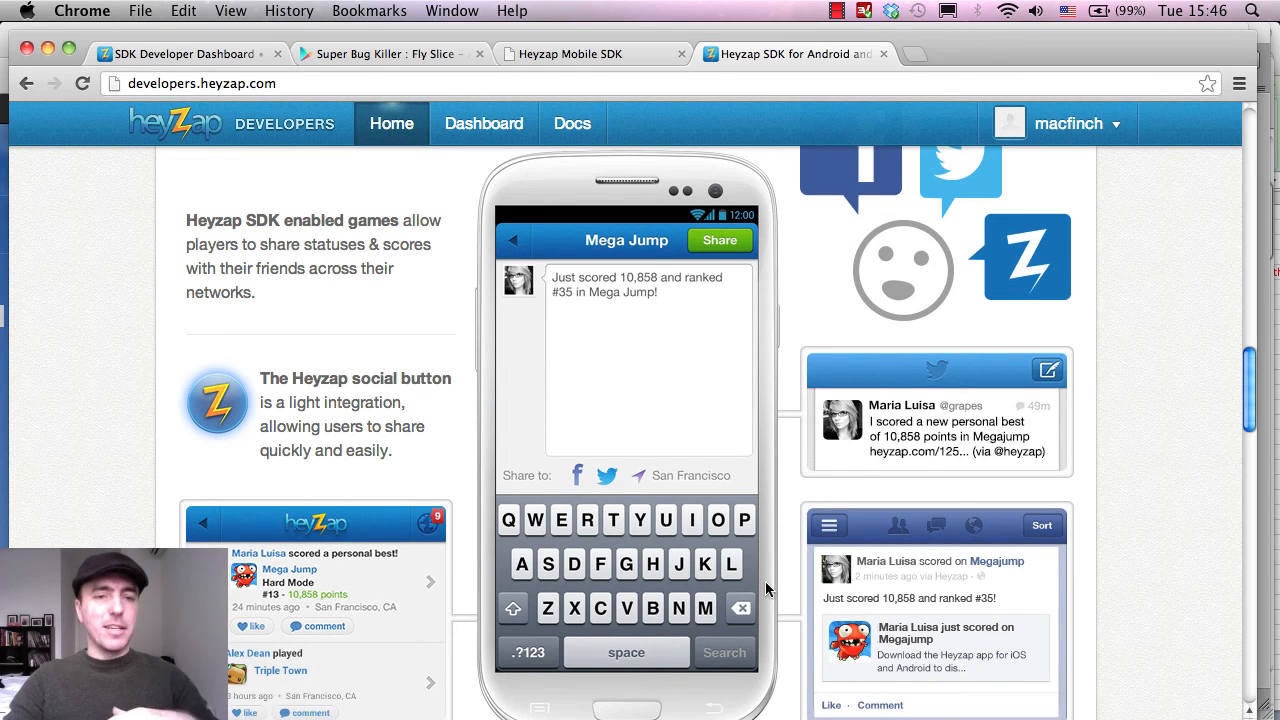
pyautogui.scroll(-3)
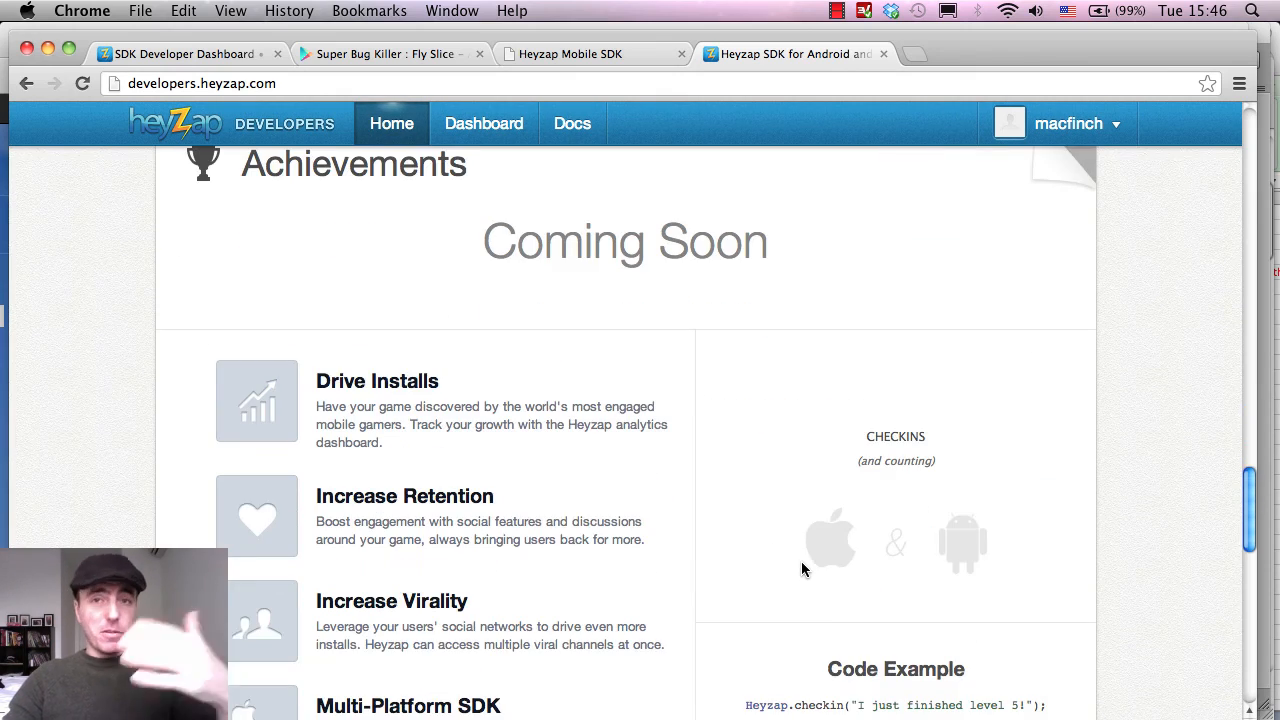
pyautogui.scroll(-3)
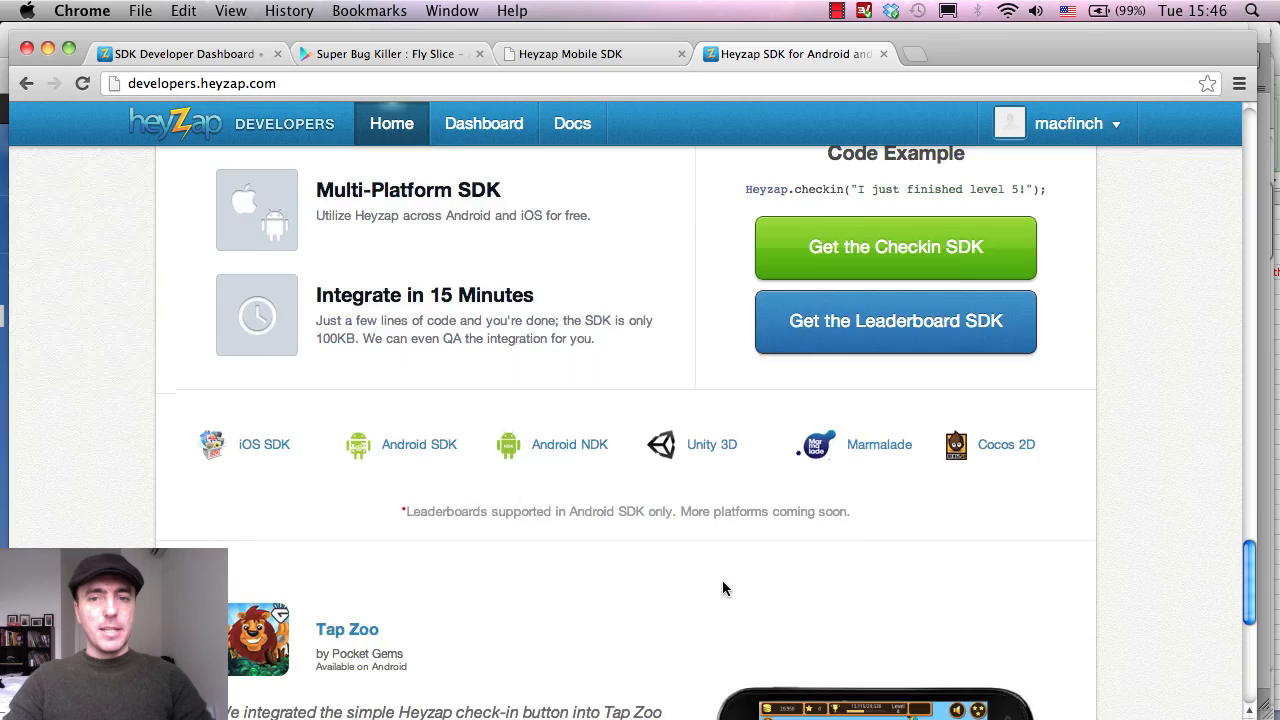
pyautogui.scroll(-3)
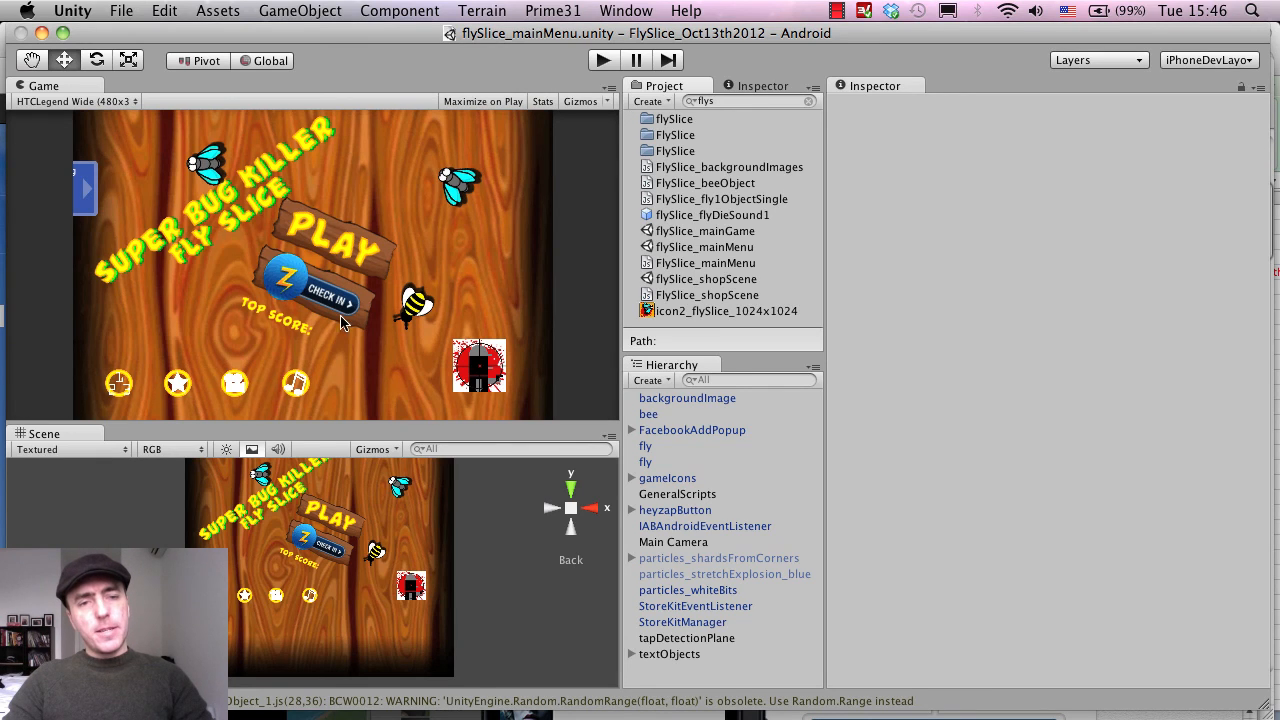
pyautogui.moveTo(324, 272)
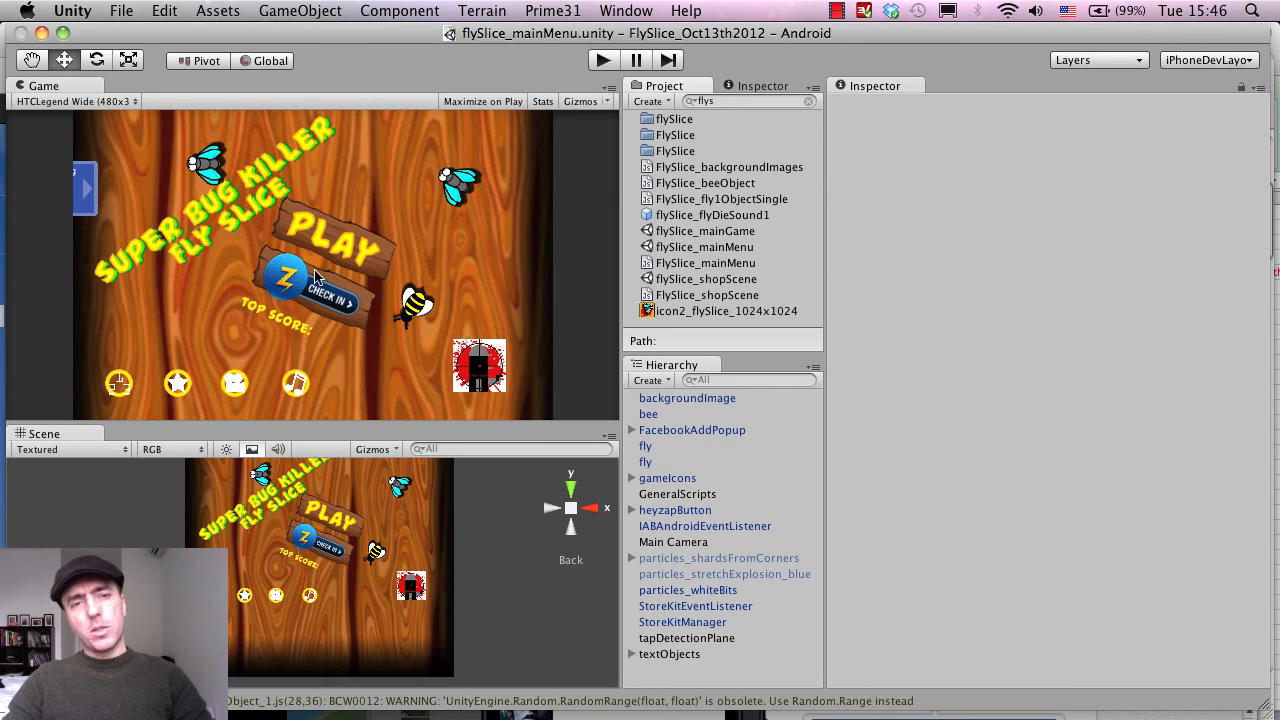
pyautogui.moveTo(300, 290)
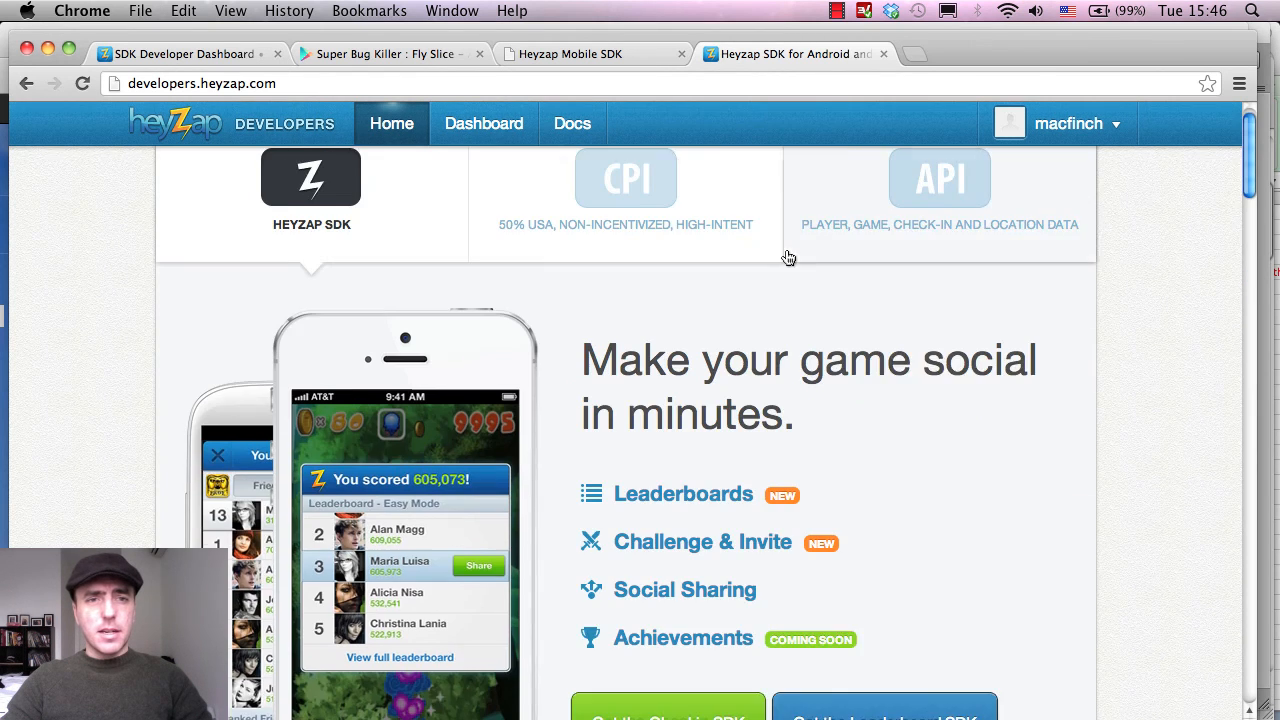
# - Navigate to developers.heyzap.com/dashboard showing My Games with Super Bug Killer : Fly Slice
pyautogui.scroll(-3)
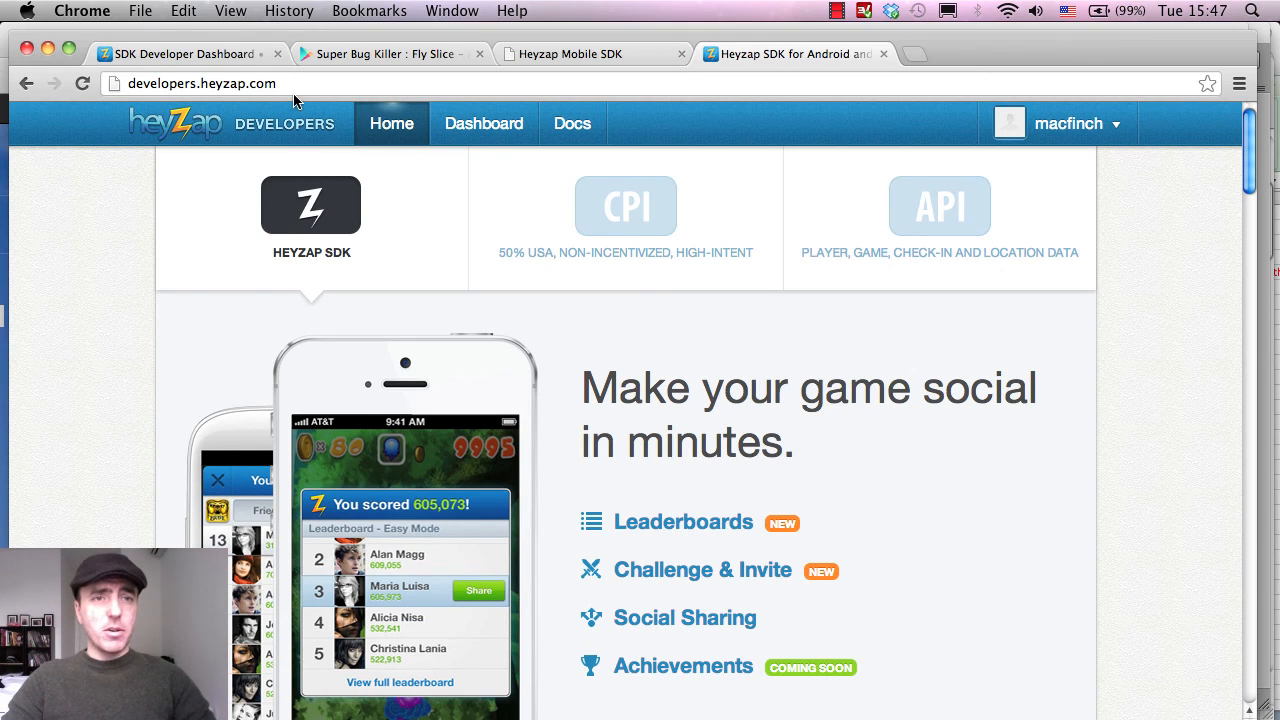
pyautogui.click(200, 84)
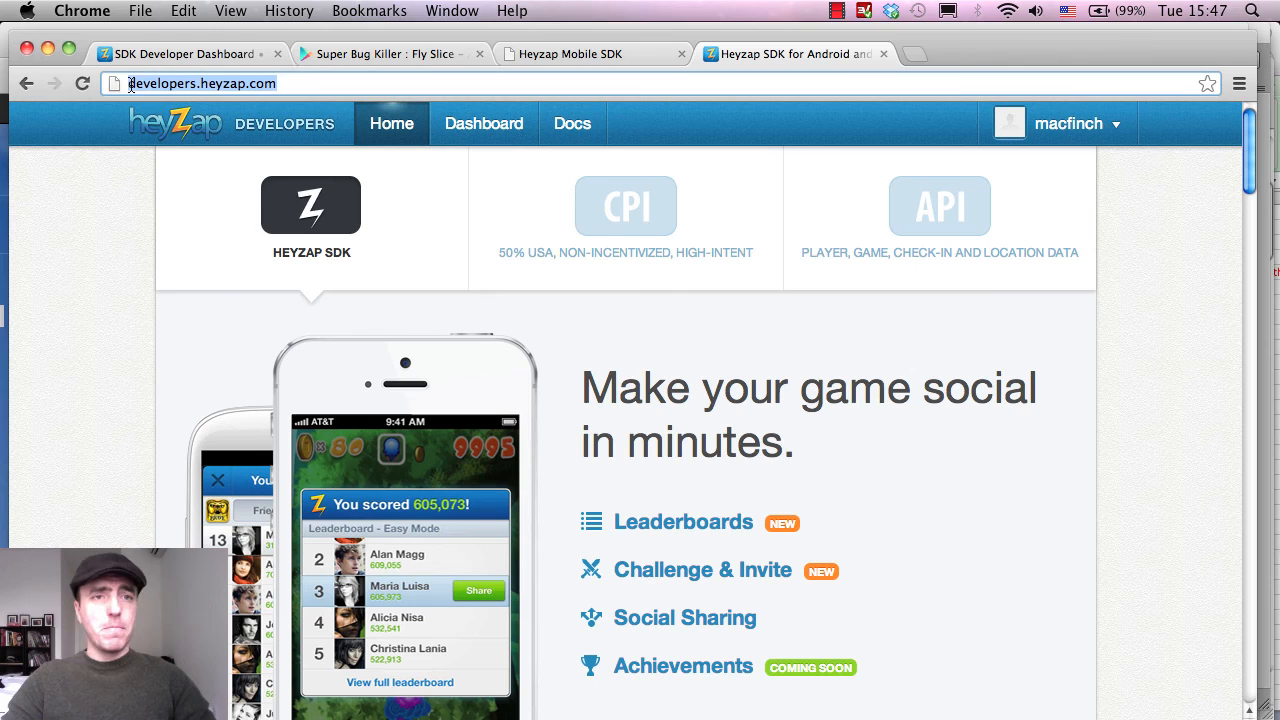
pyautogui.moveTo(812, 332)
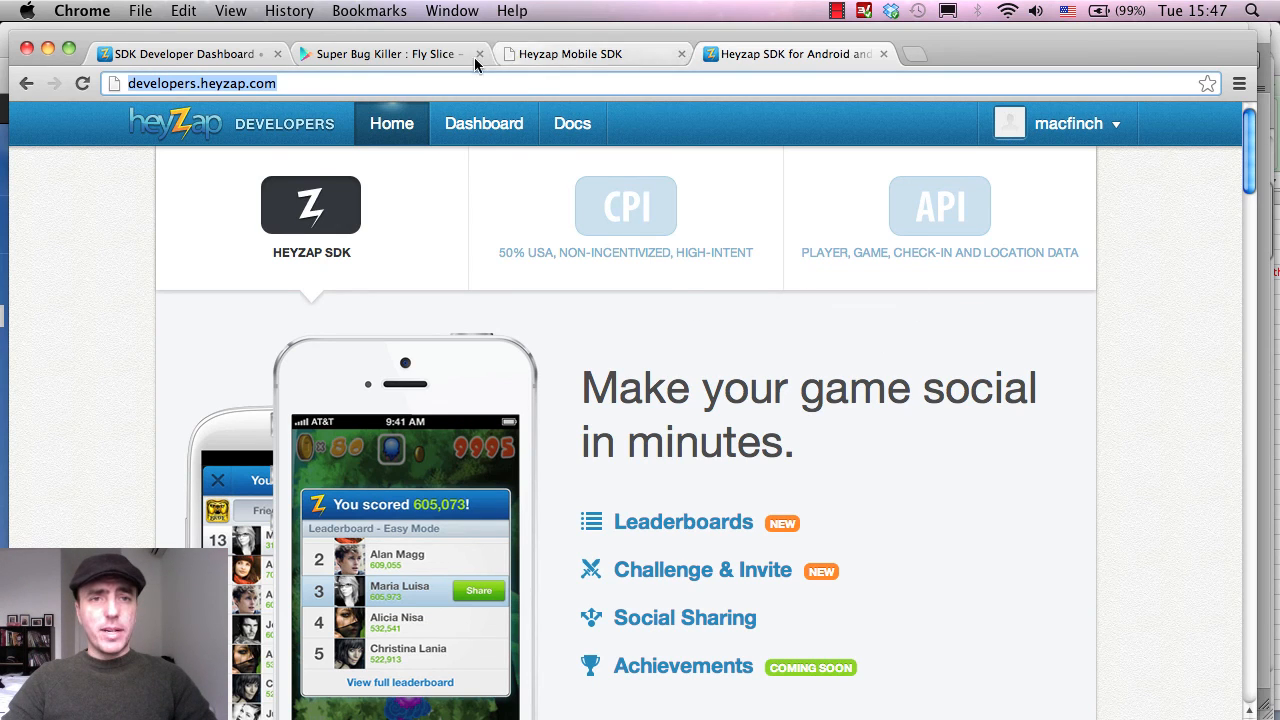
pyautogui.click(484, 124)
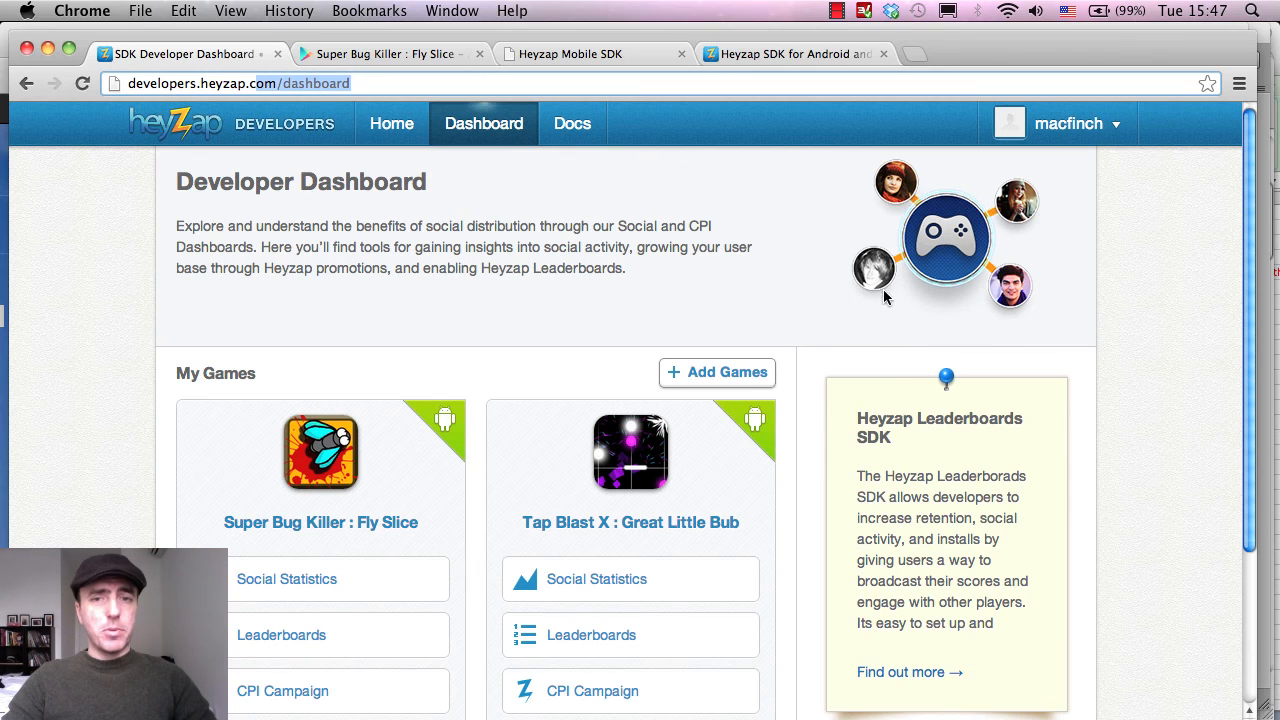
# - Start adding another game via + Add Games on the dashboard
pyautogui.scroll(-3)
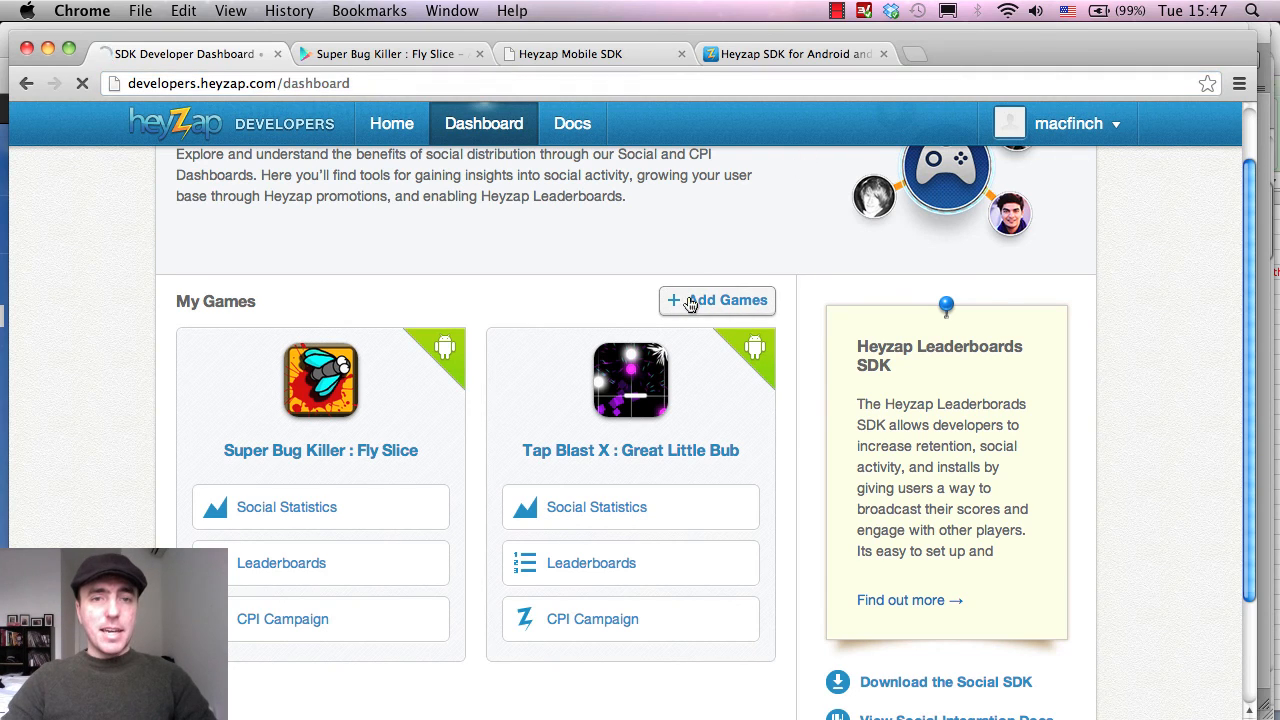
pyautogui.click(716, 300)
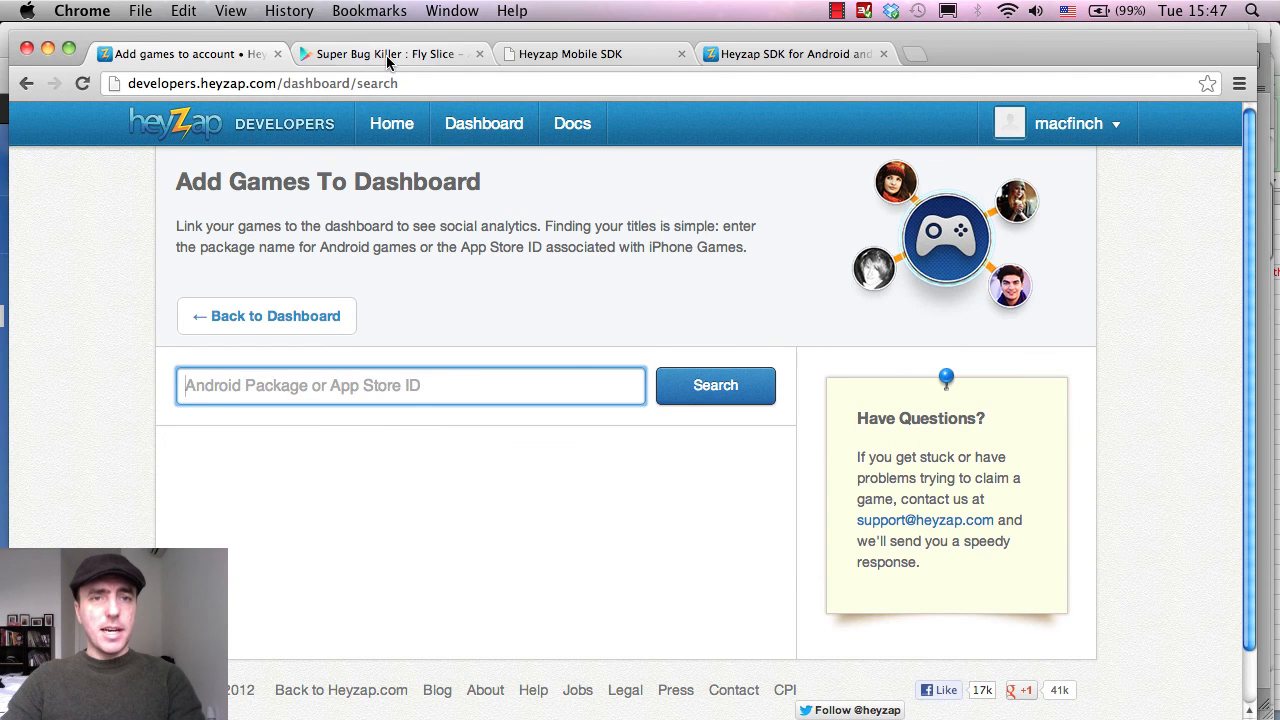
# - Select the package name com.cobalt.super.bug.killer in the Play Store page address
pyautogui.click(384, 52)
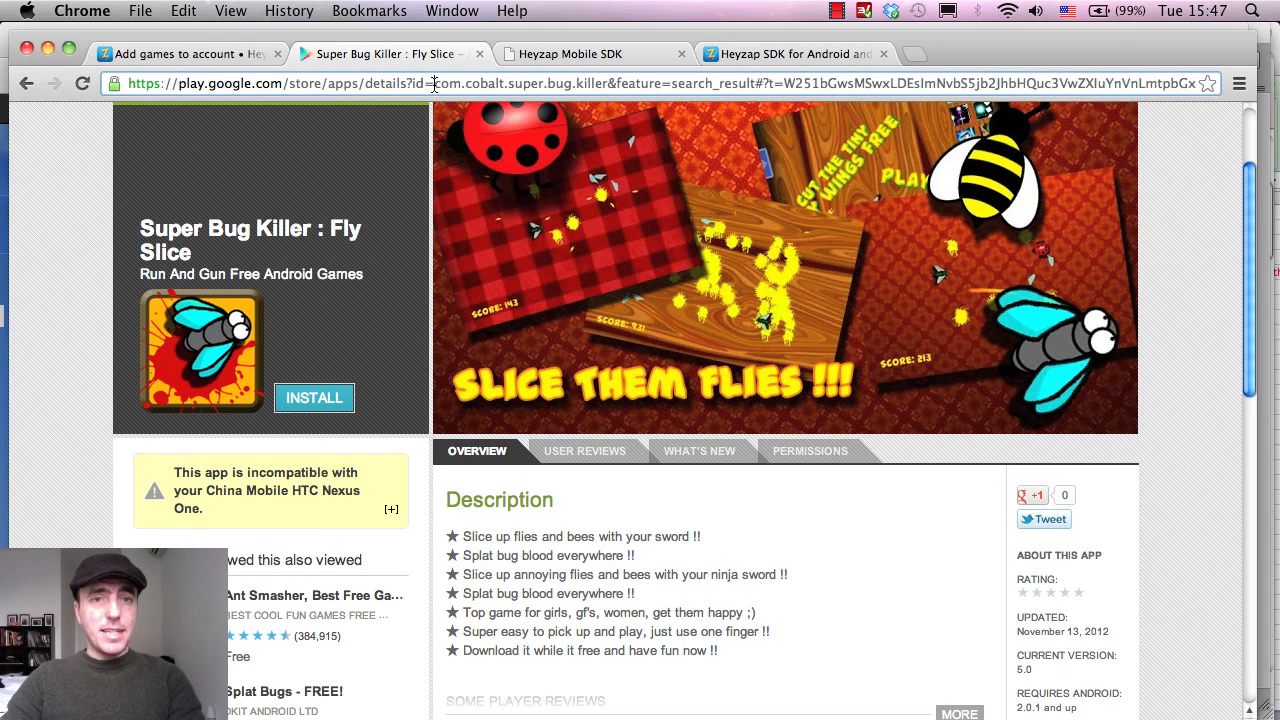
pyautogui.doubleClick(516, 84)
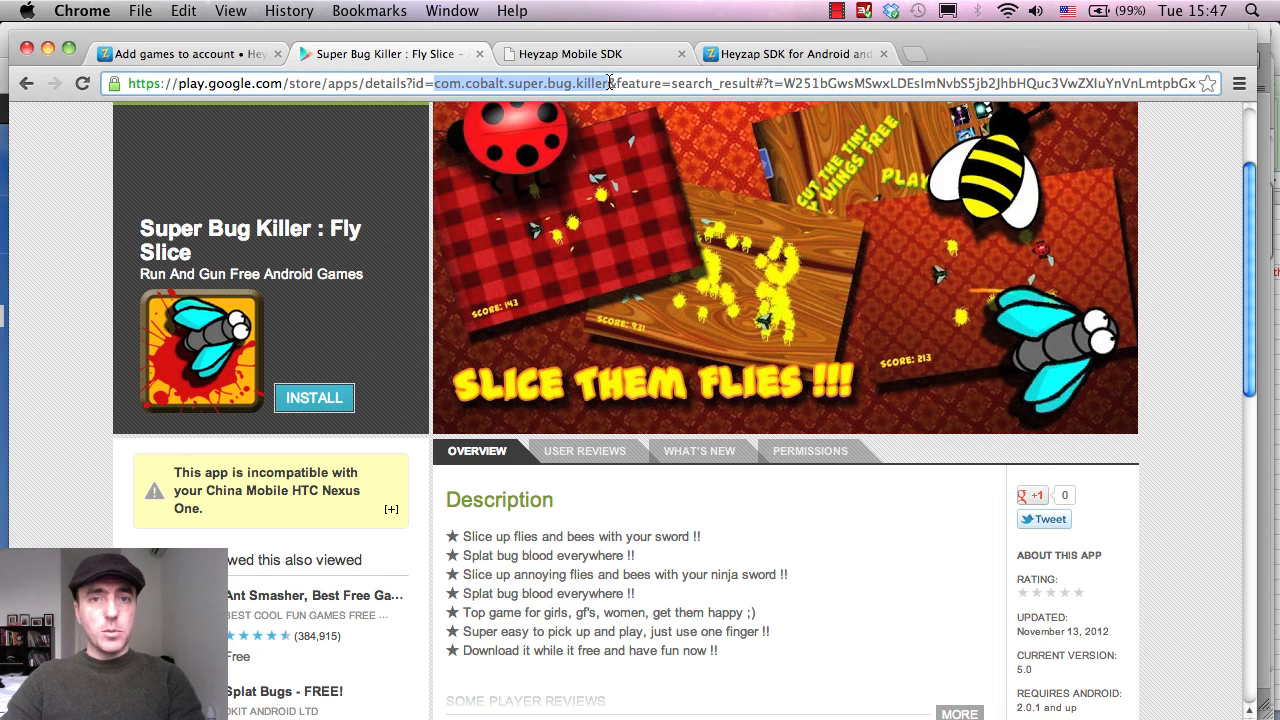
pyautogui.moveTo(666, 88)
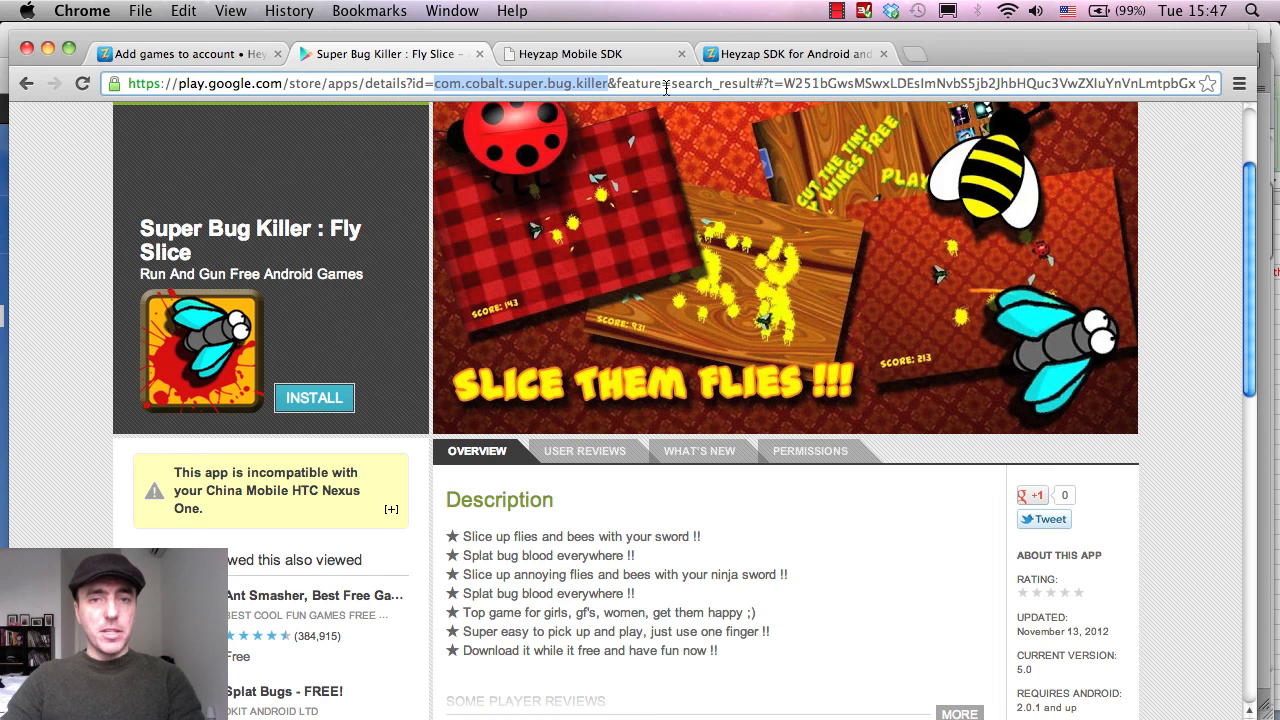
pyautogui.moveTo(776, 84)
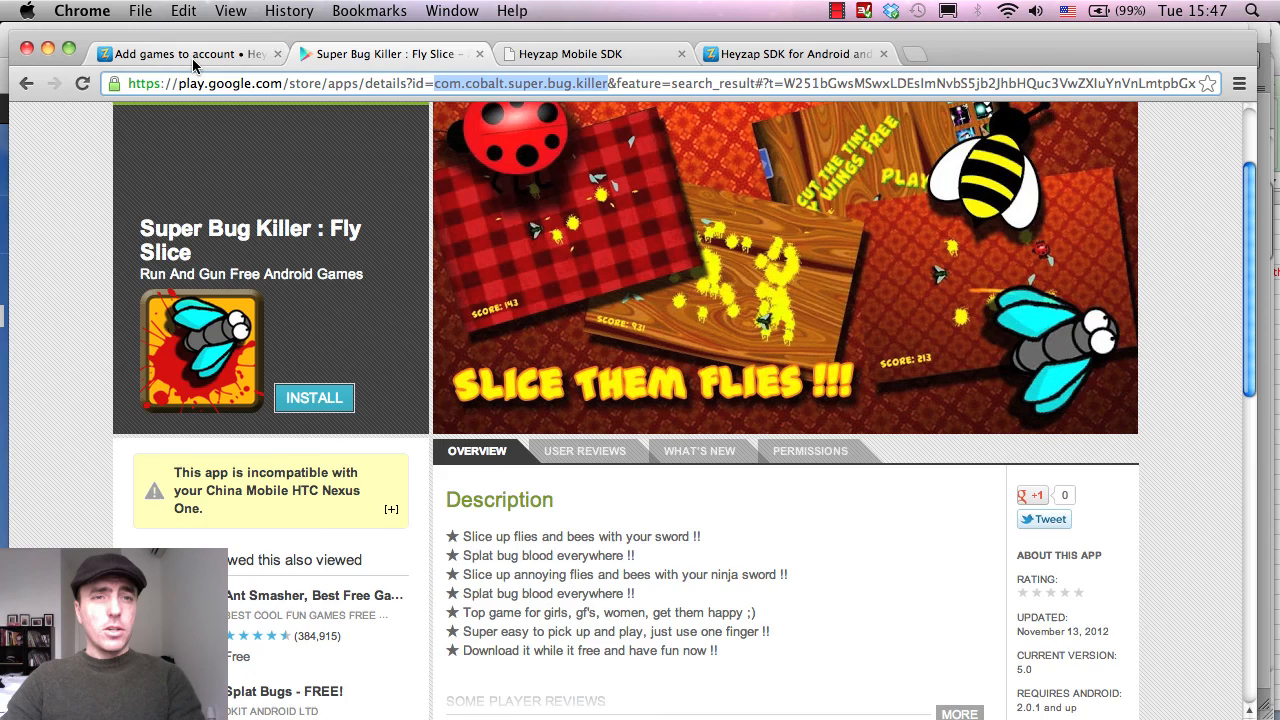
# - Return from the Add Games page to the Heyzap dashboard listing Super Bug Killer : Fly Slice
pyautogui.click(184, 52)
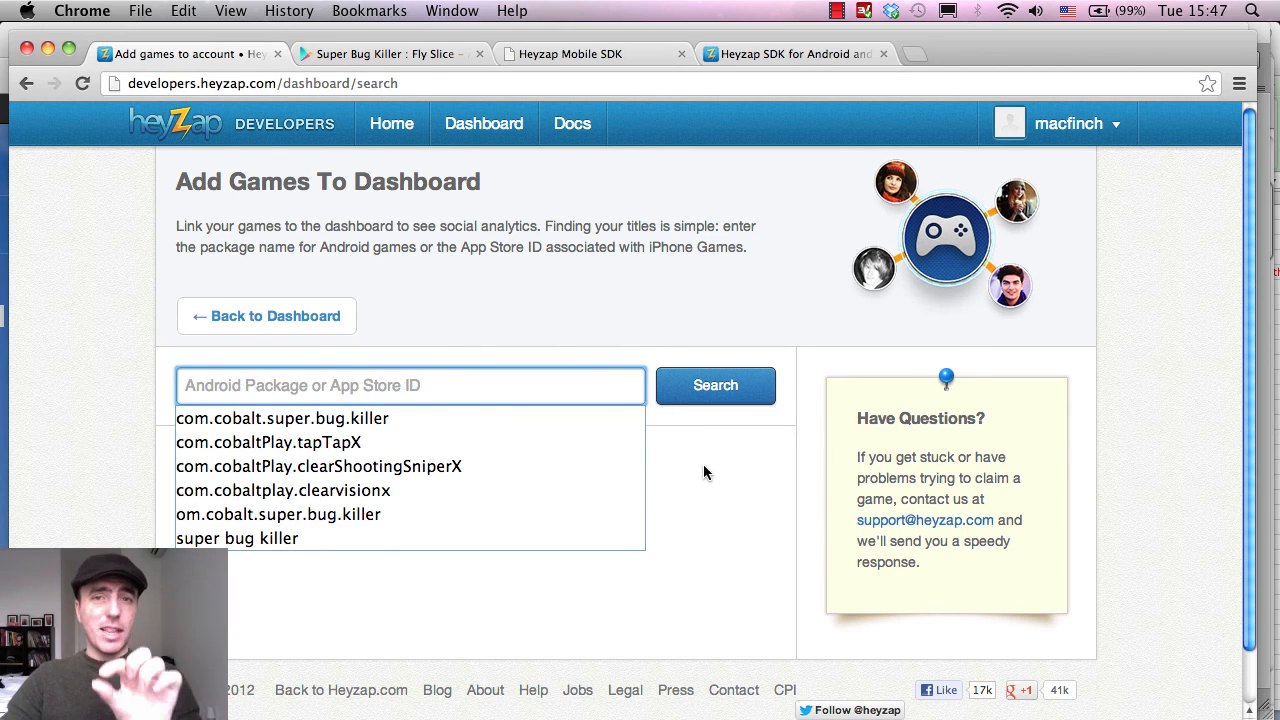
pyautogui.click(26, 84)
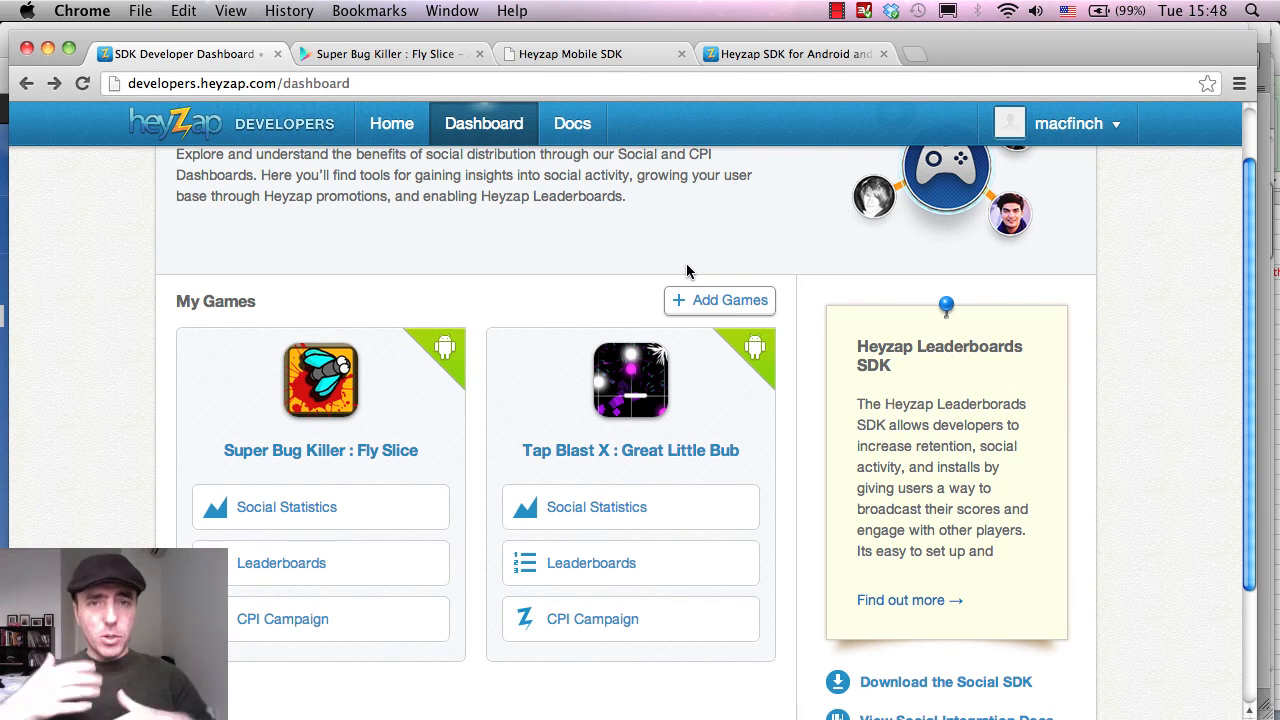
pyautogui.moveTo(640, 324)
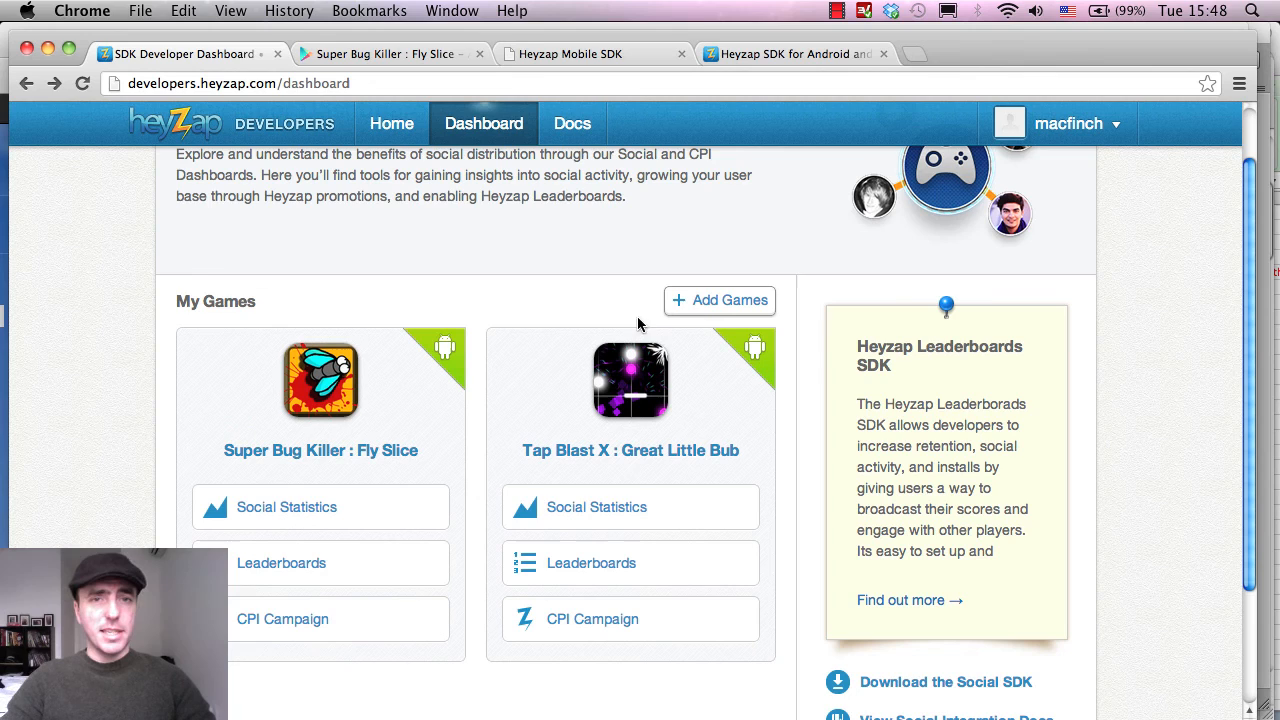
# - Reach the Heyzap SDK home page's Checkin SDK and Leaderboard SDK download buttons
pyautogui.click(564, 52)
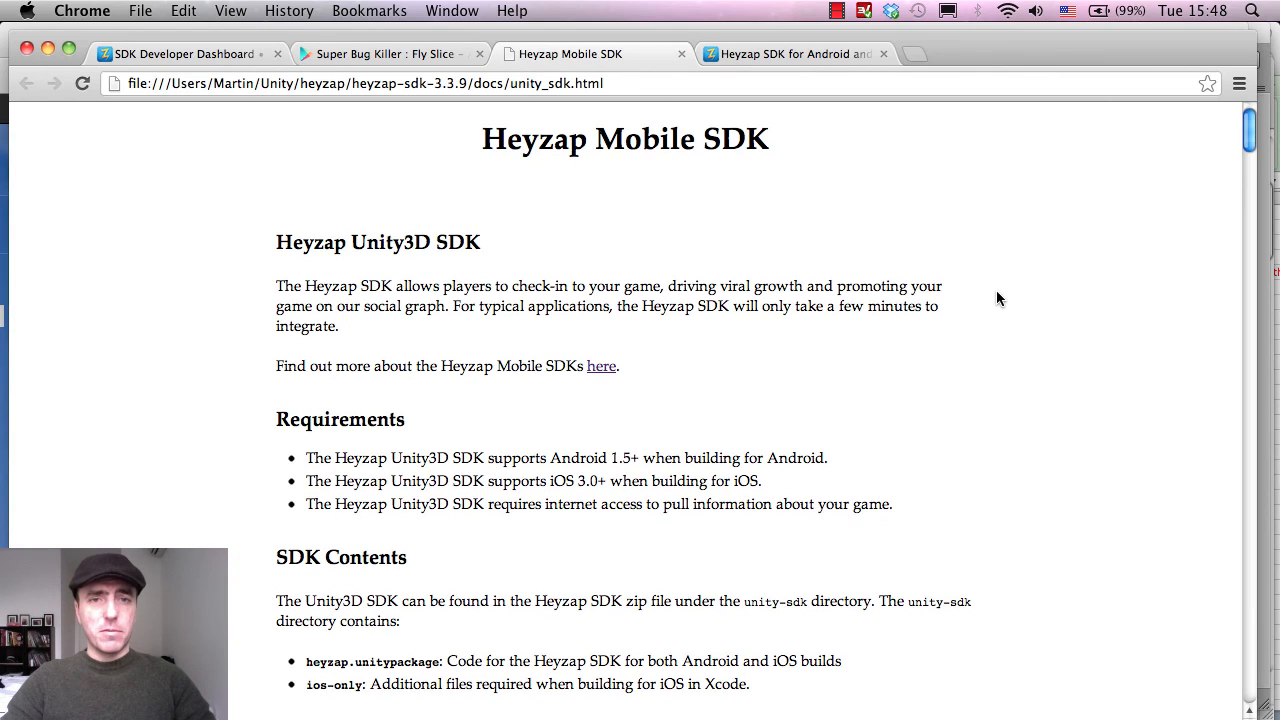
pyautogui.moveTo(292, 452)
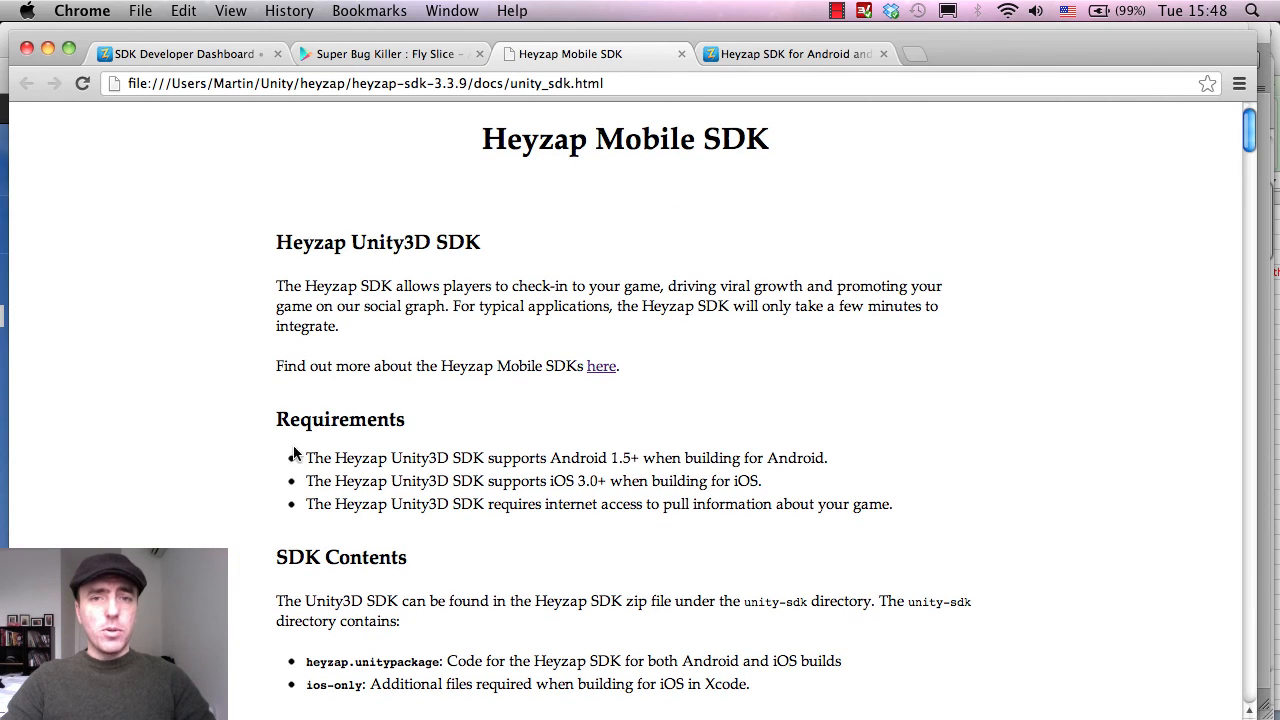
pyautogui.click(184, 52)
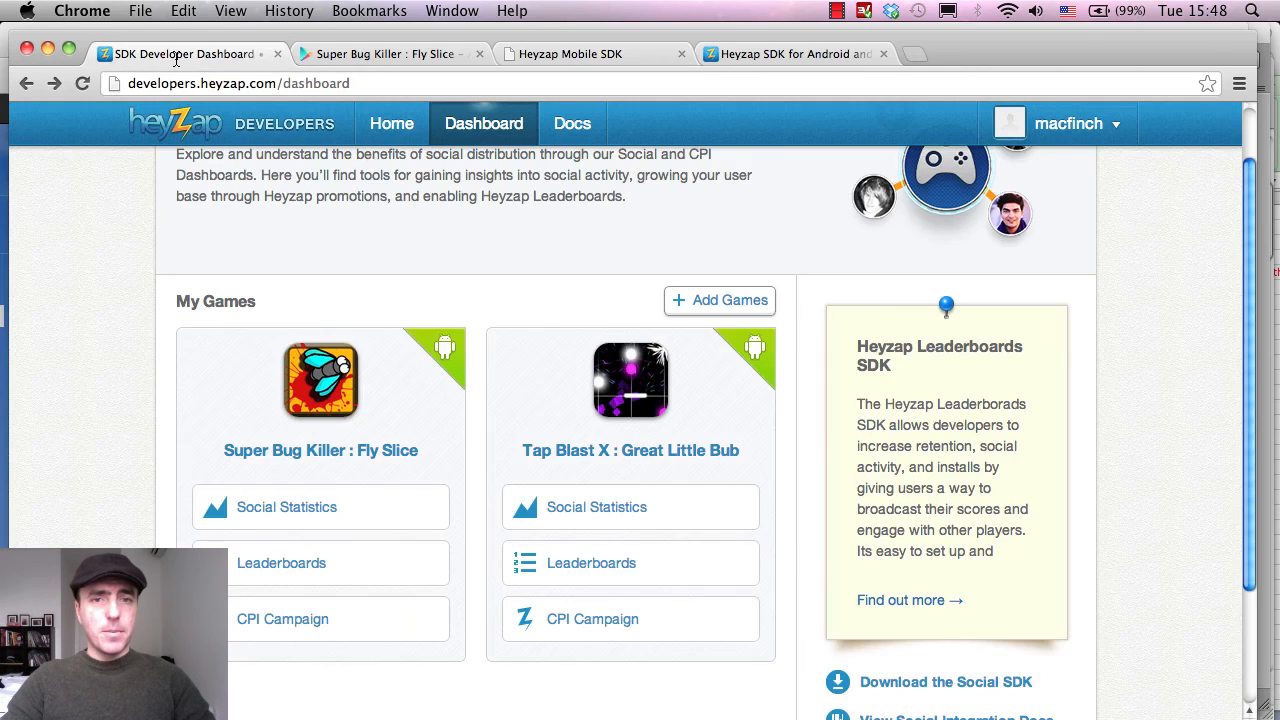
pyautogui.scroll(-3)
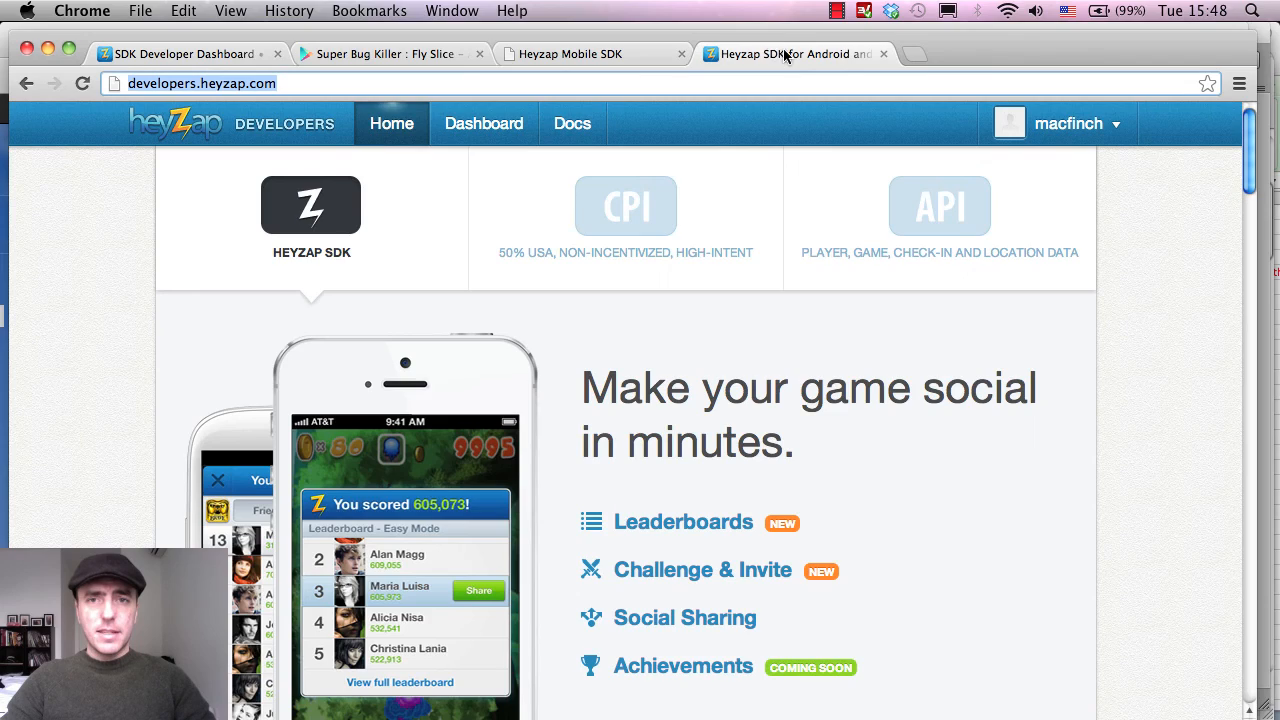
pyautogui.scroll(-3)
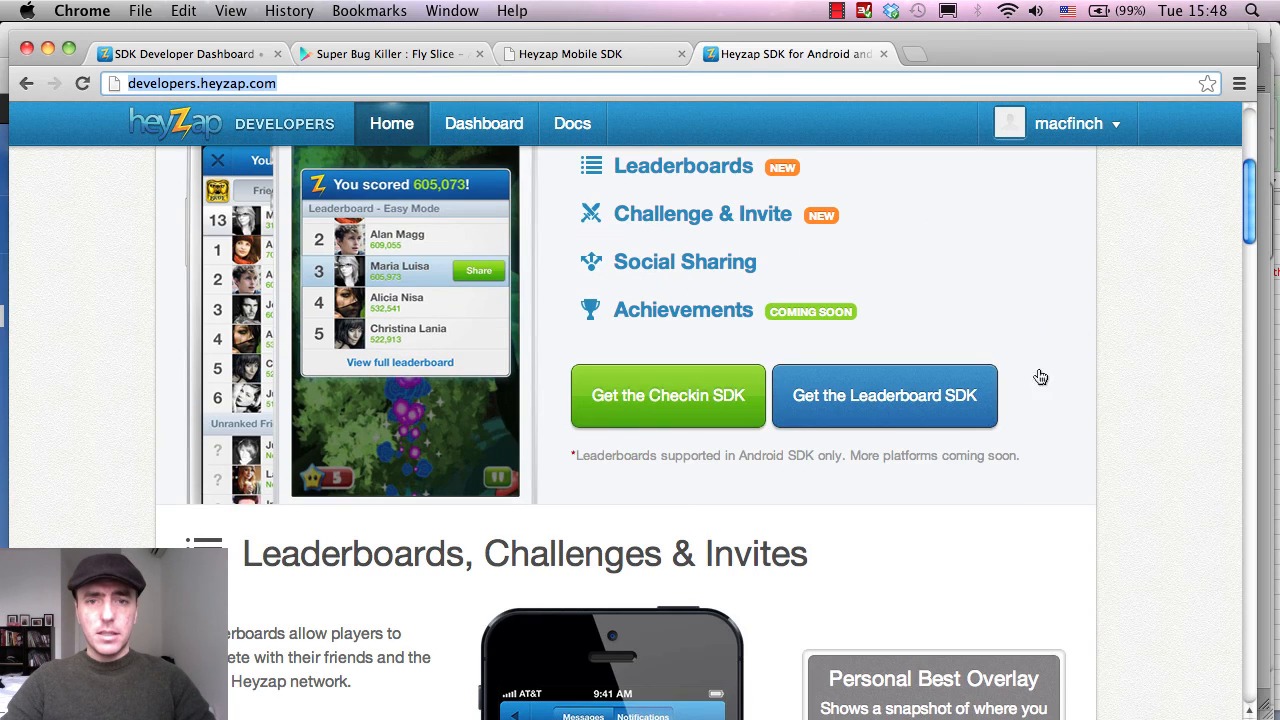
pyautogui.moveTo(844, 396)
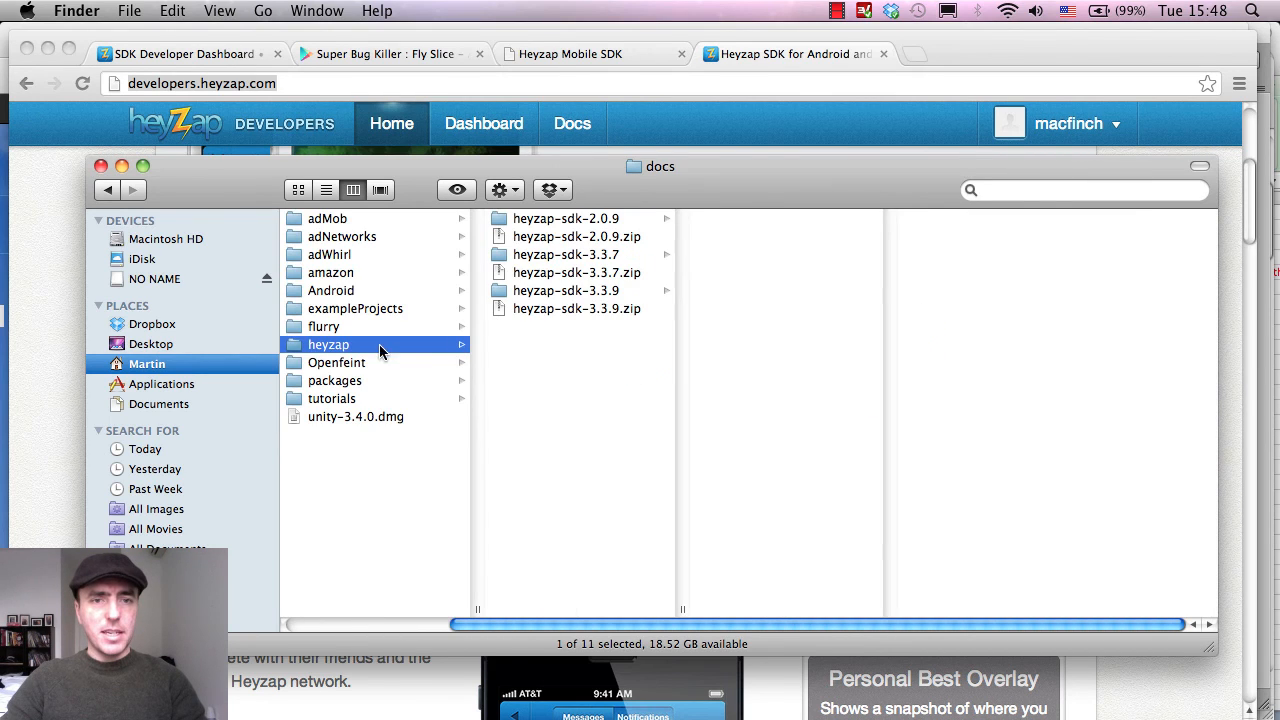
# - Browse heyzap-sdk-3.3.9 in Finder for unity_sdk.html and heyzap.unitypackage, then return to the docs
pyautogui.click(576, 308)
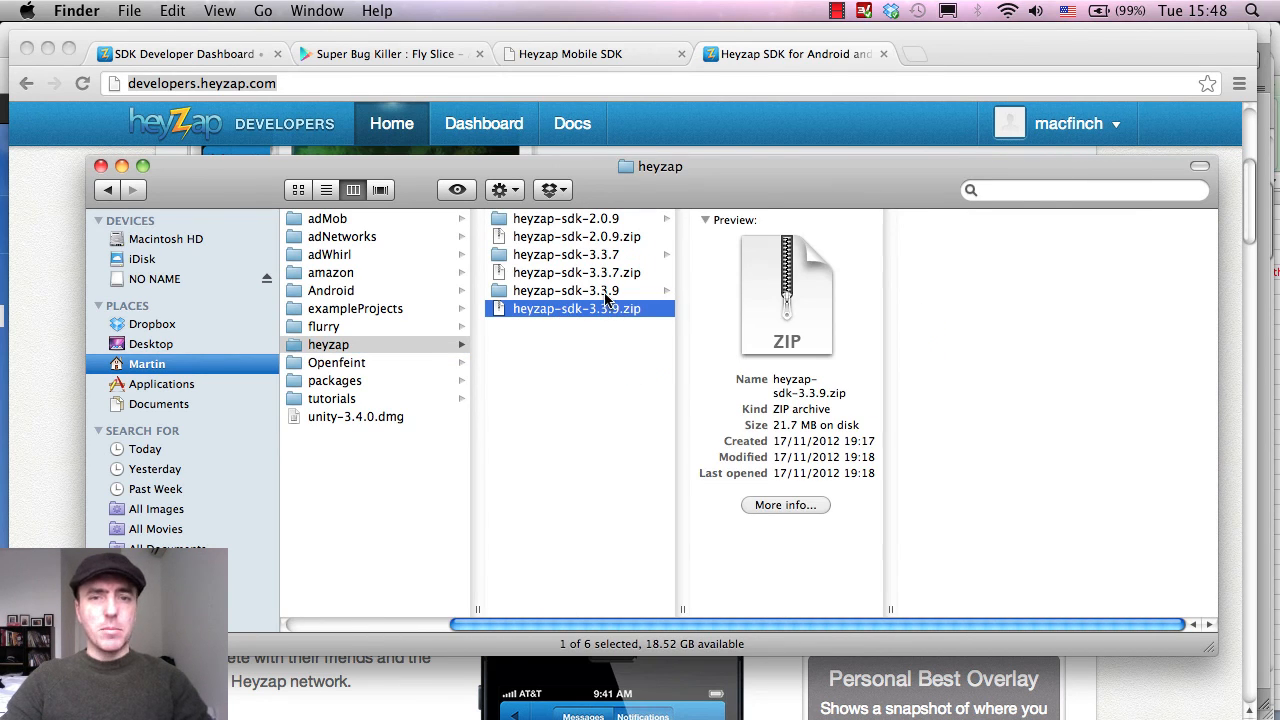
pyautogui.click(568, 290)
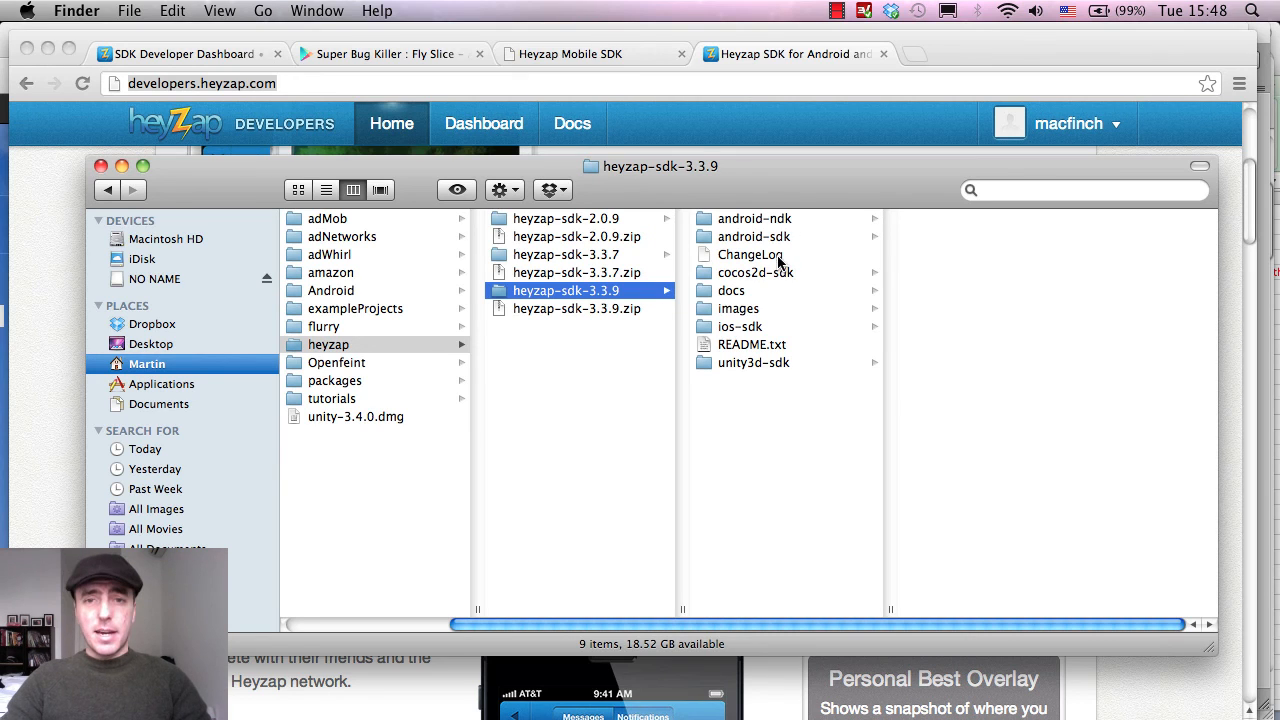
pyautogui.click(732, 290)
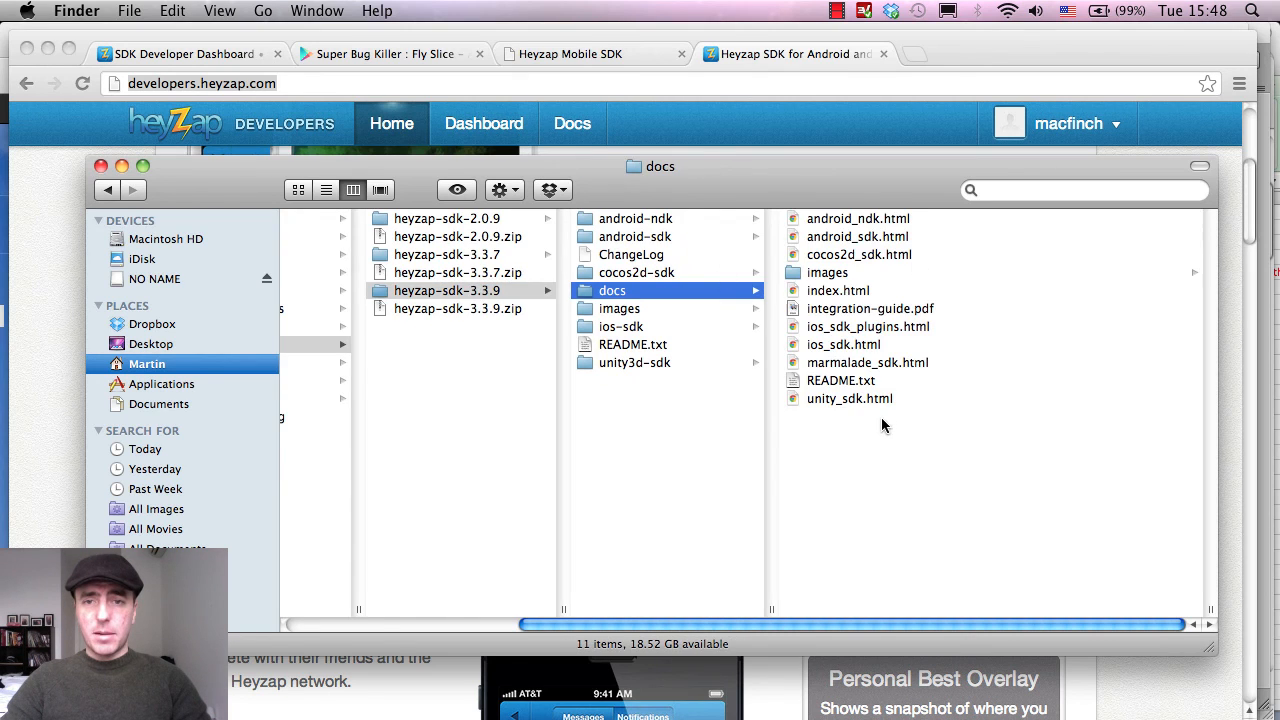
pyautogui.click(848, 398)
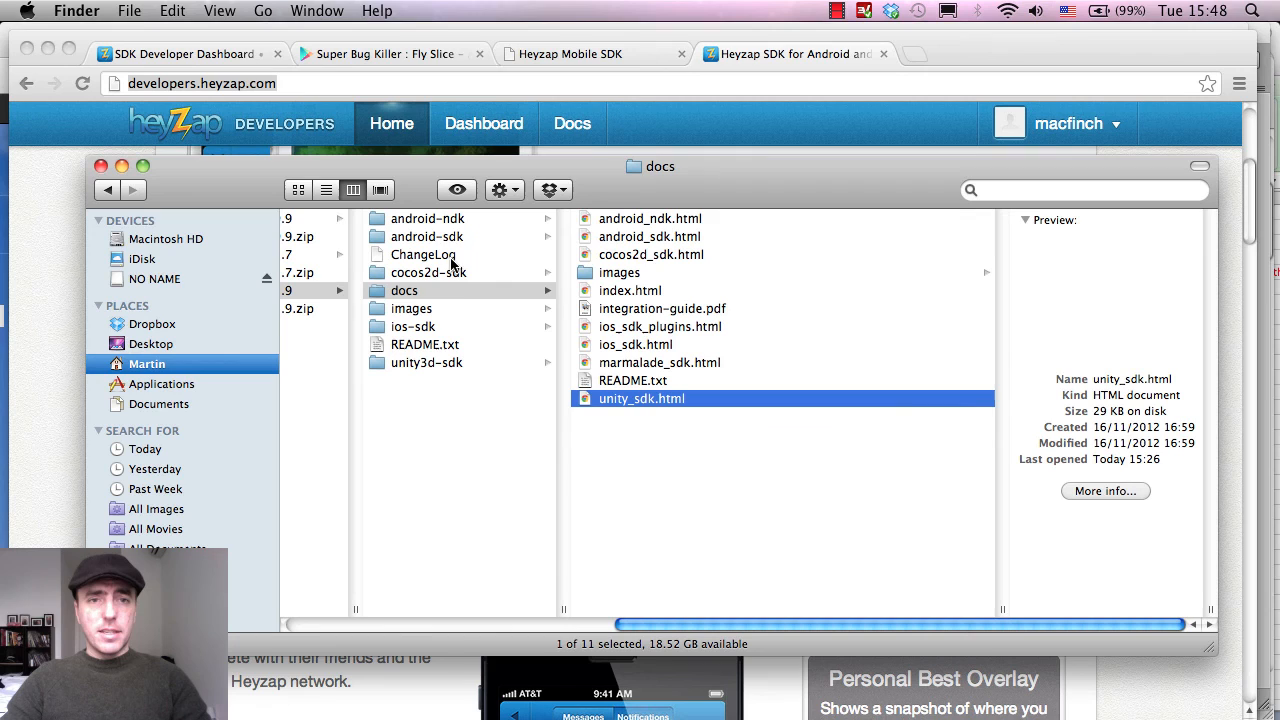
pyautogui.click(426, 362)
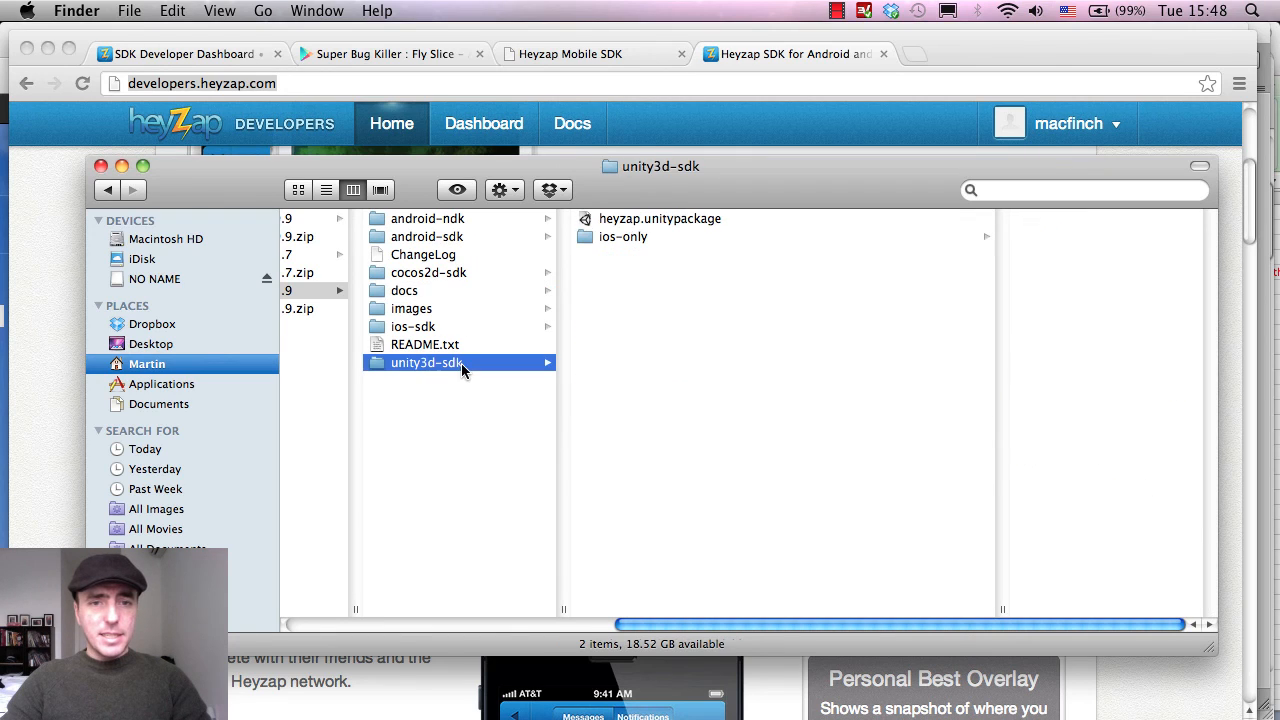
pyautogui.moveTo(496, 368)
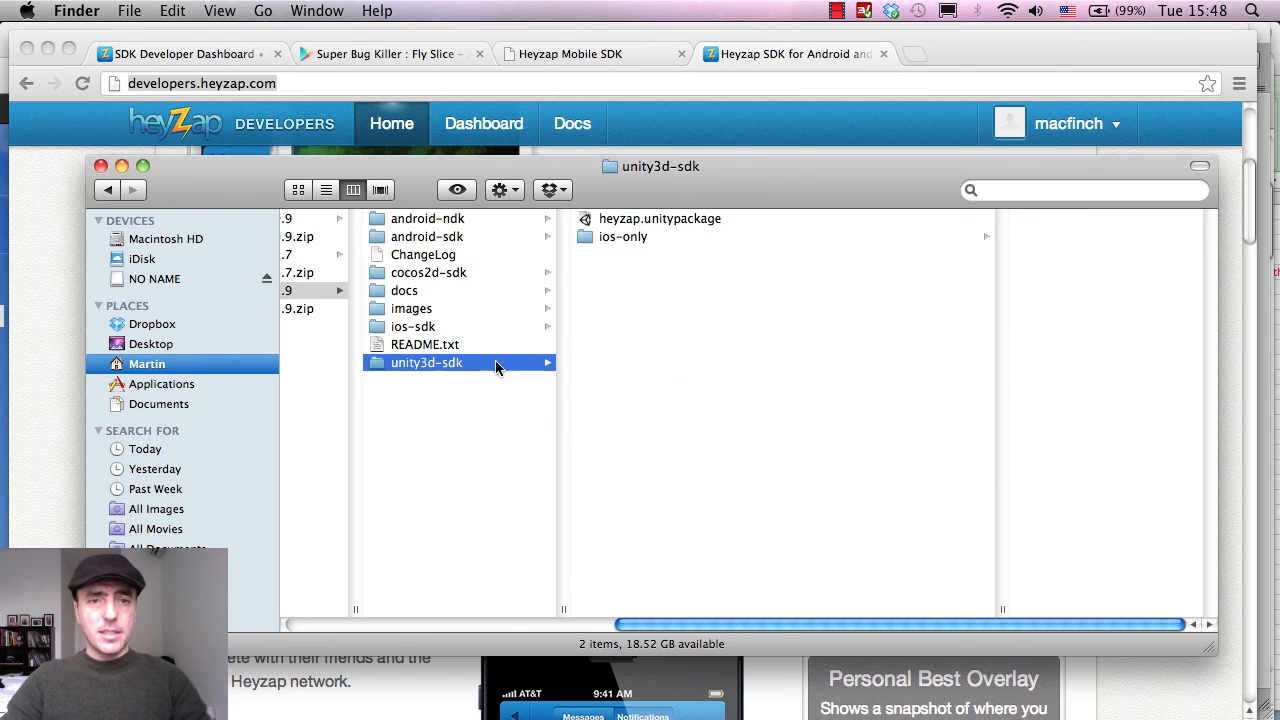
pyautogui.moveTo(424, 316)
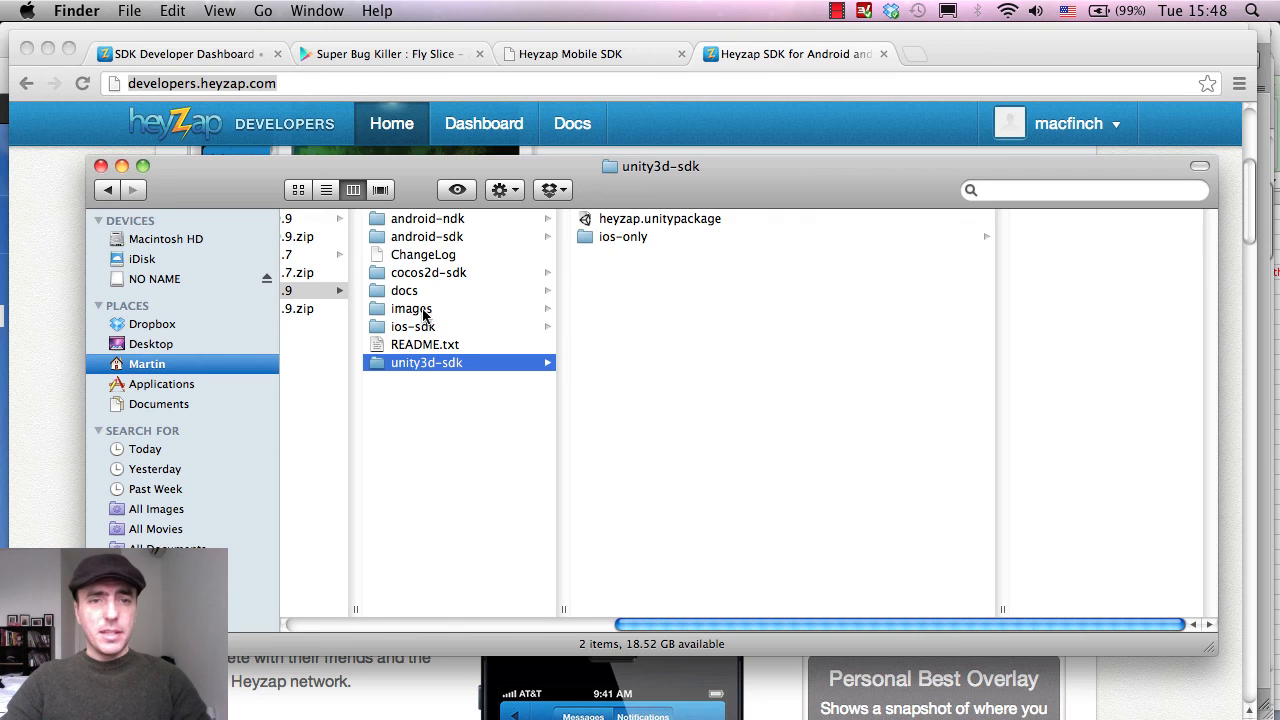
pyautogui.click(404, 290)
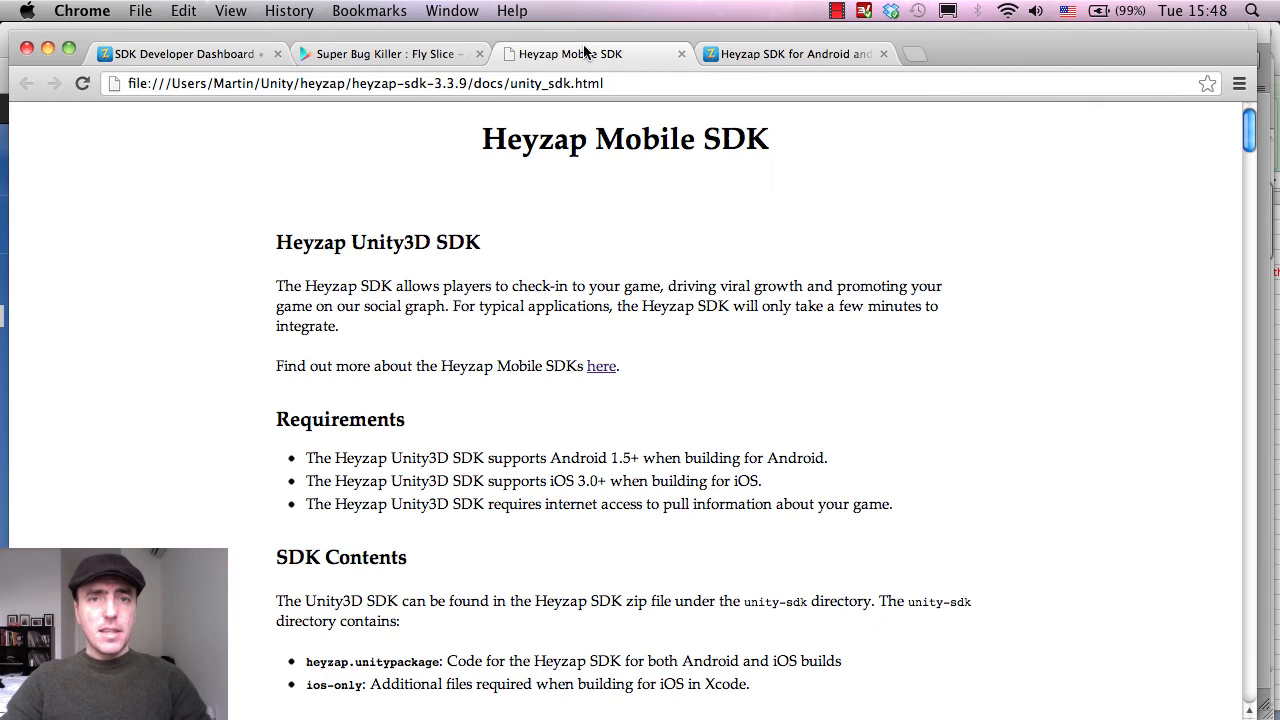
# - Scroll the Heyzap Unity SDK docs through Step 1 to Step 2: Create and Order Leaderboards
pyautogui.scroll(-3)
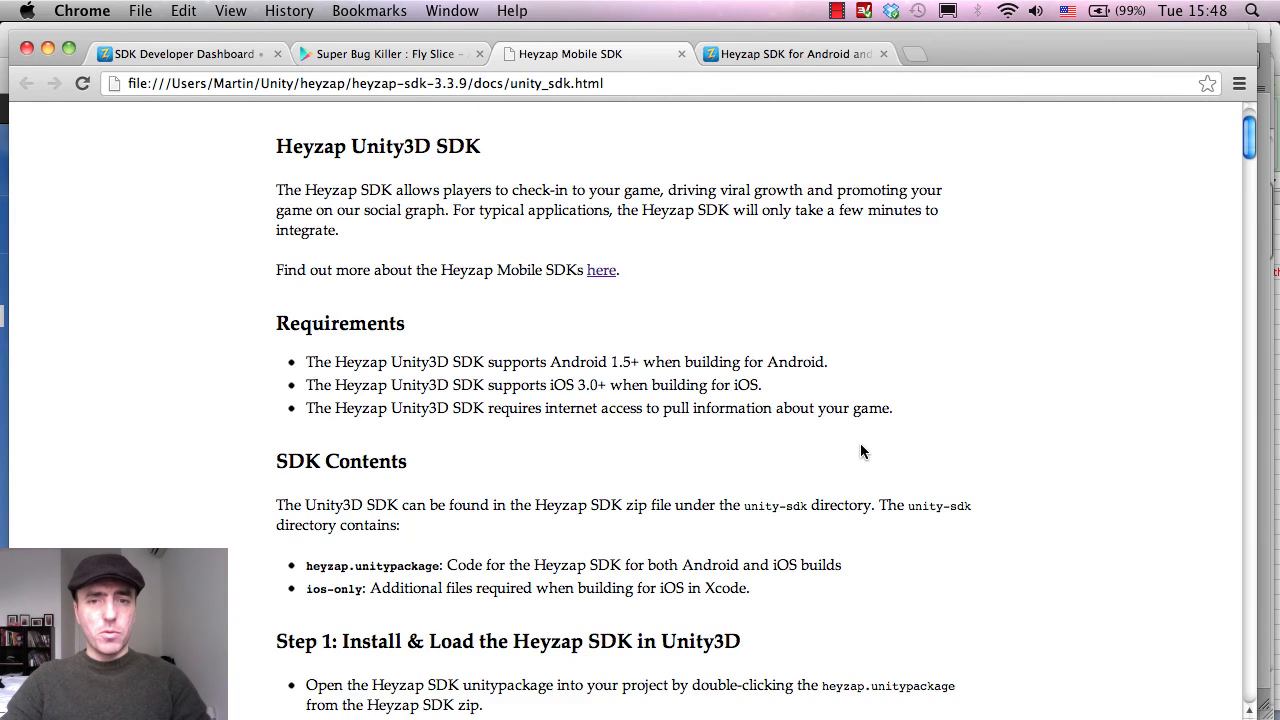
pyautogui.scroll(-3)
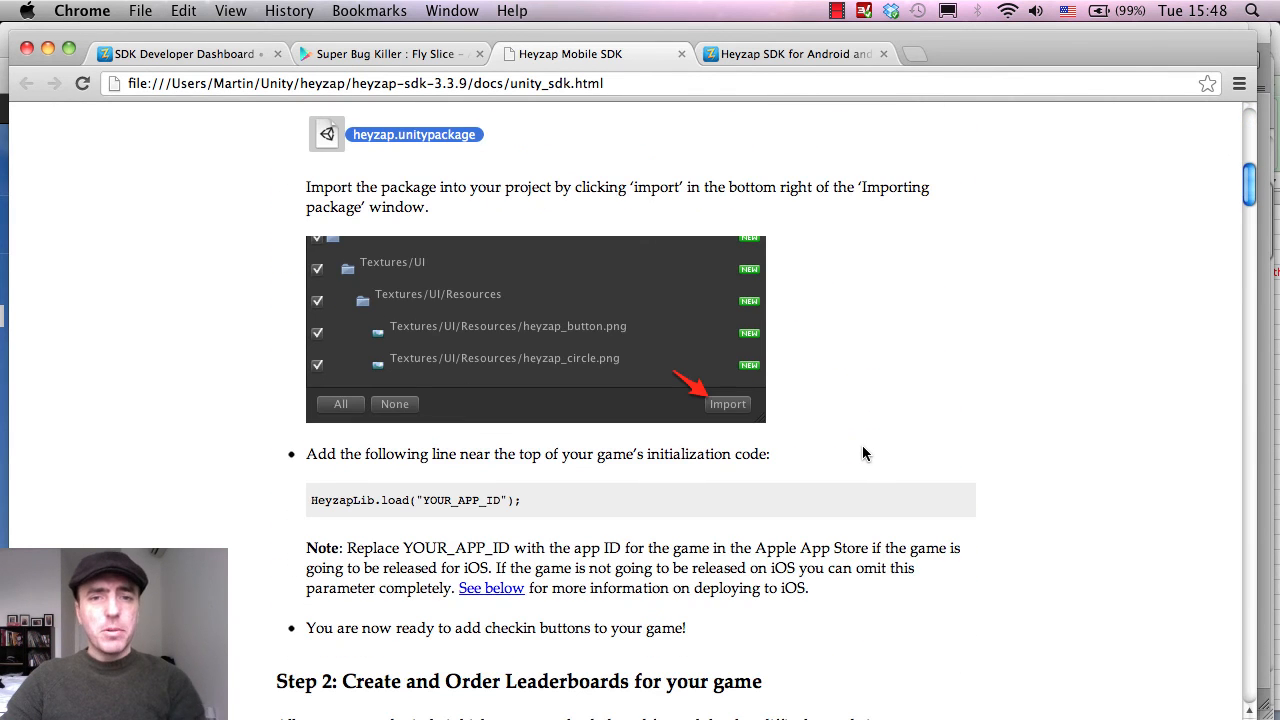
pyautogui.scroll(-3)
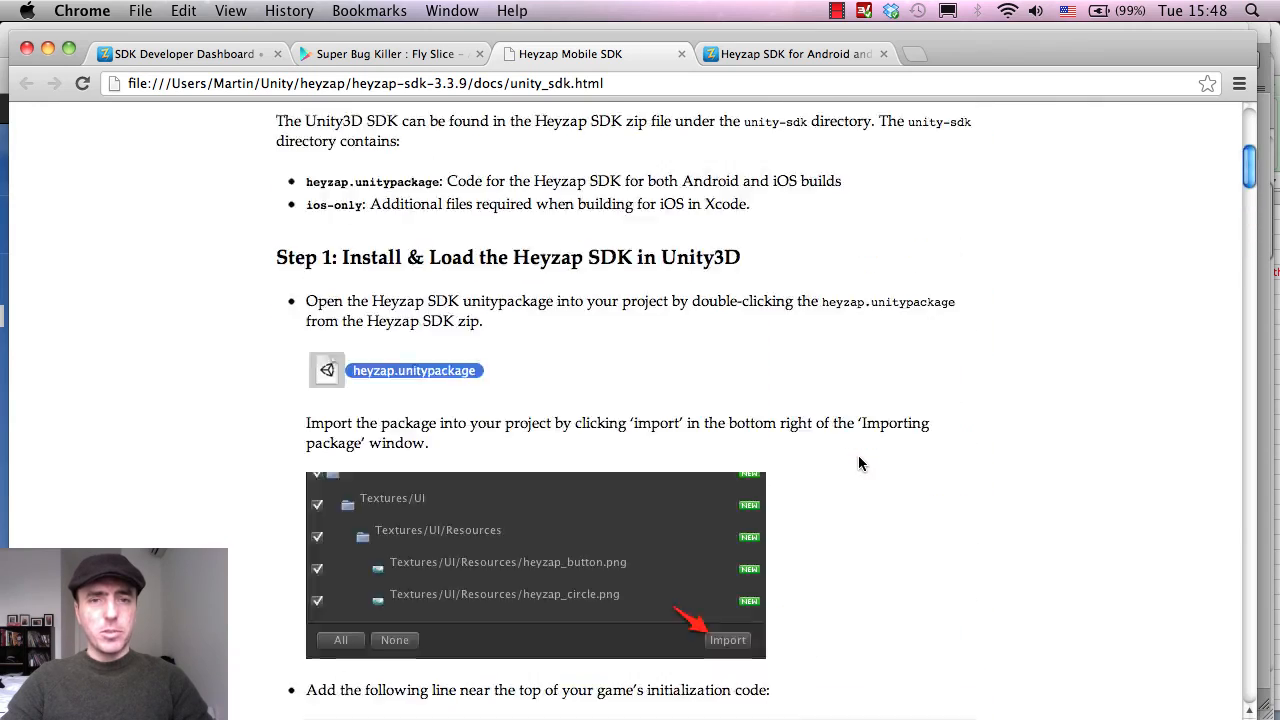
pyautogui.scroll(-3)
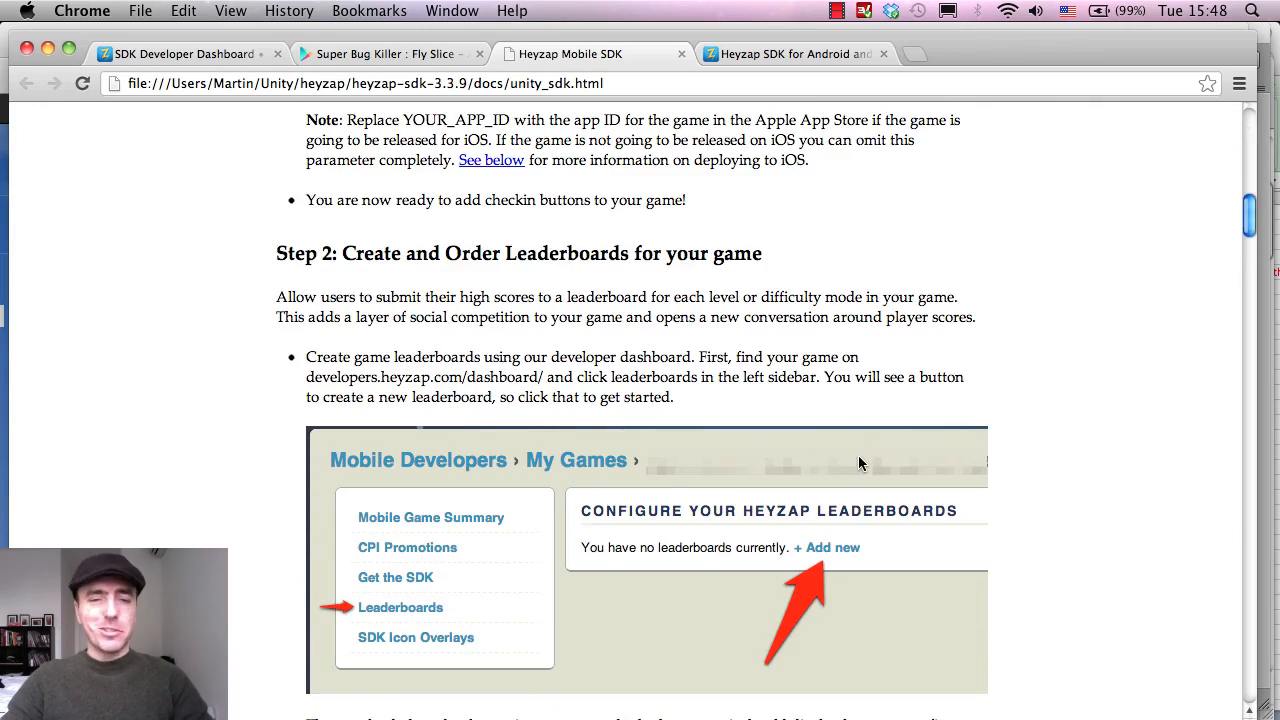
pyautogui.scroll(-3)
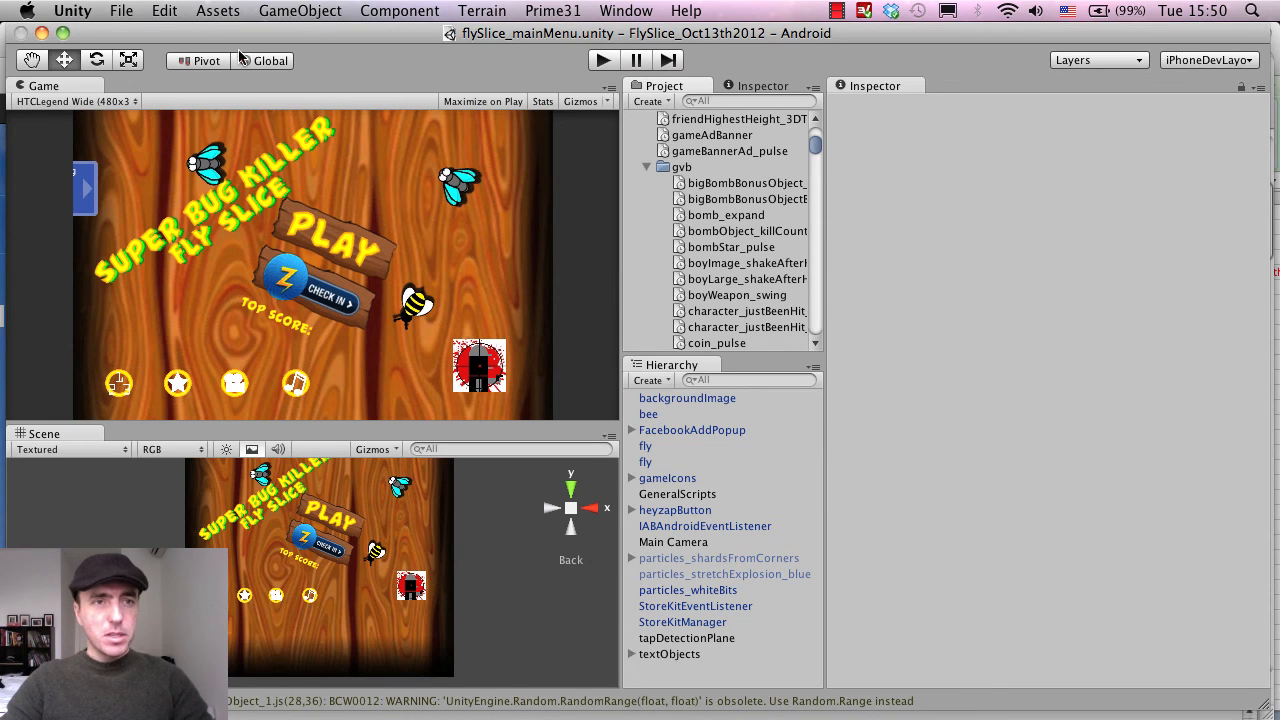
# - Start a custom package import from Assets > Import Package
pyautogui.click(216, 12)
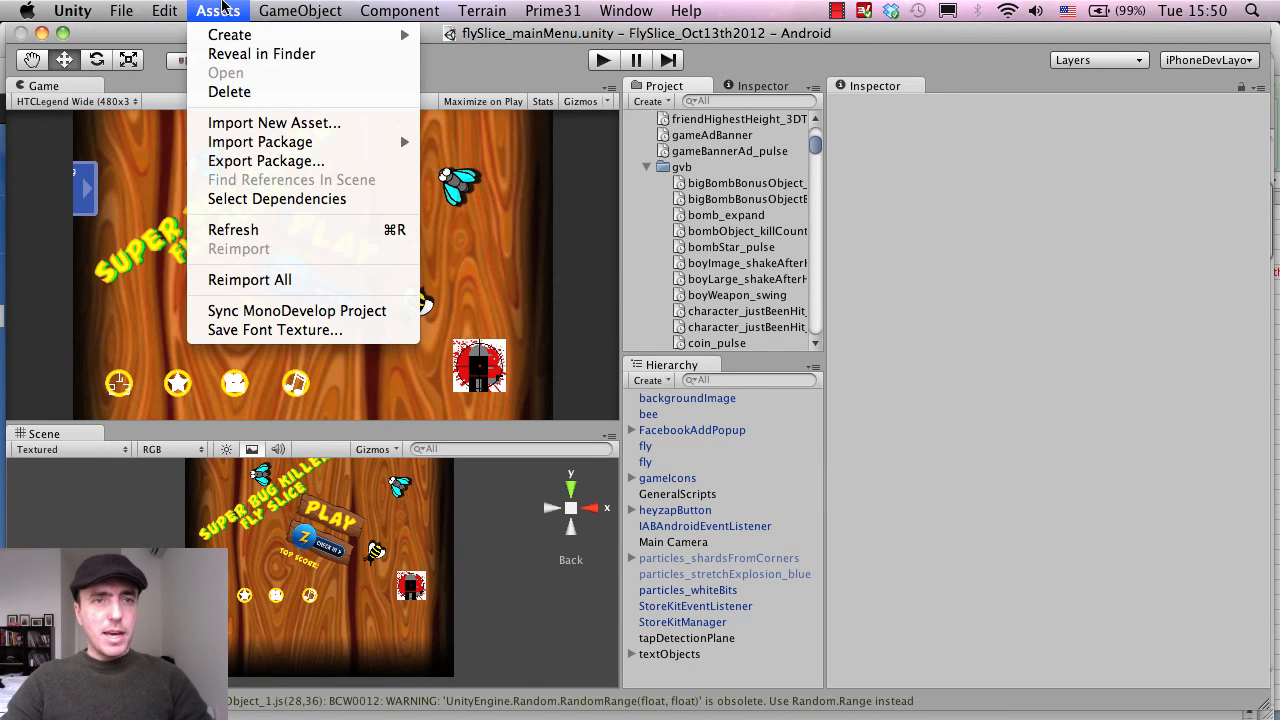
pyautogui.moveTo(260, 140)
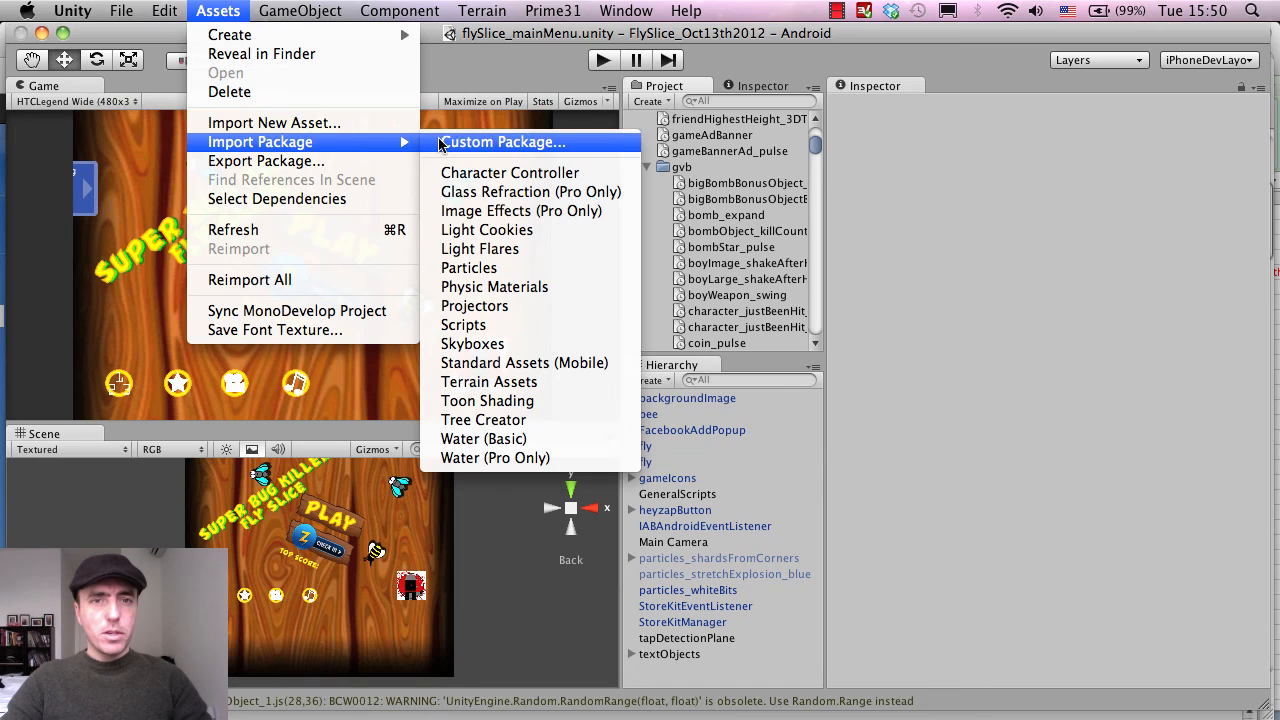
pyautogui.click(502, 140)
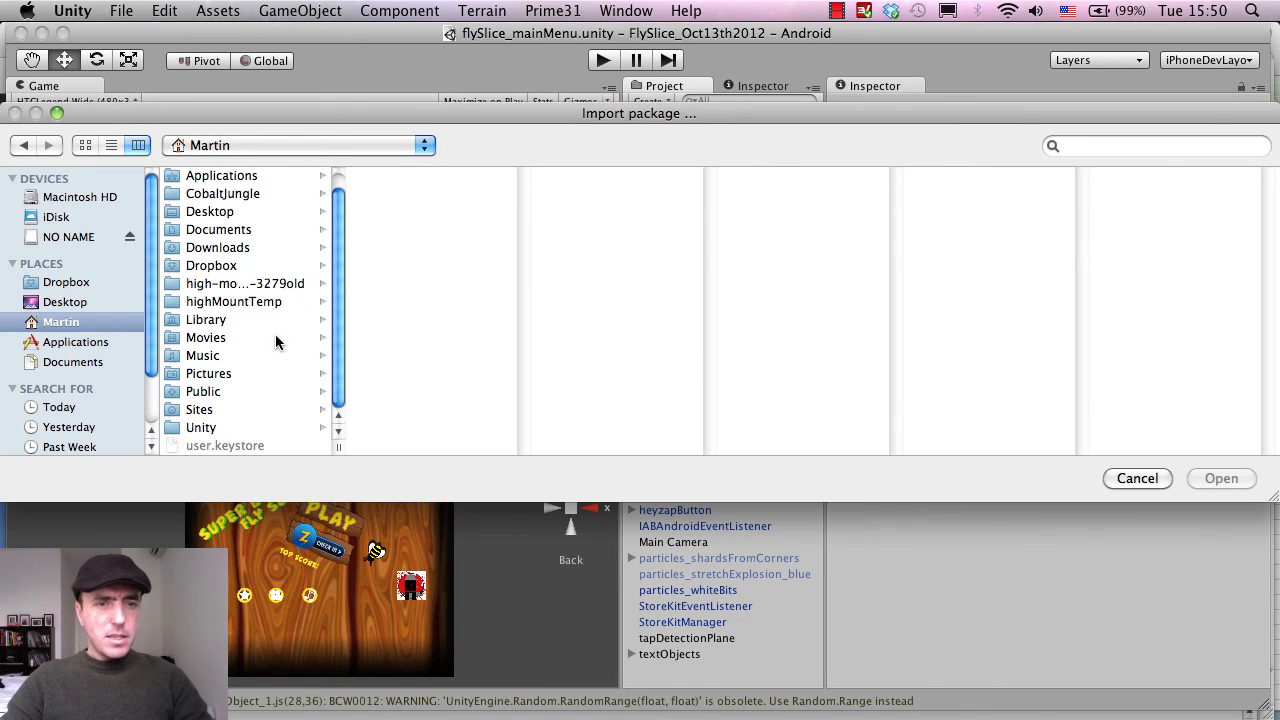
# - Choose heyzap.unitypackage from Unity/heyzap/heyzap-sdk-3.3.9/unity3d-sdk for import
pyautogui.click(200, 428)
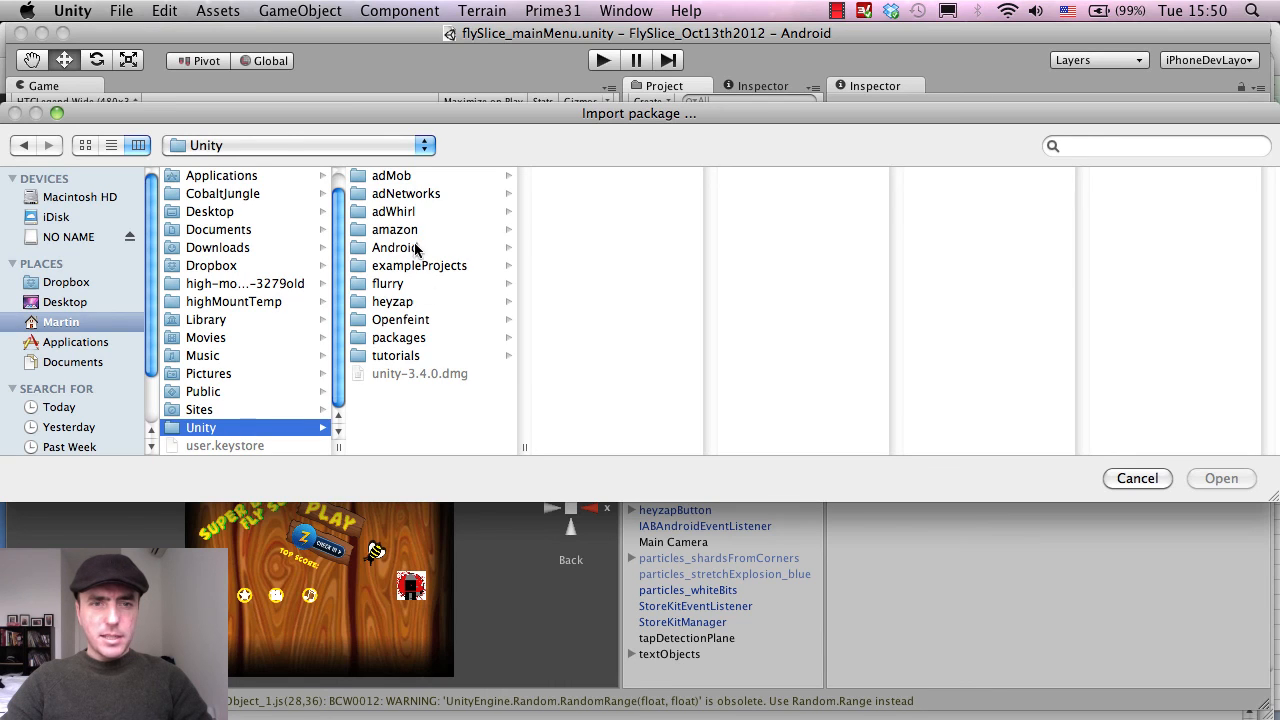
pyautogui.click(392, 300)
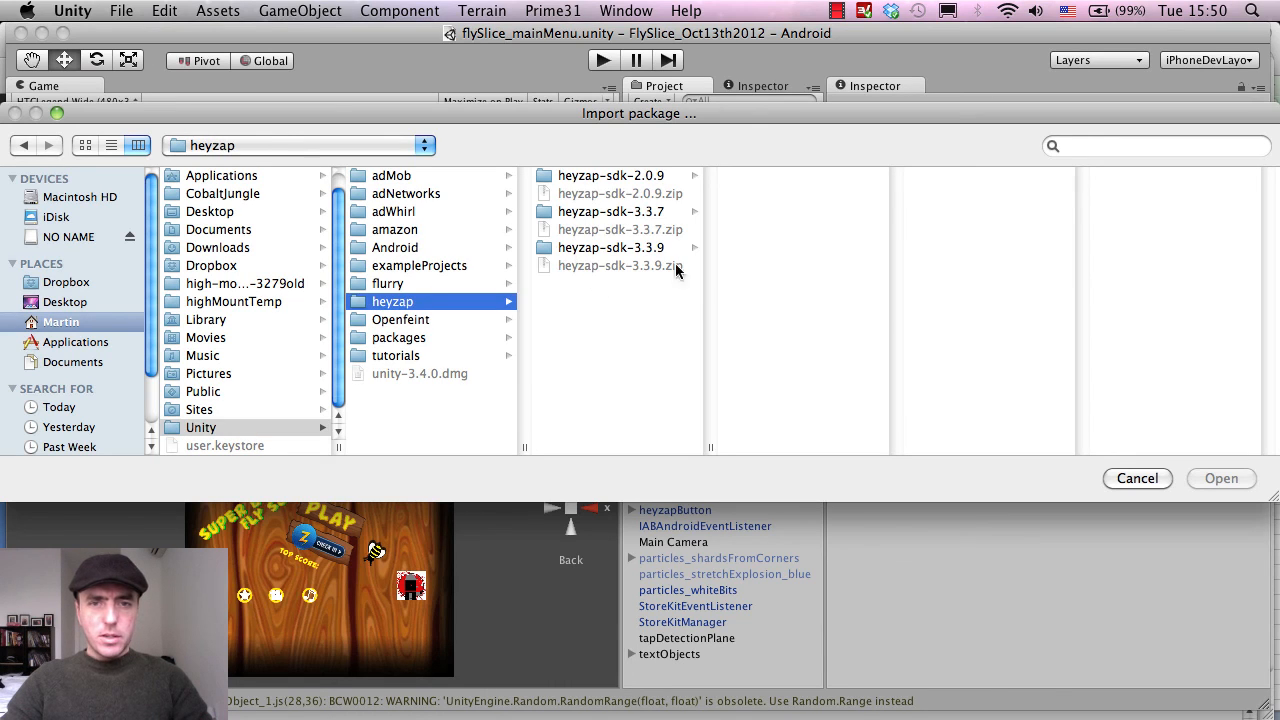
pyautogui.click(612, 248)
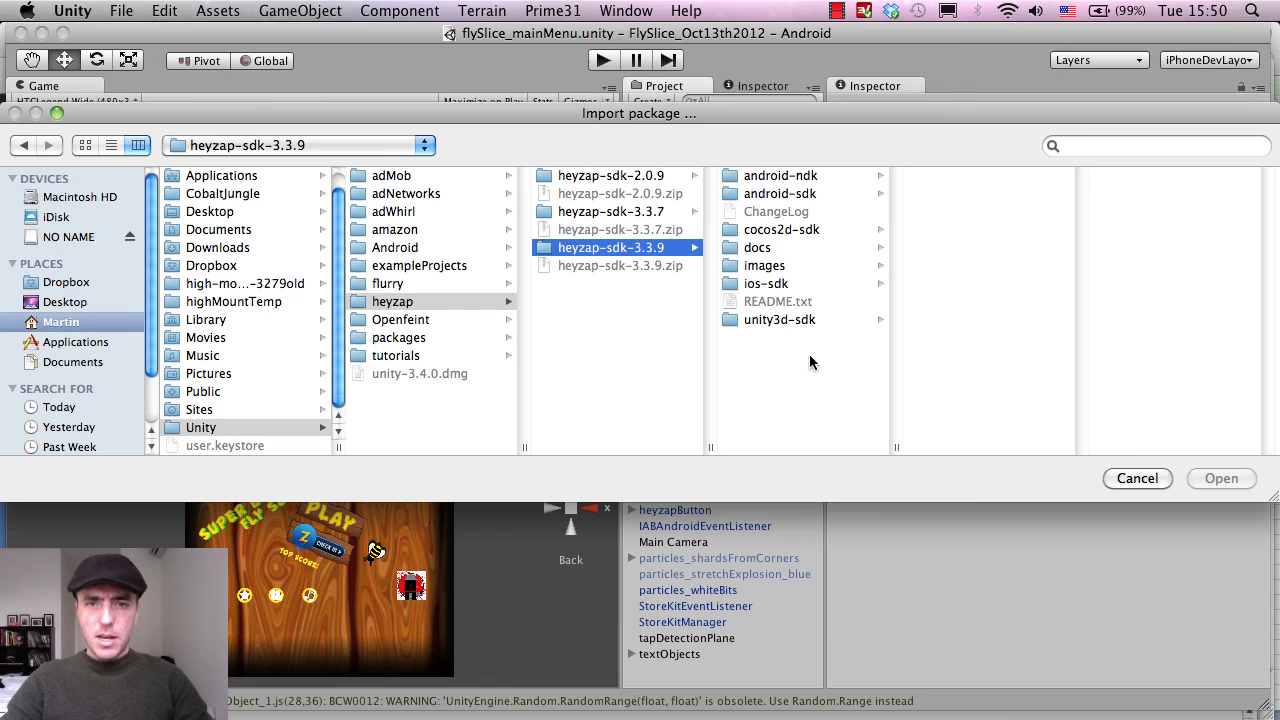
pyautogui.click(780, 320)
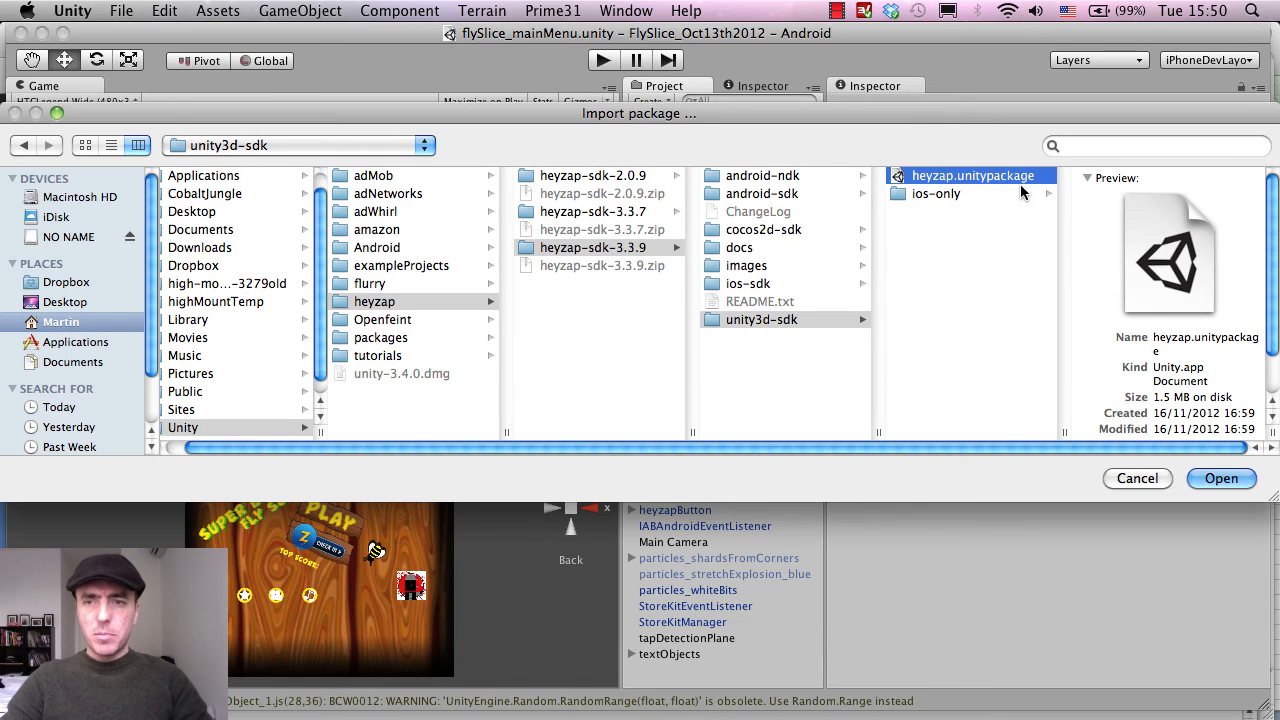
pyautogui.click(1220, 478)
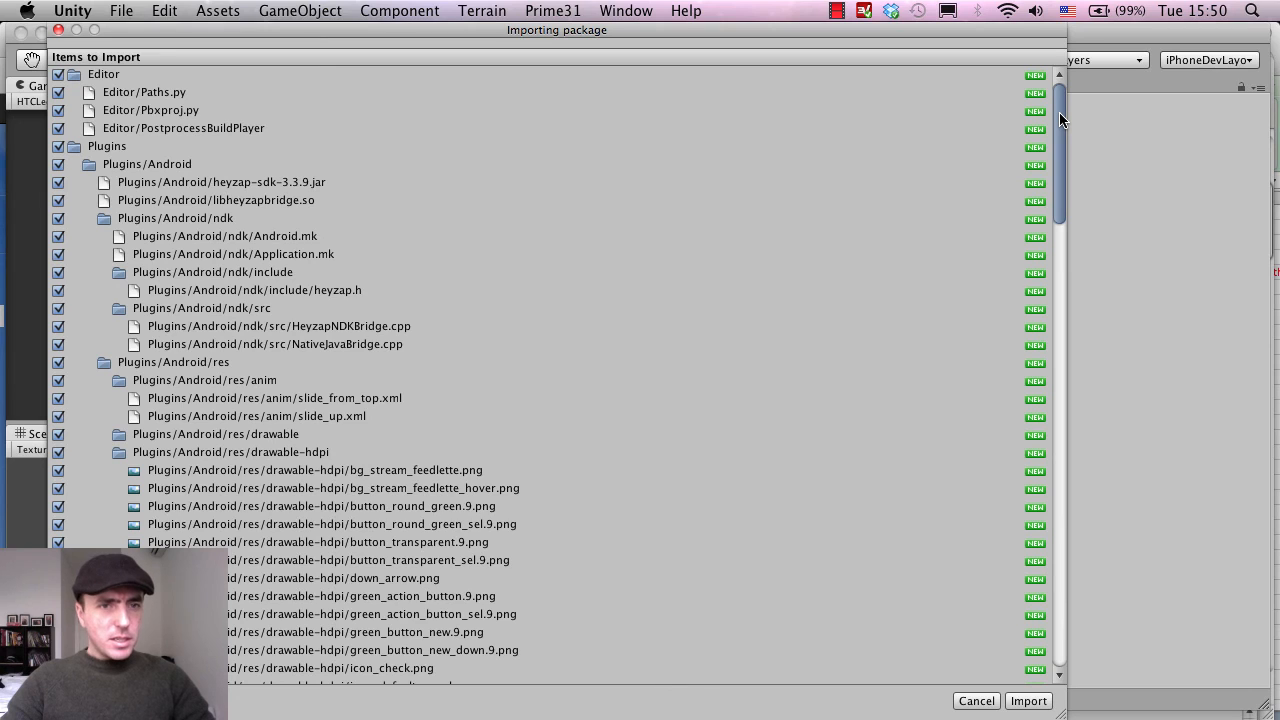
pyautogui.scroll(-3)
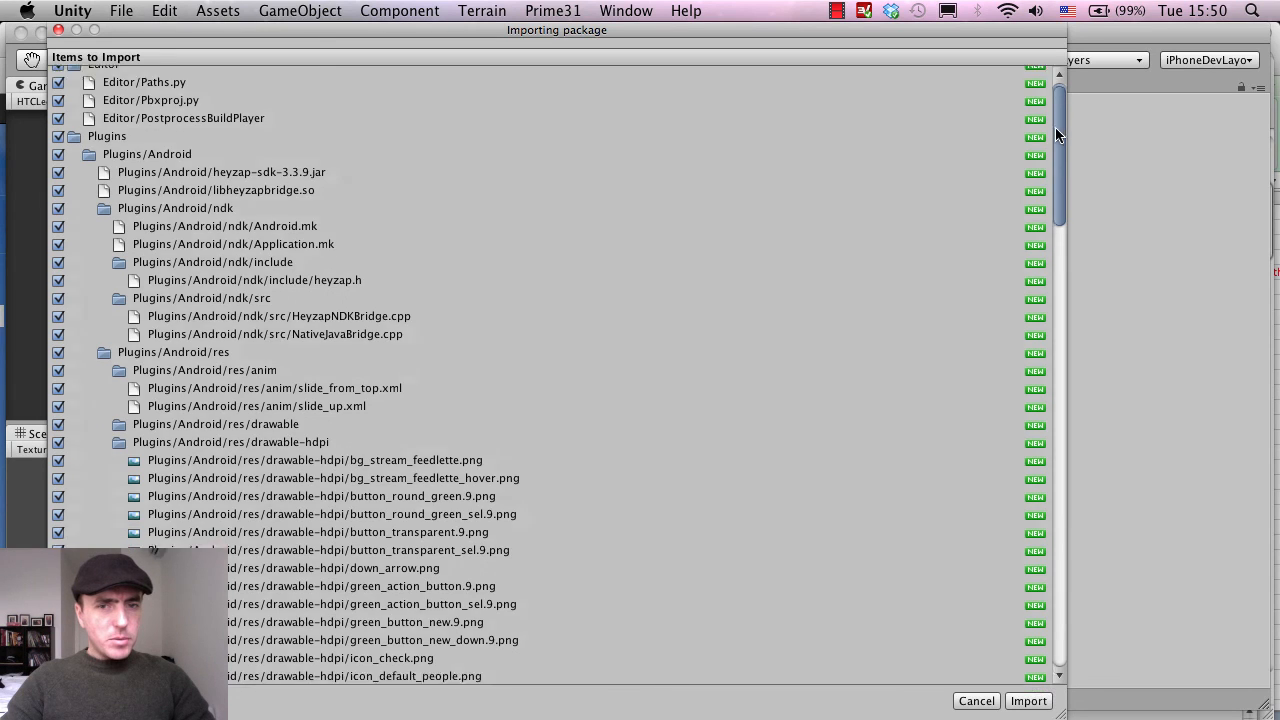
pyautogui.scroll(-3)
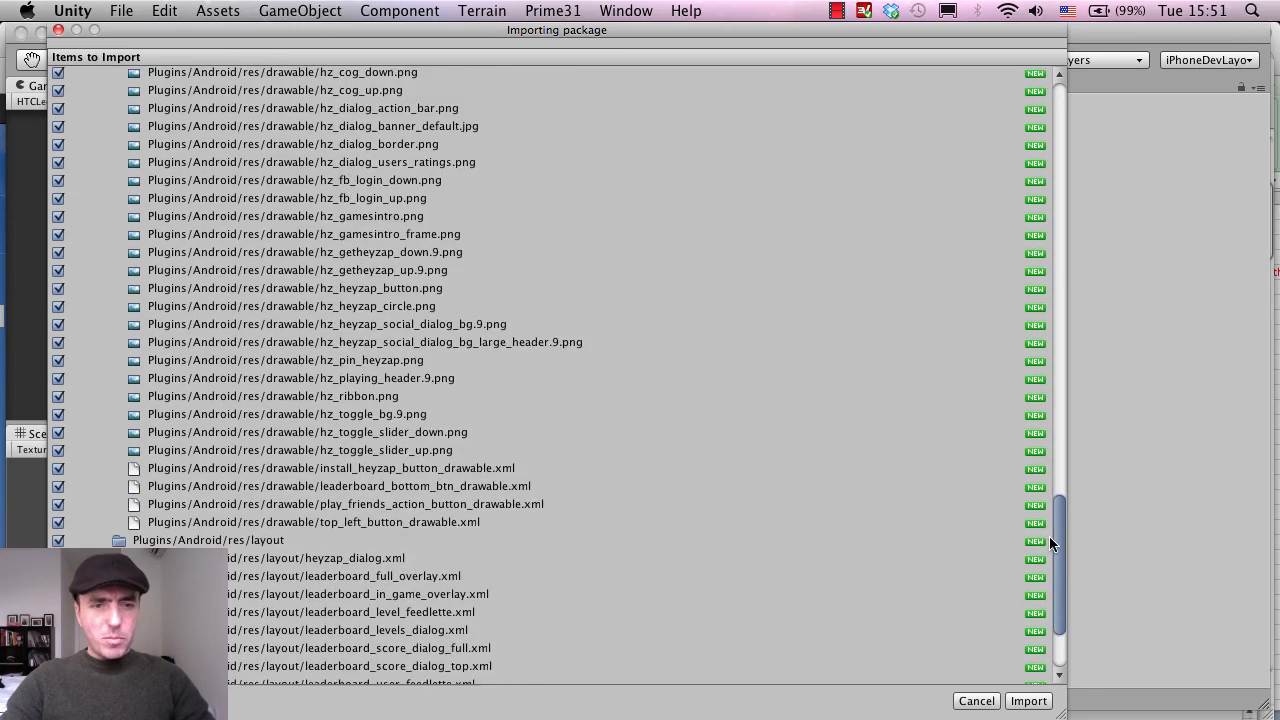
pyautogui.scroll(-3)
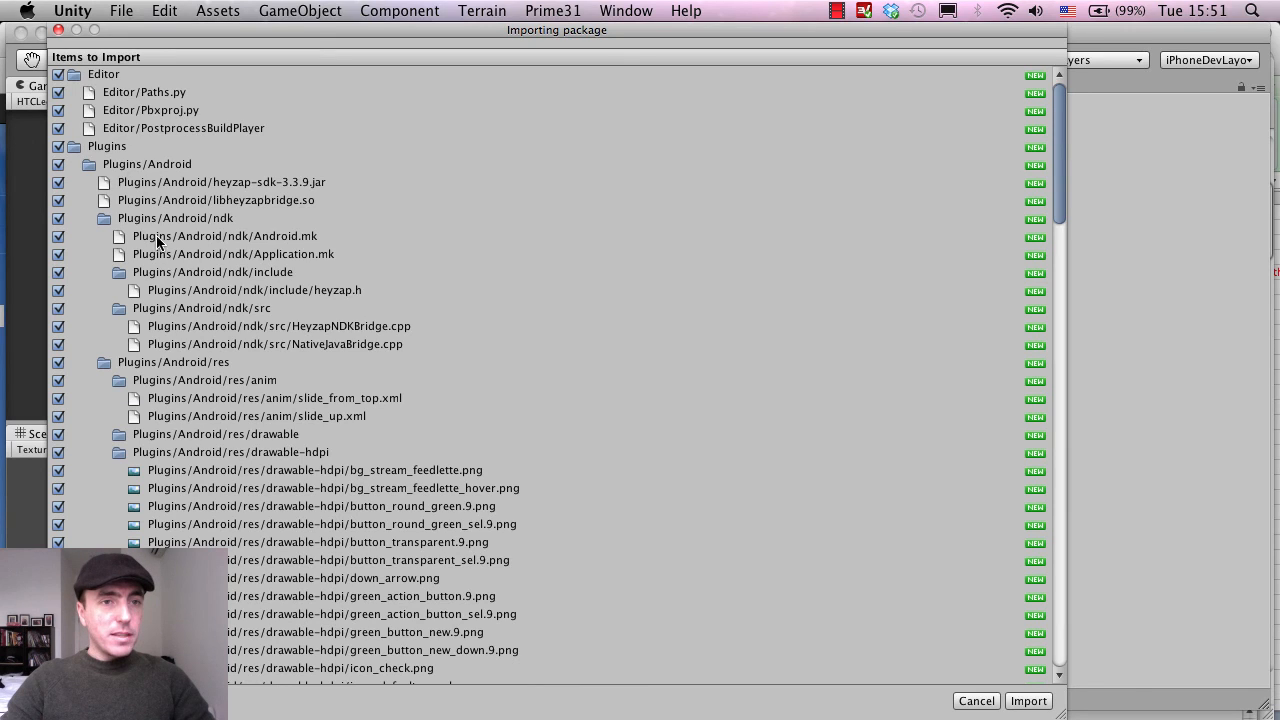
pyautogui.moveTo(196, 374)
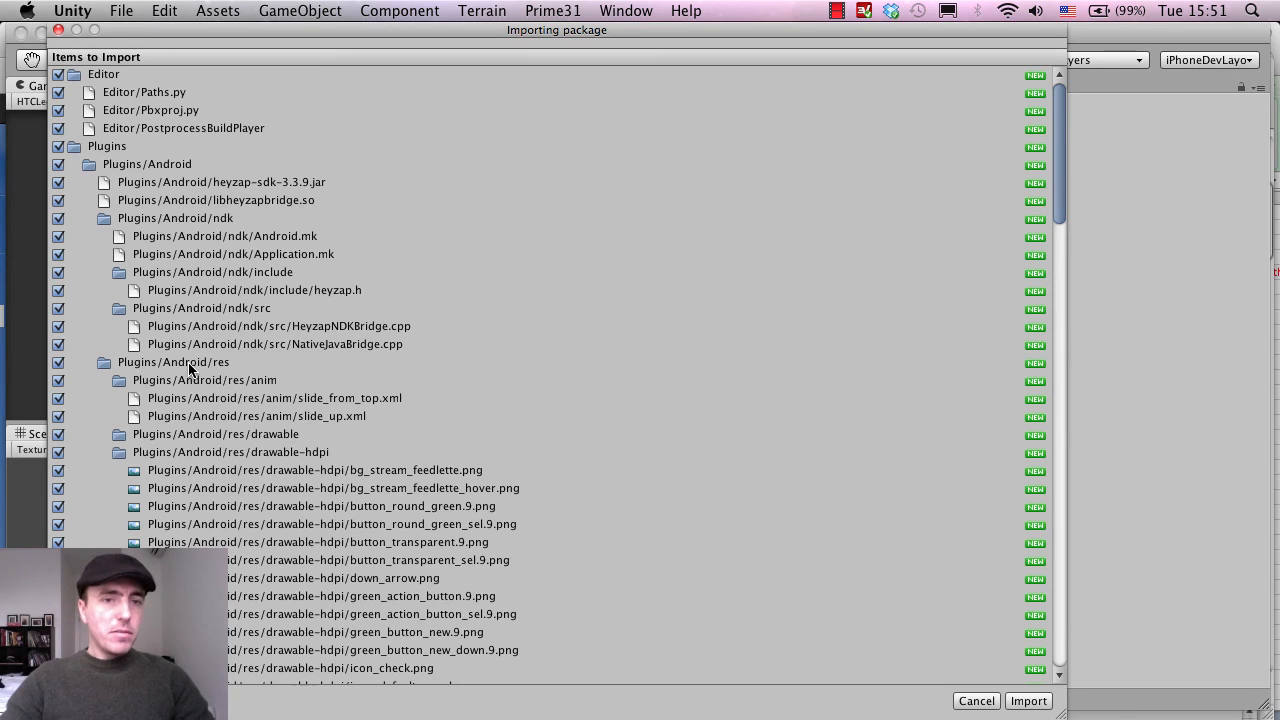
pyautogui.moveTo(164, 320)
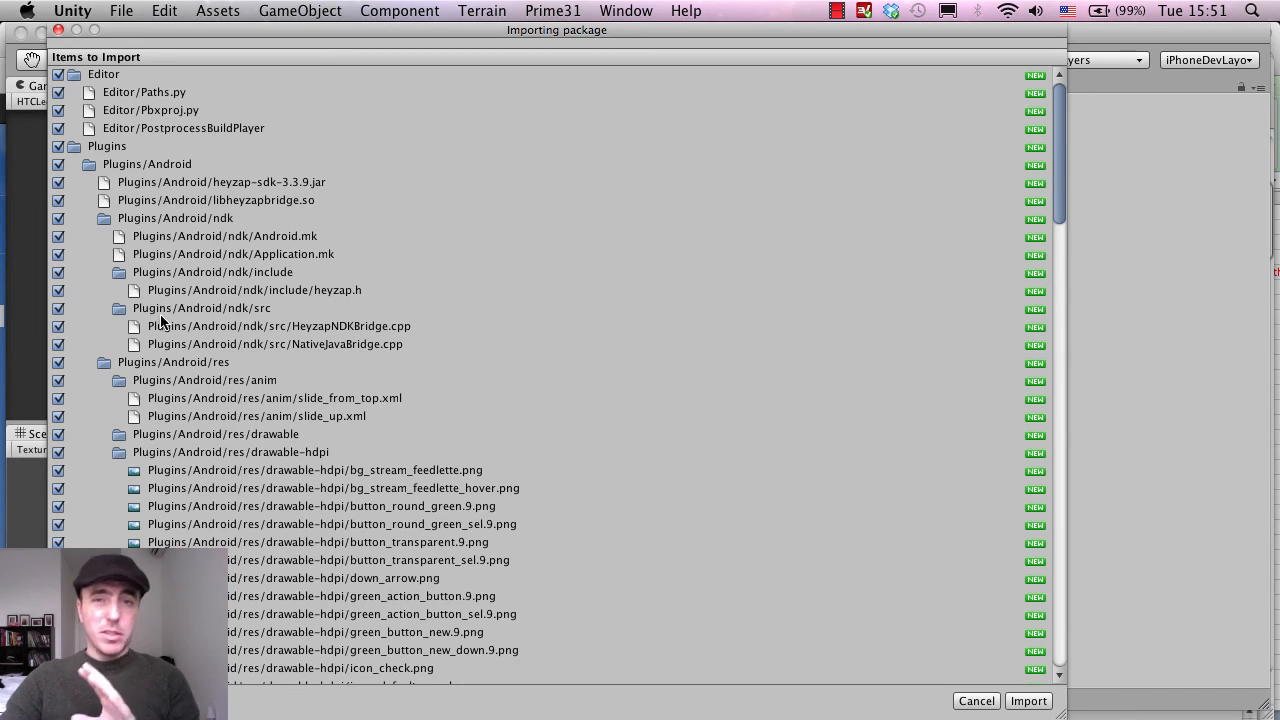
pyautogui.moveTo(260, 270)
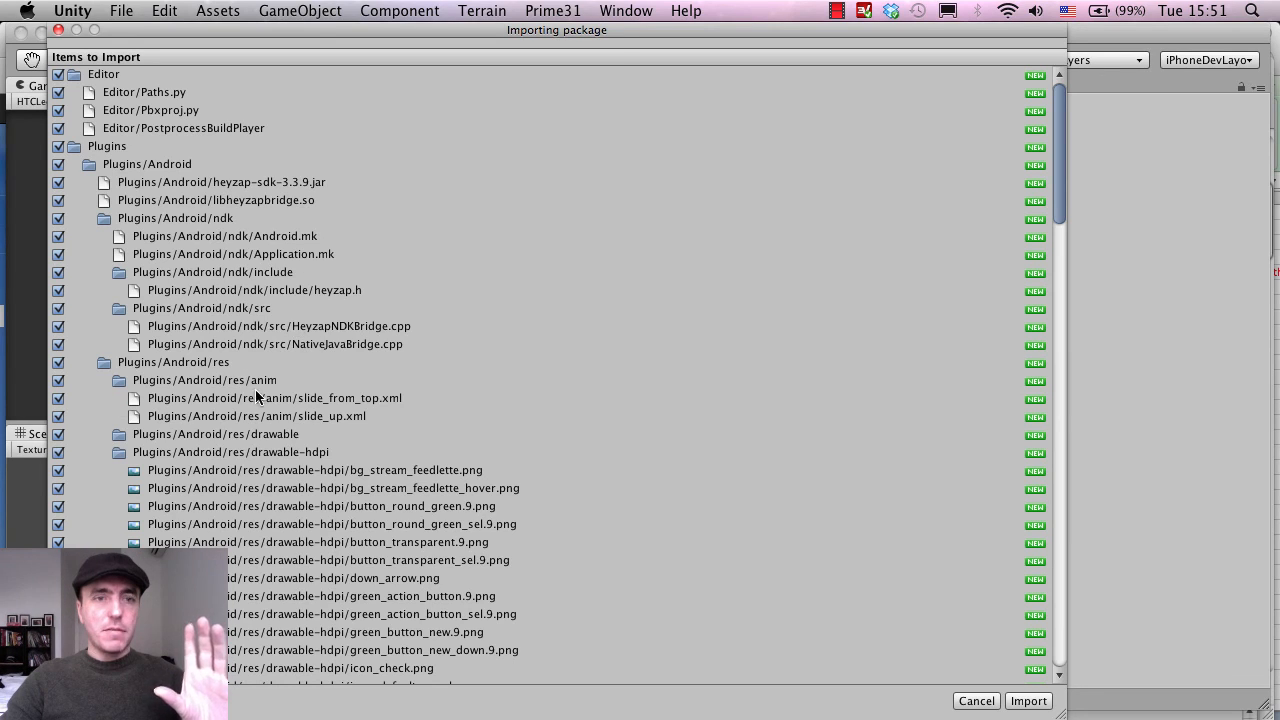
pyautogui.moveTo(136, 110)
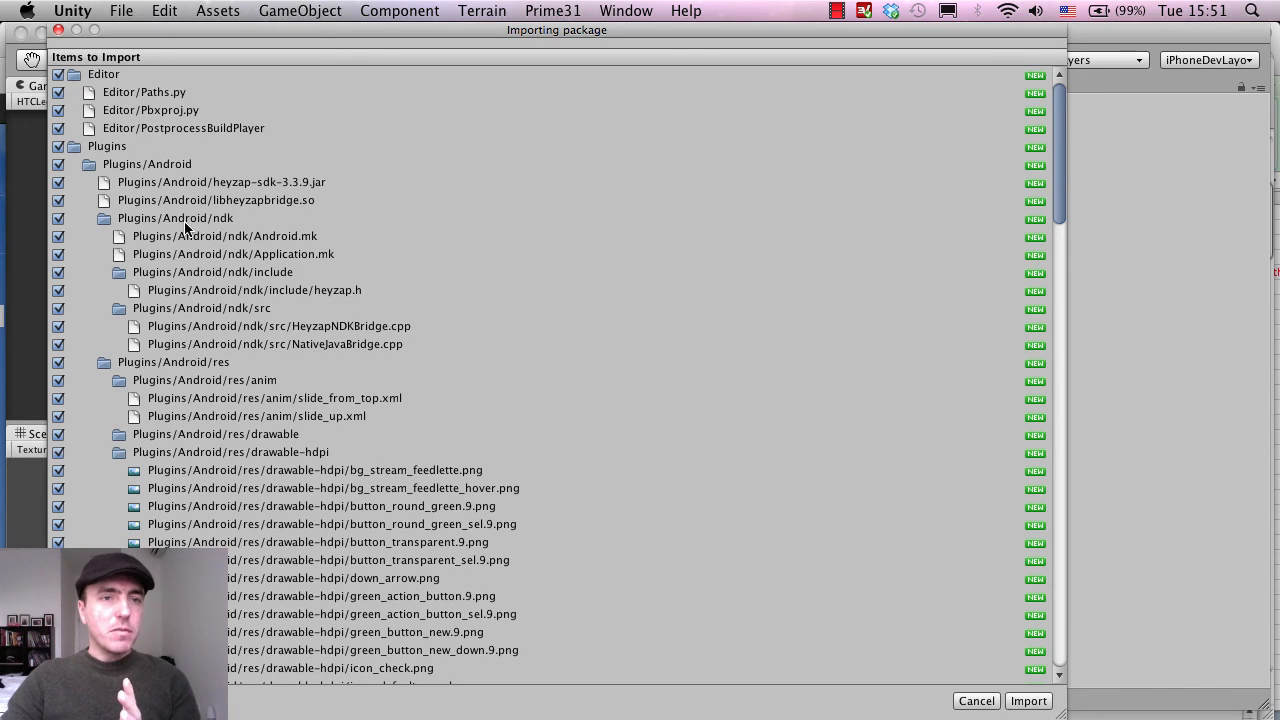
pyautogui.moveTo(296, 118)
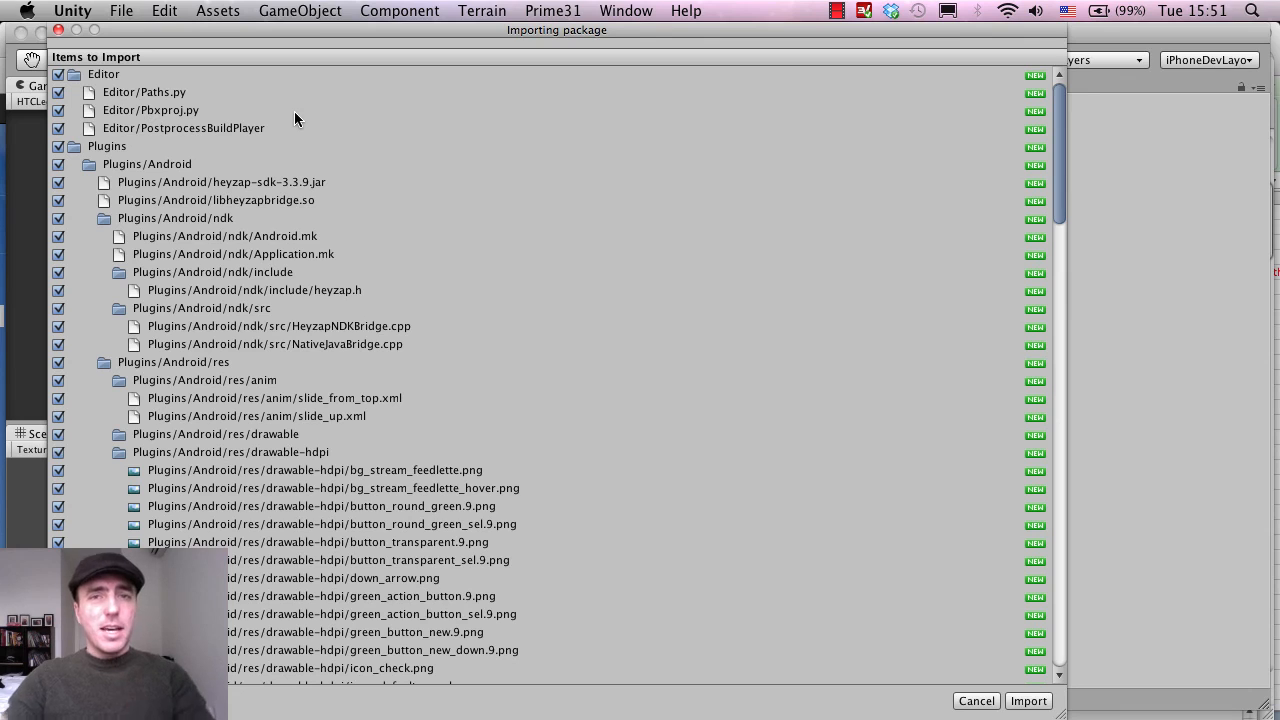
pyautogui.moveTo(770, 676)
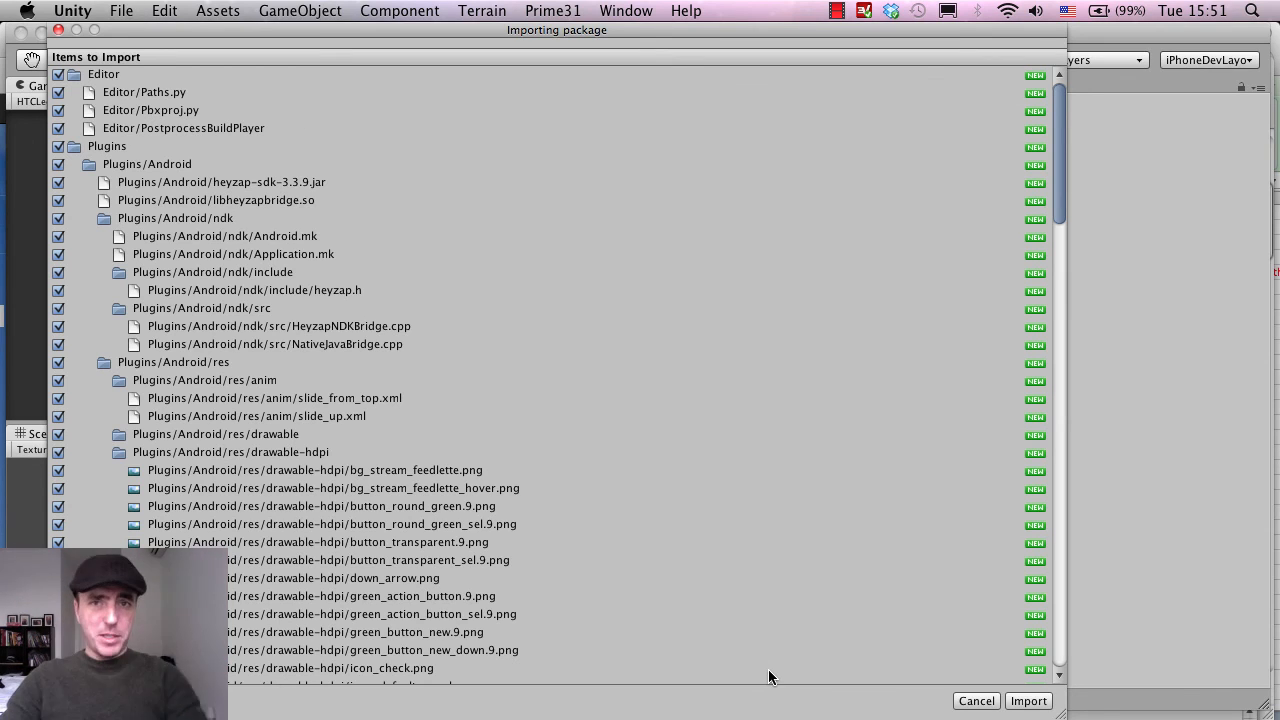
pyautogui.moveTo(872, 576)
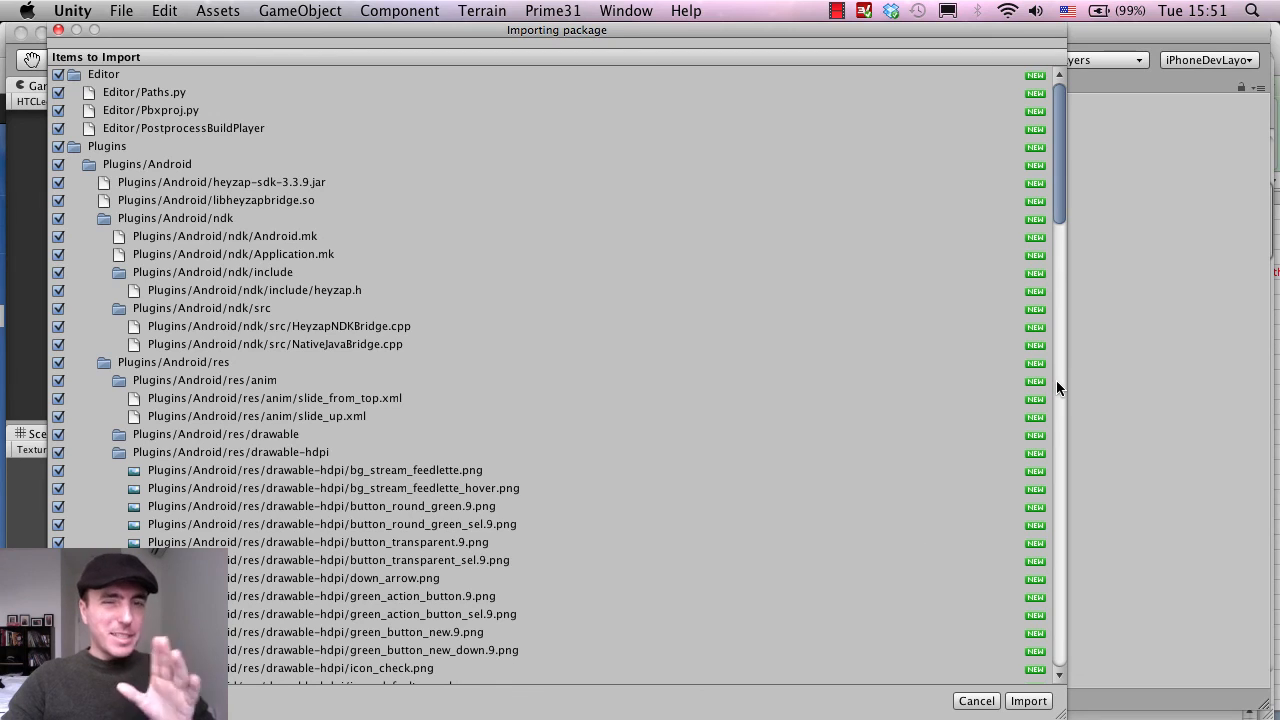
pyautogui.scroll(-3)
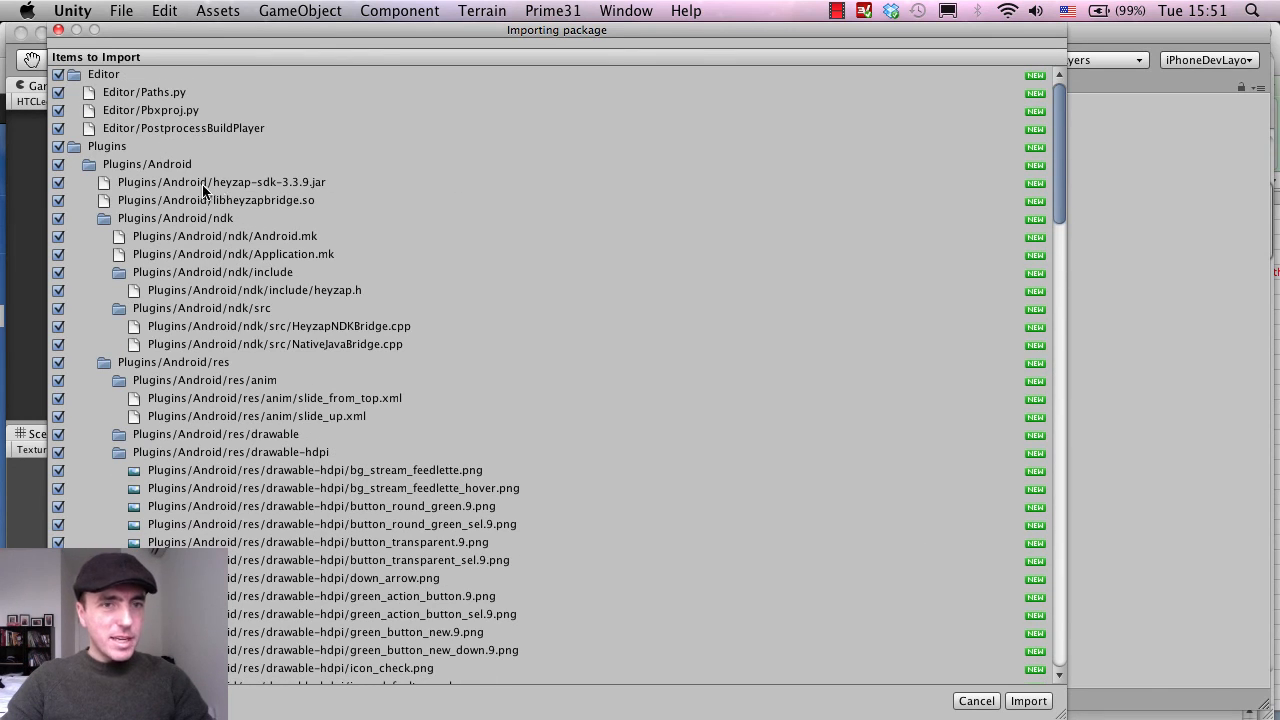
pyautogui.moveTo(248, 196)
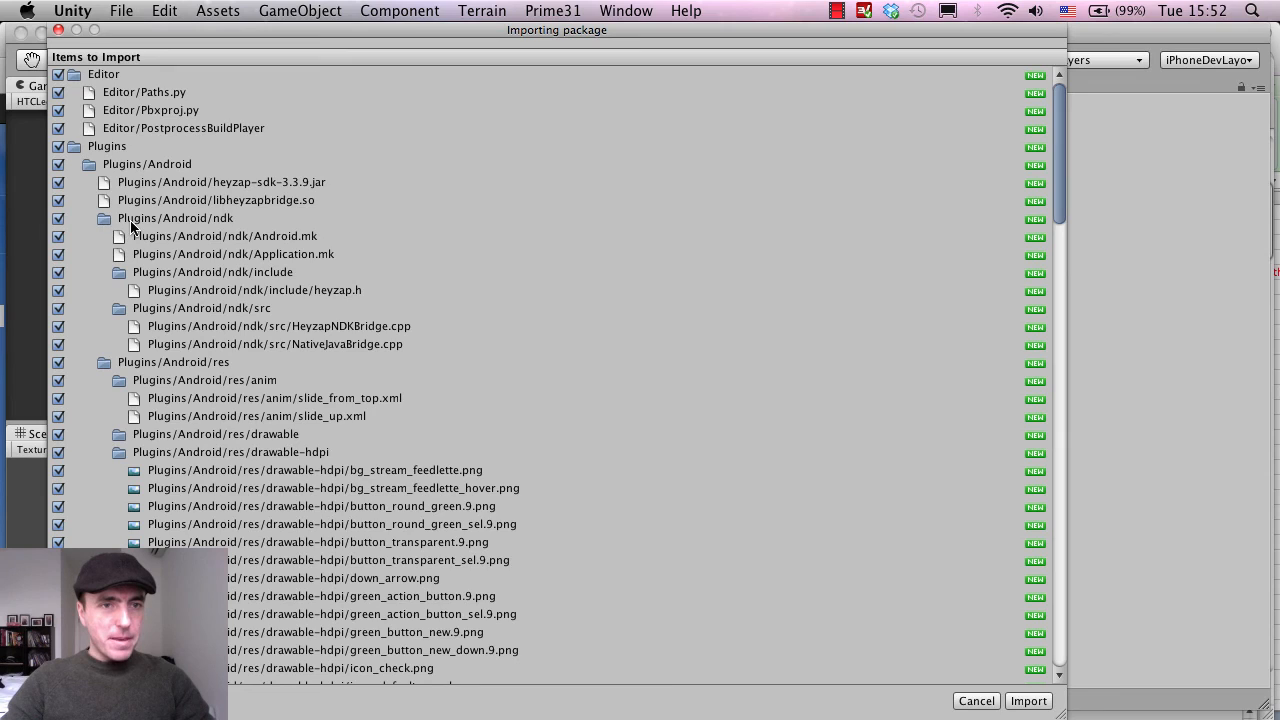
pyautogui.moveTo(190, 248)
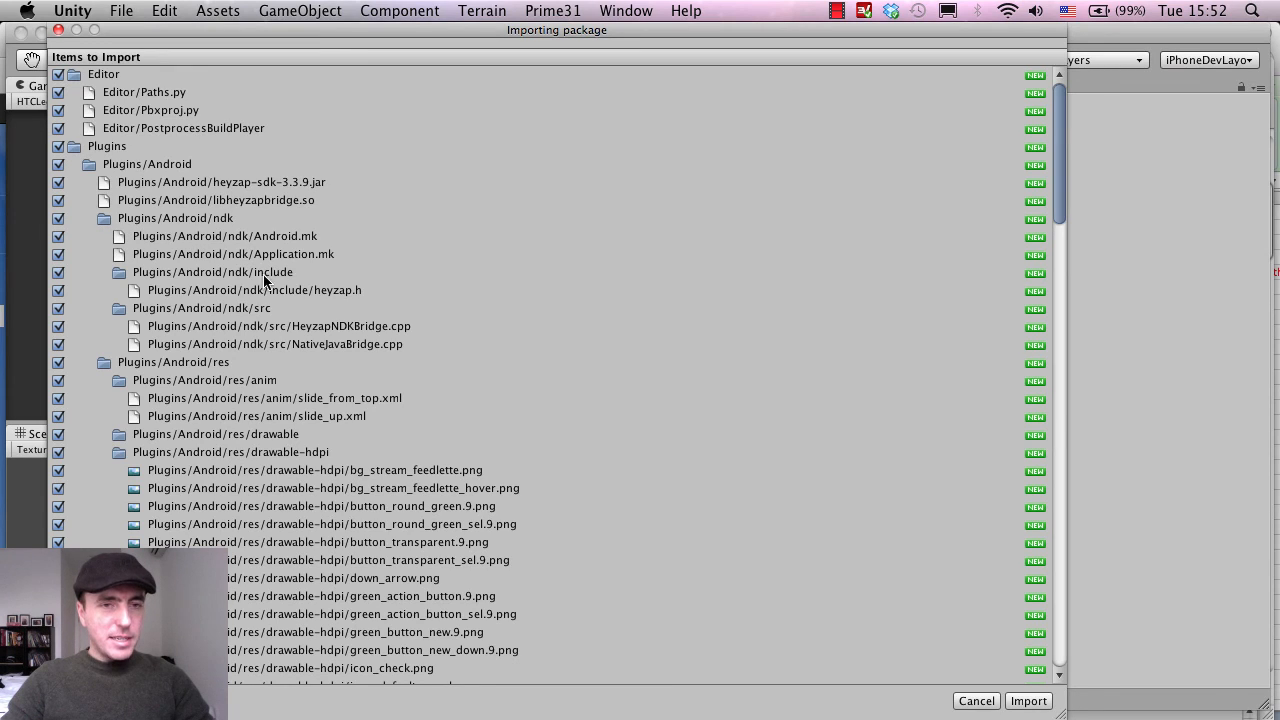
pyautogui.moveTo(344, 292)
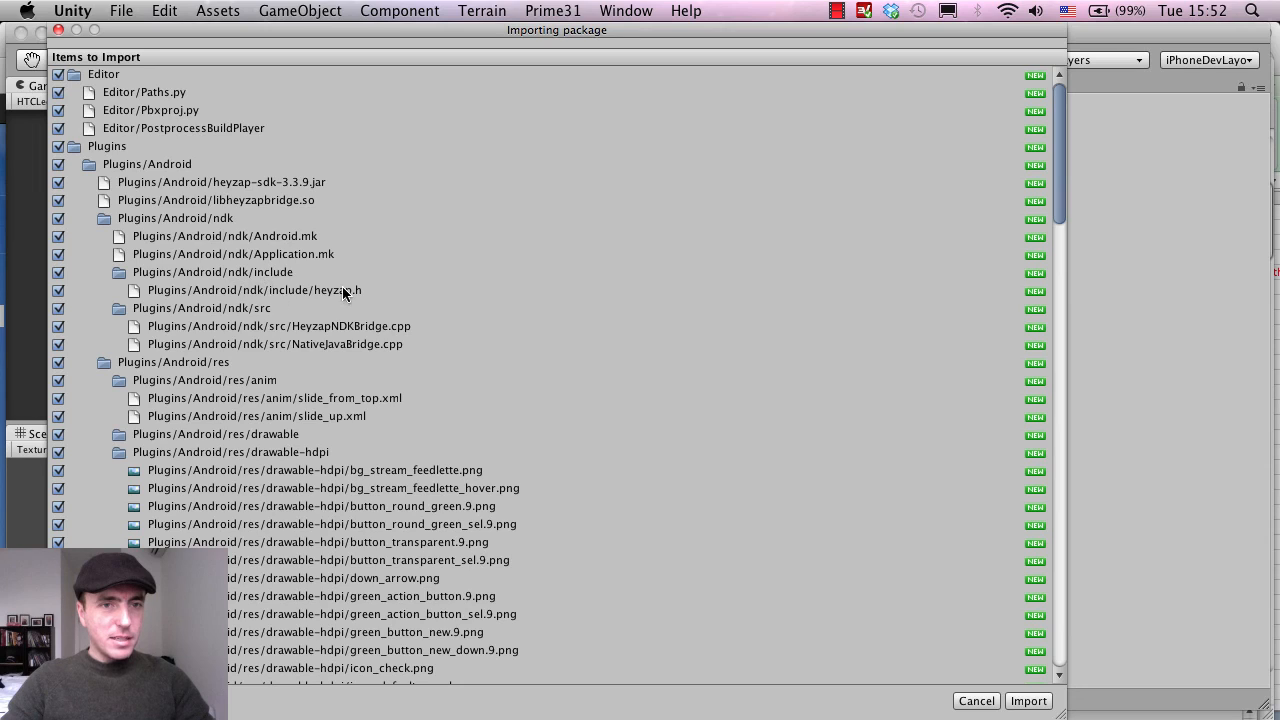
pyautogui.moveTo(340, 344)
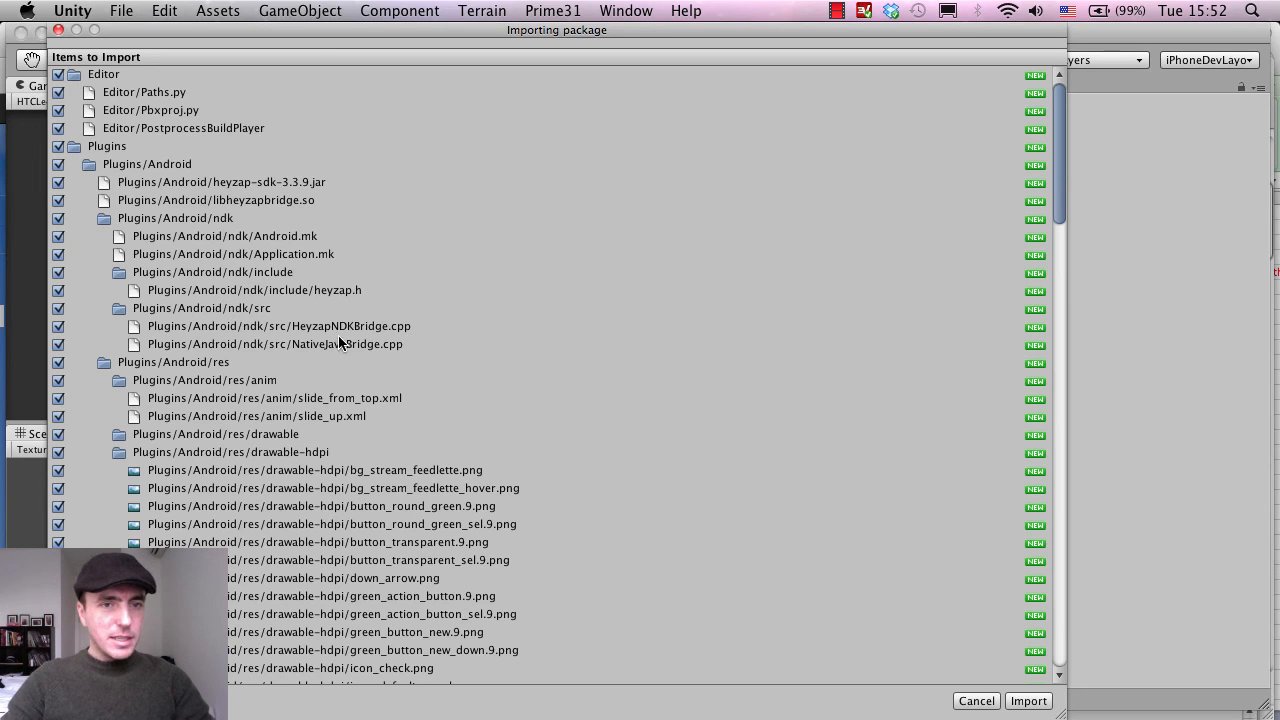
pyautogui.moveTo(300, 290)
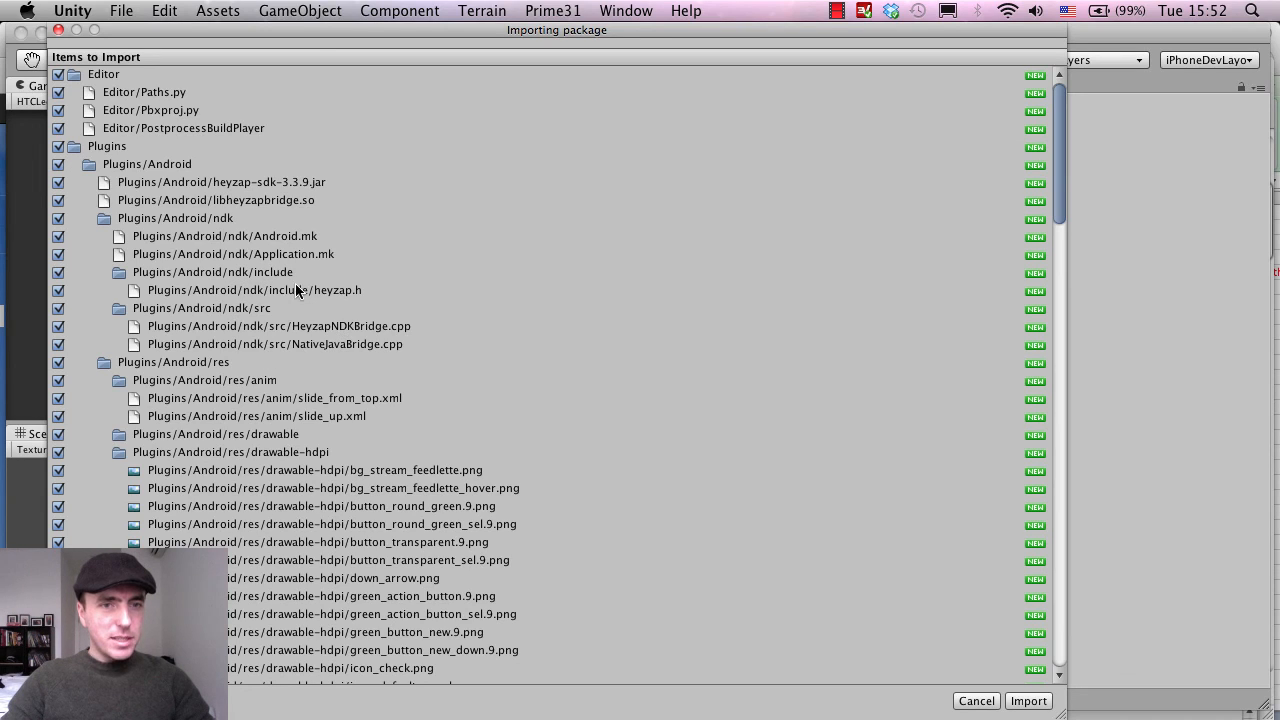
pyautogui.moveTo(160, 228)
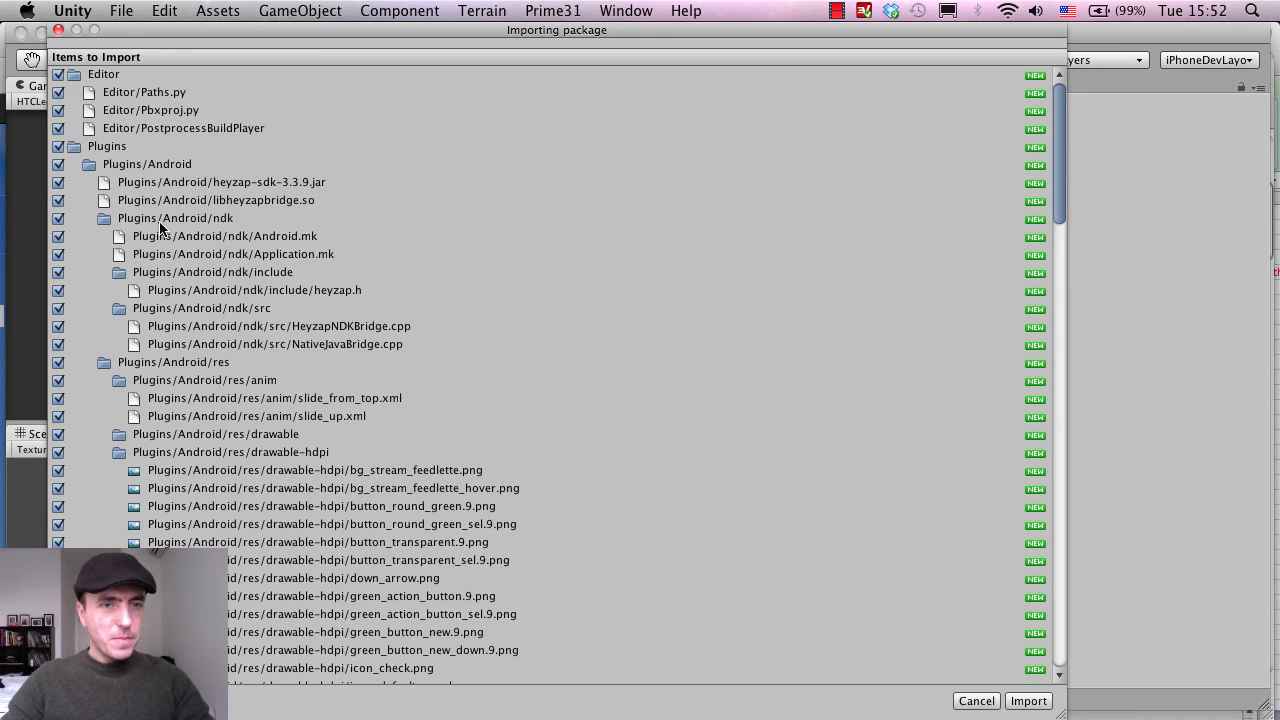
pyautogui.moveTo(910, 286)
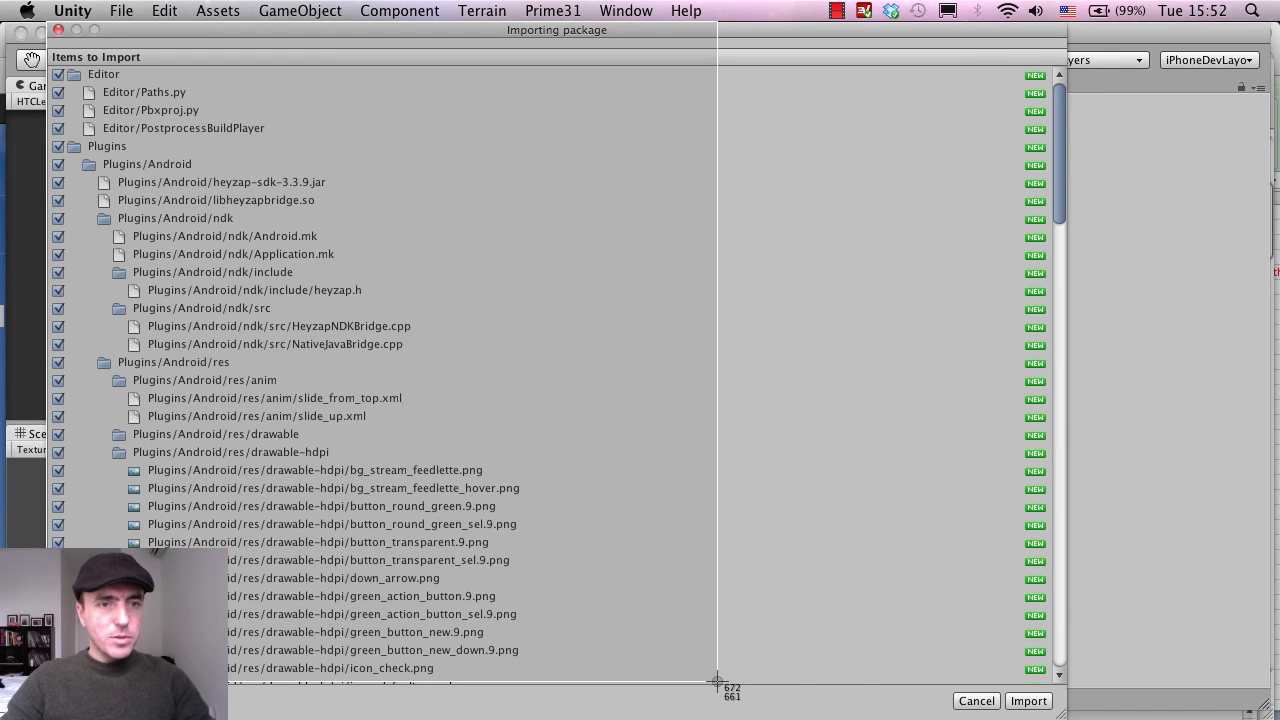
pyautogui.moveTo(1080, 150)
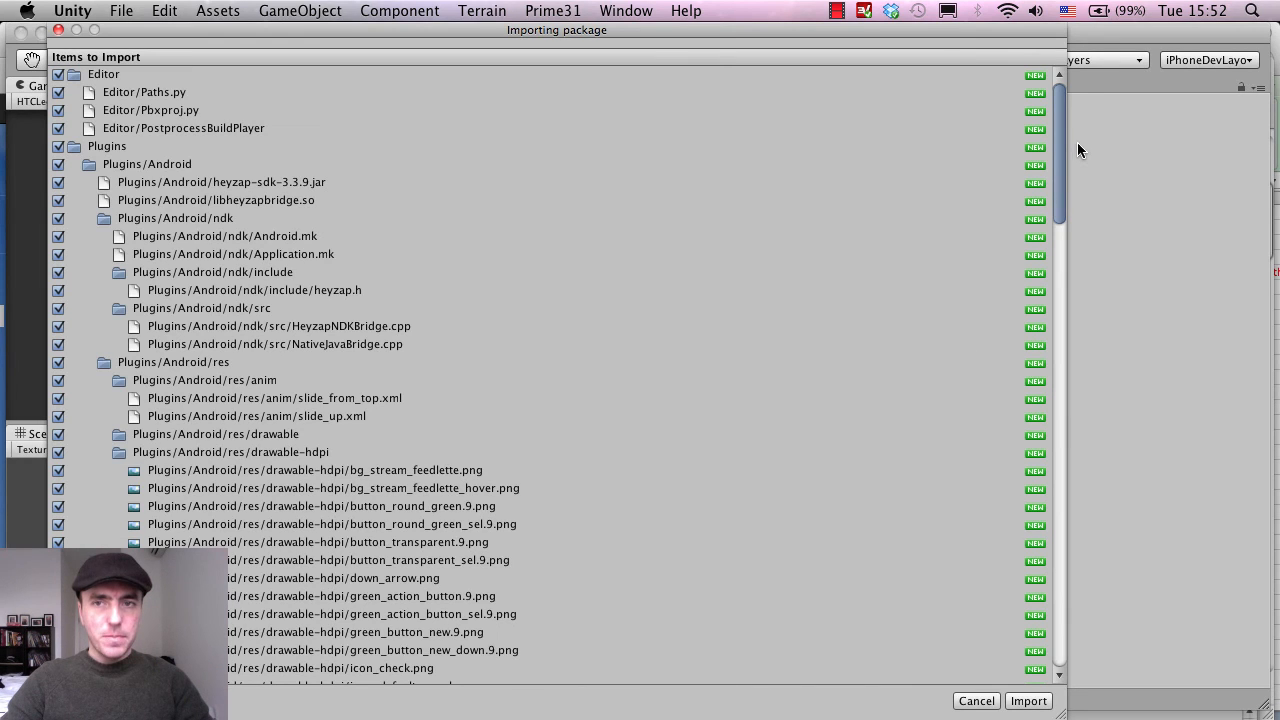
pyautogui.scroll(-3)
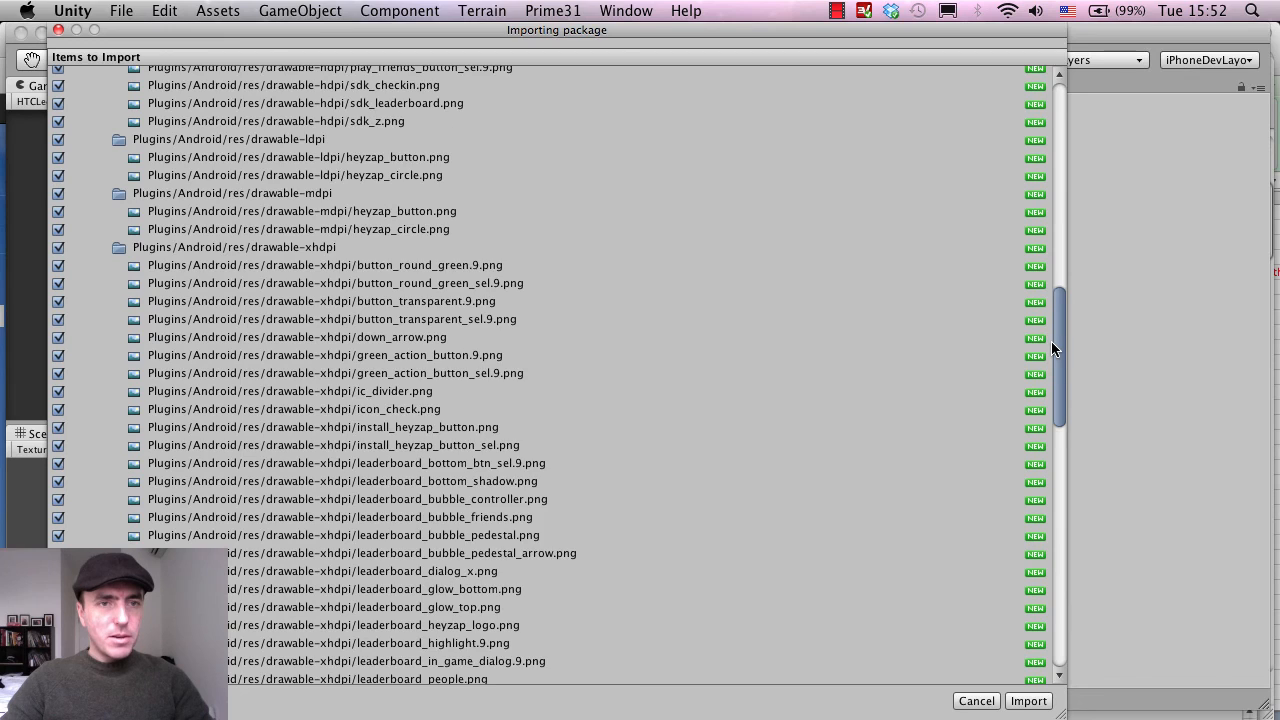
pyautogui.scroll(-3)
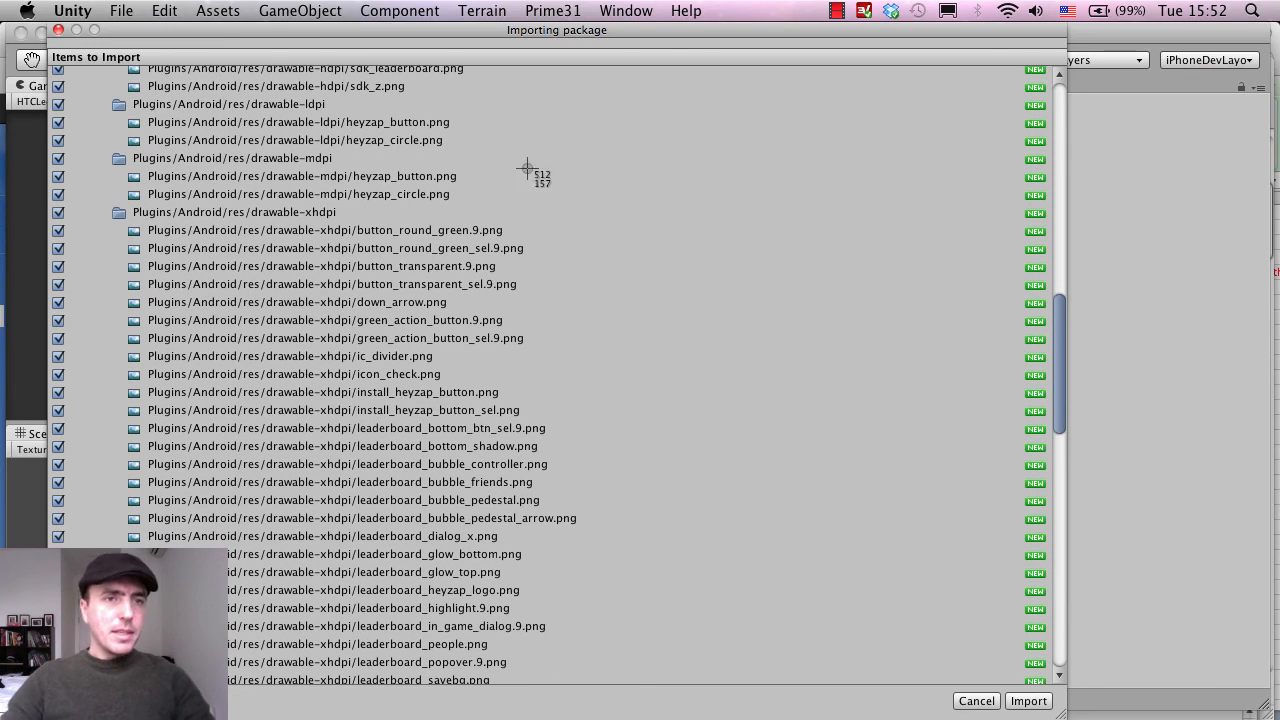
pyautogui.moveTo(584, 580)
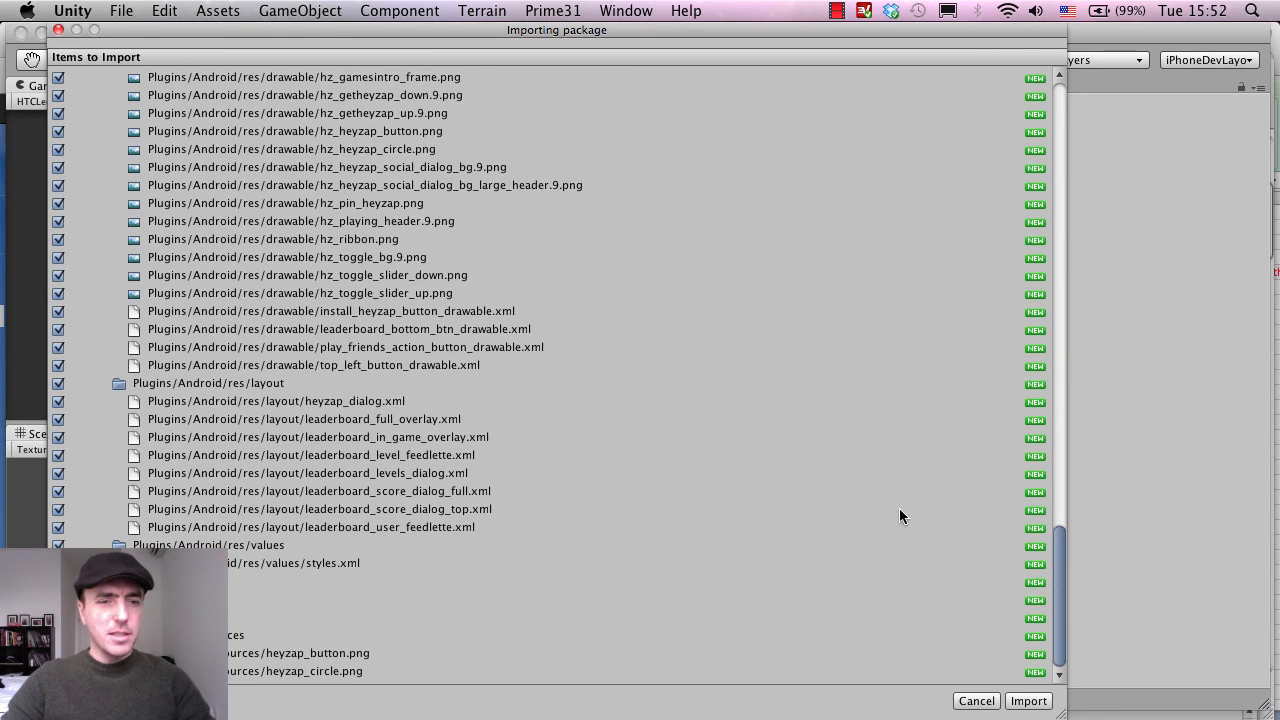
pyautogui.moveTo(96, 200)
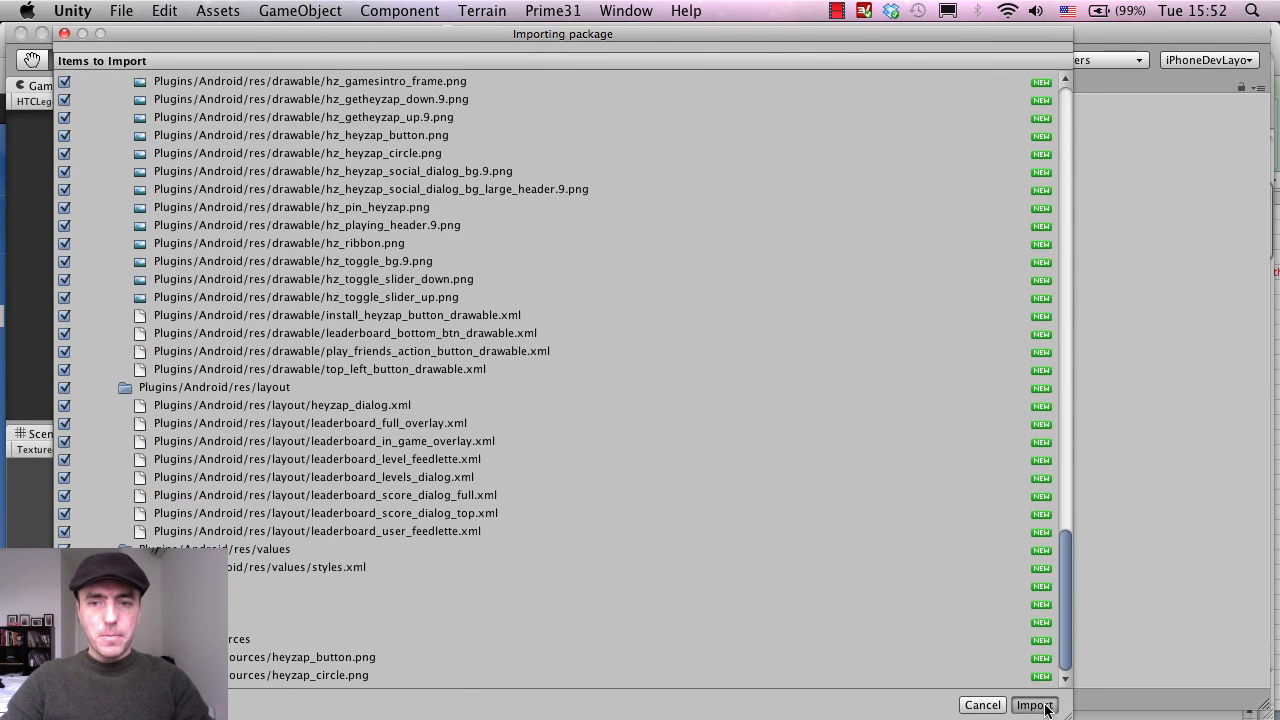
pyautogui.click(1034, 704)
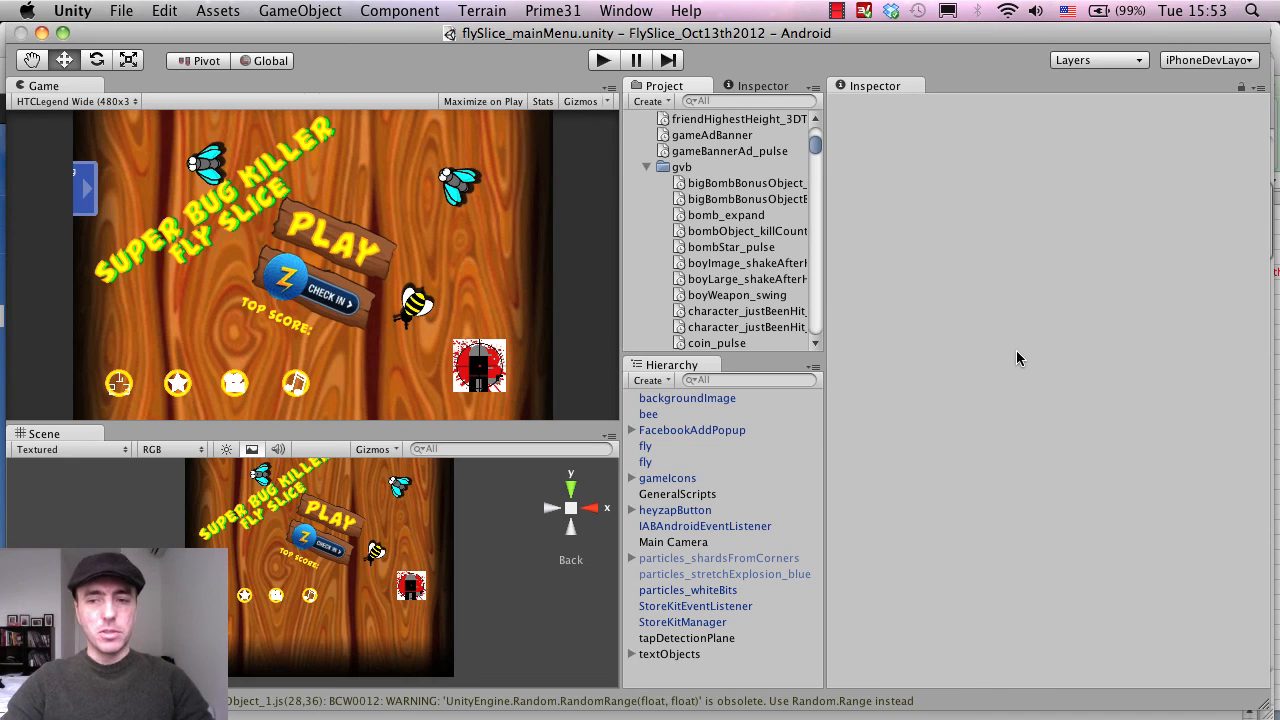
pyautogui.moveTo(978, 498)
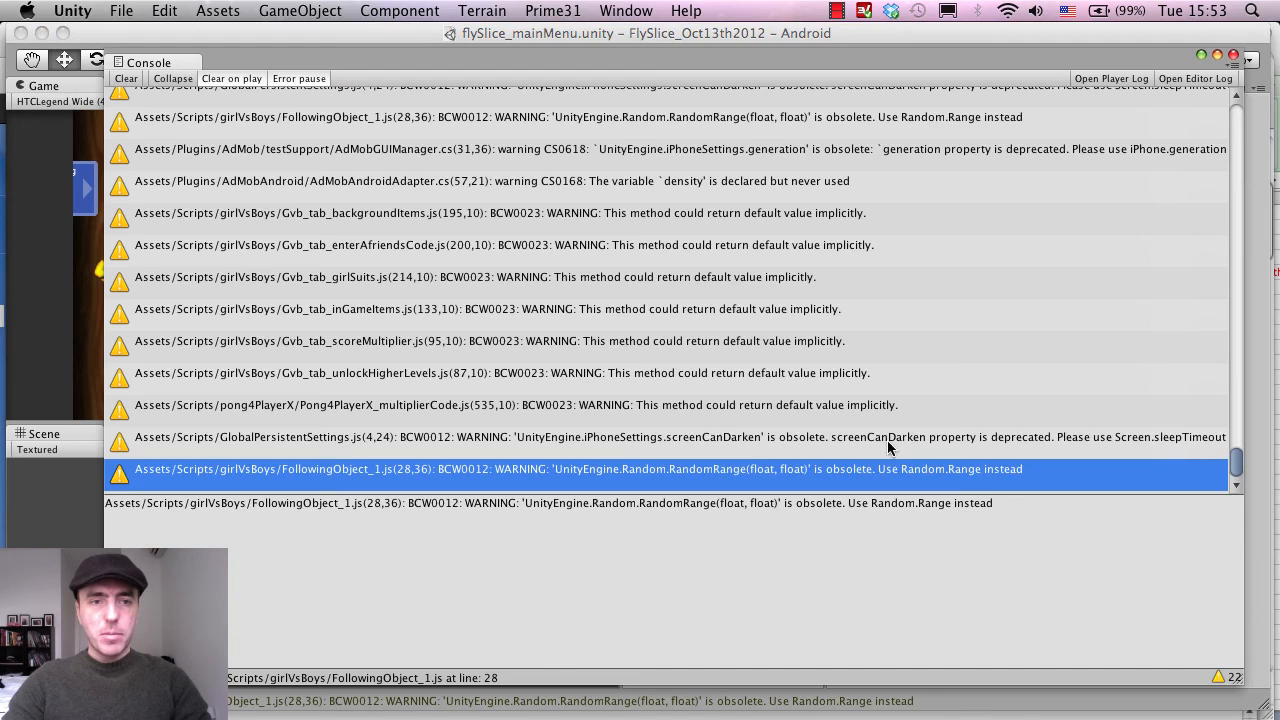
pyautogui.click(124, 78)
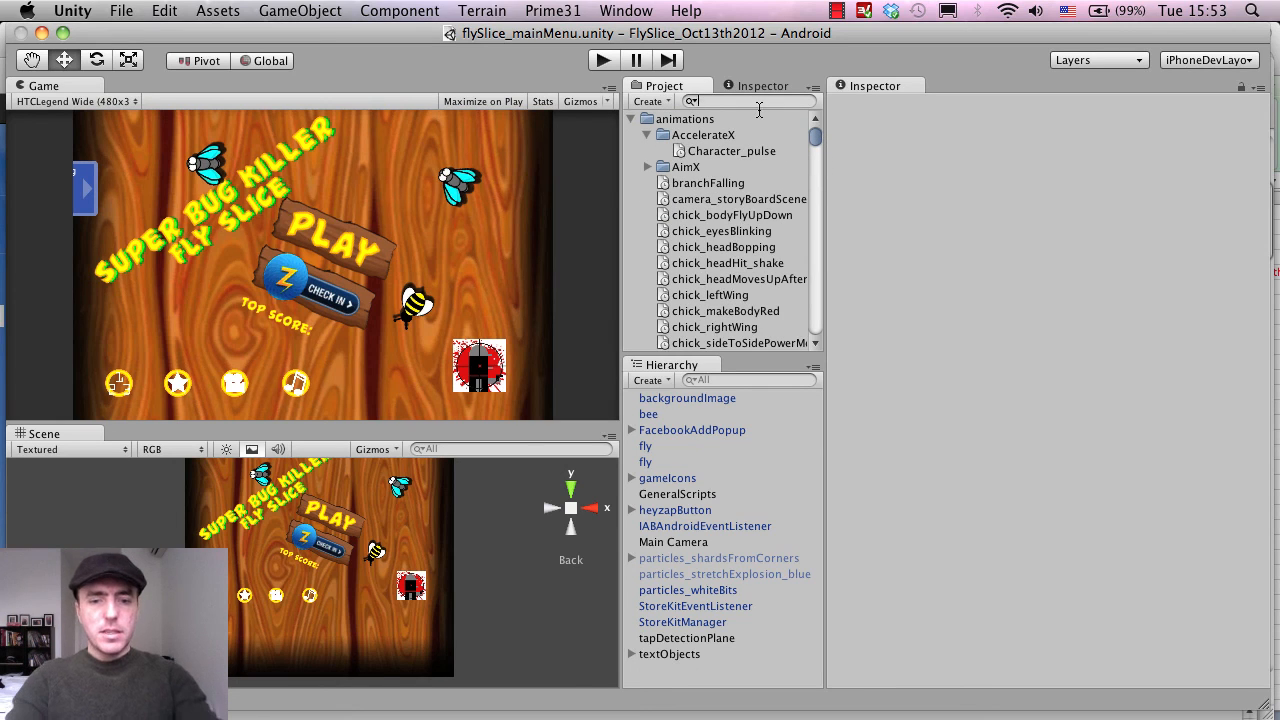
# - Filter Project assets by 'hey' and expand Plugins/Android/ndk with its src and include/heyzap folders
pyautogui.write('heyza')
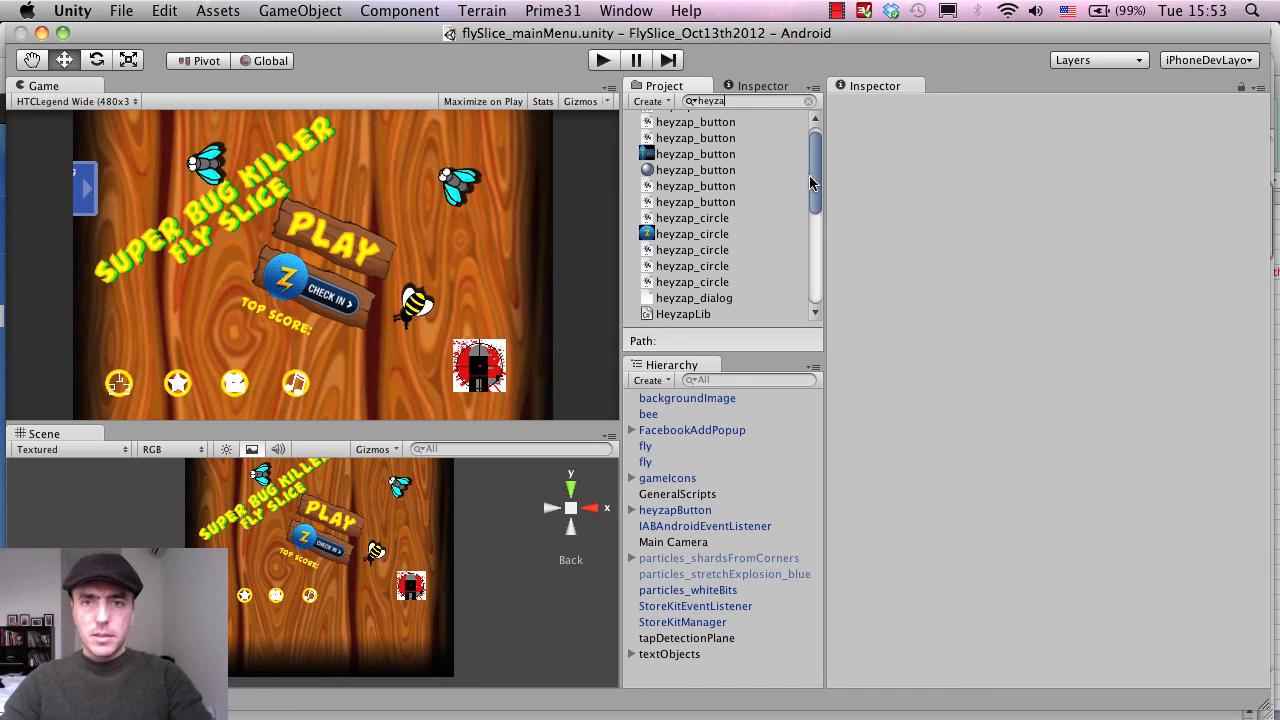
pyautogui.scroll(-3)
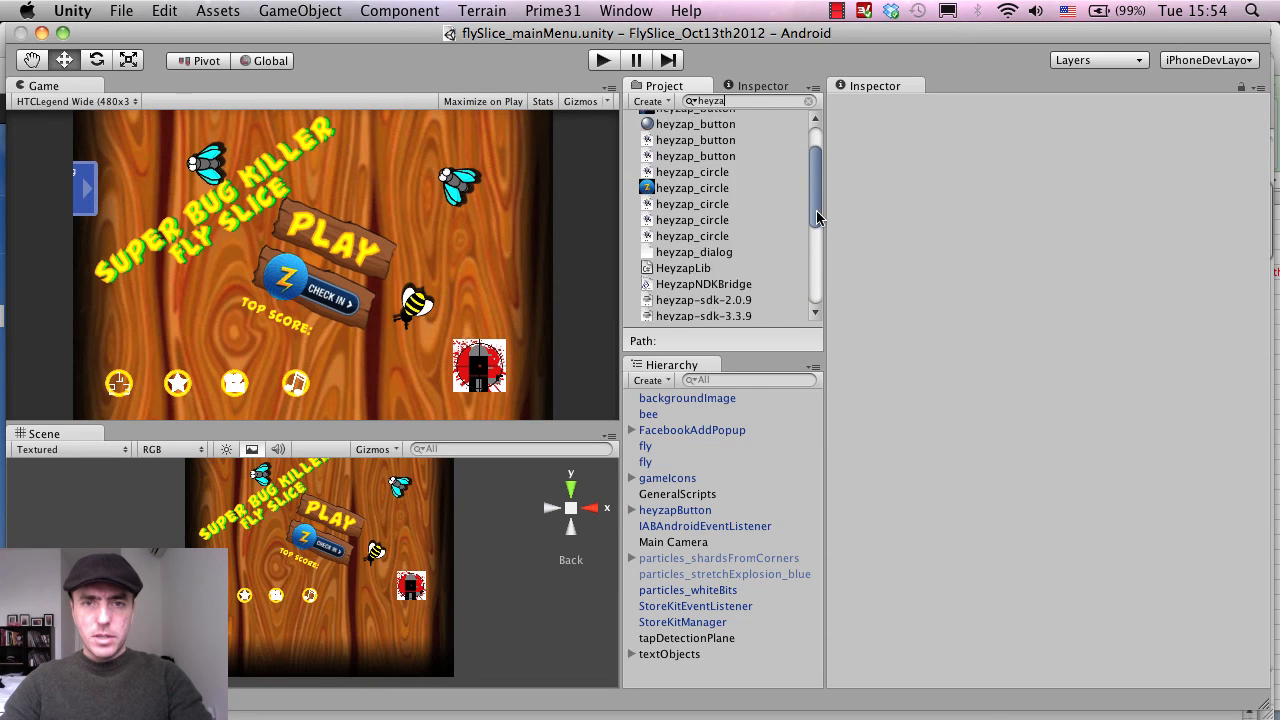
pyautogui.scroll(-3)
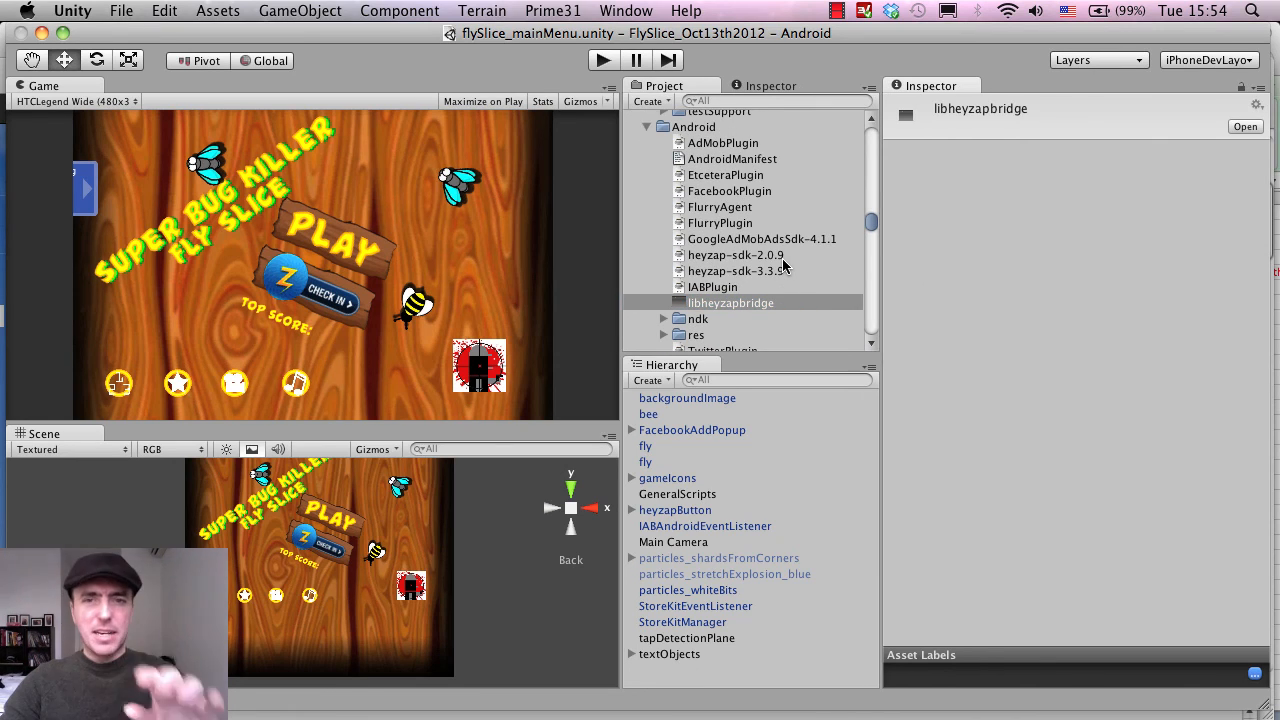
pyautogui.click(664, 318)
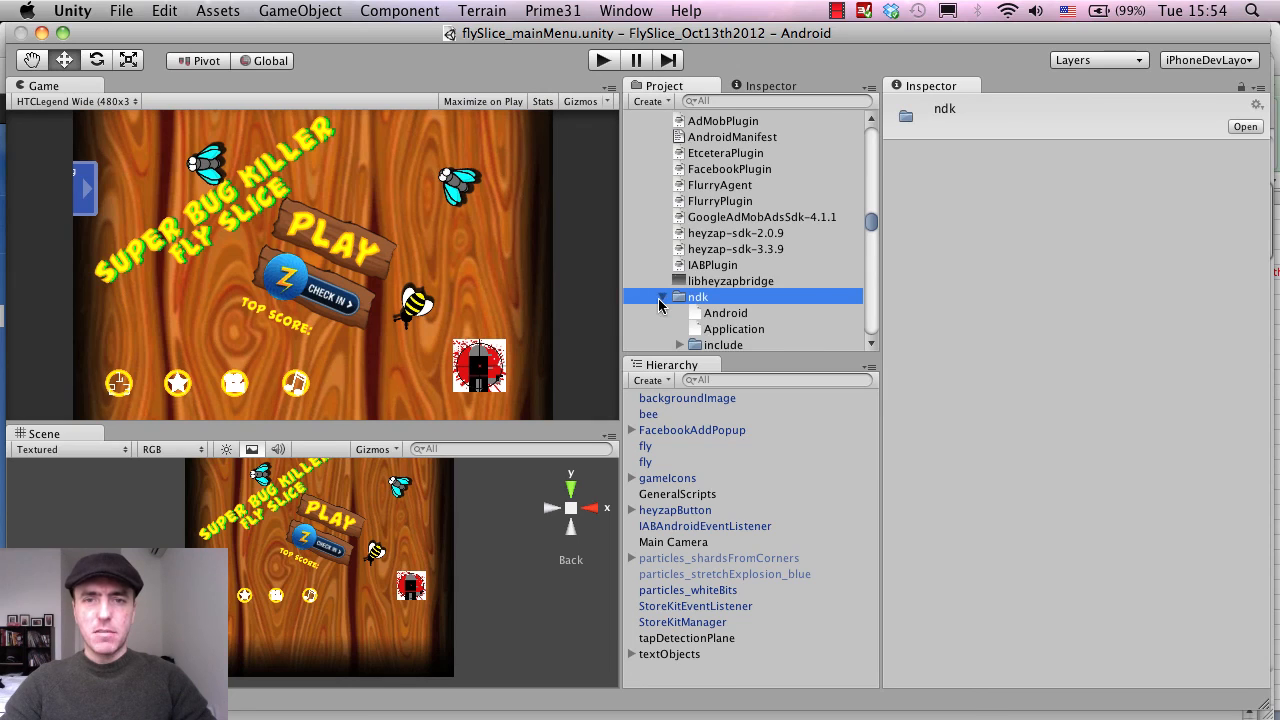
pyautogui.click(680, 296)
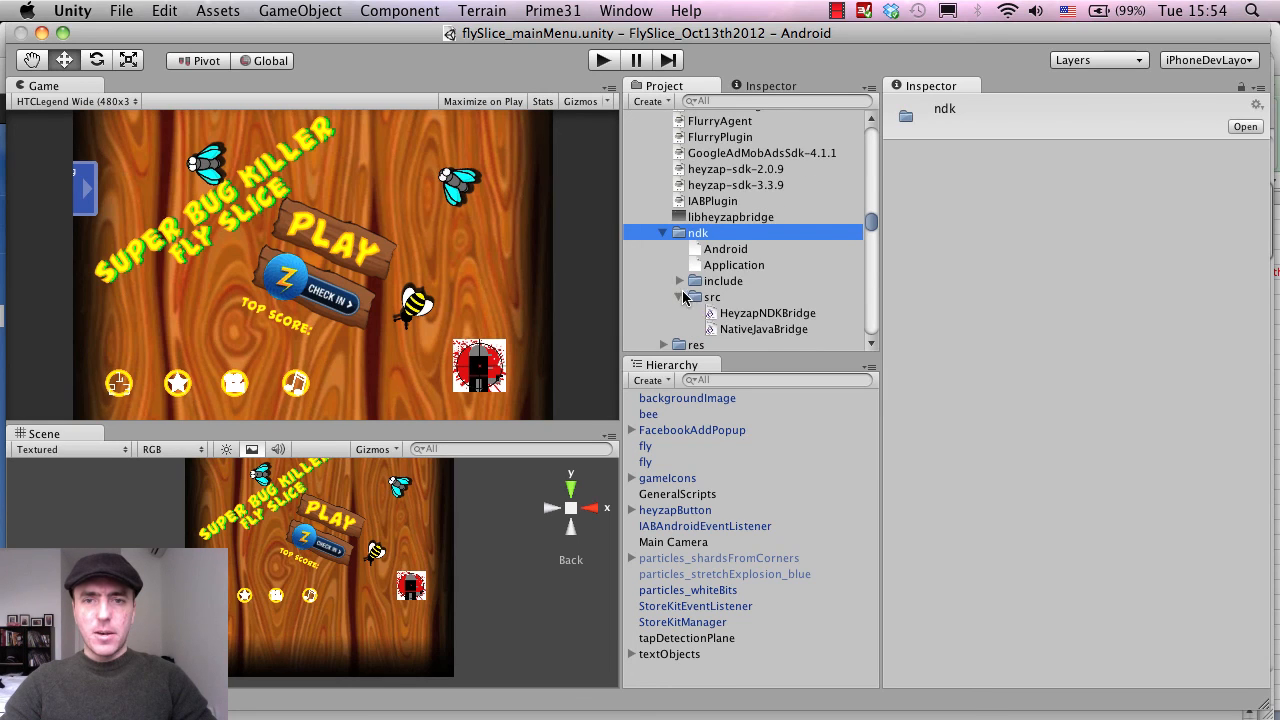
pyautogui.click(680, 280)
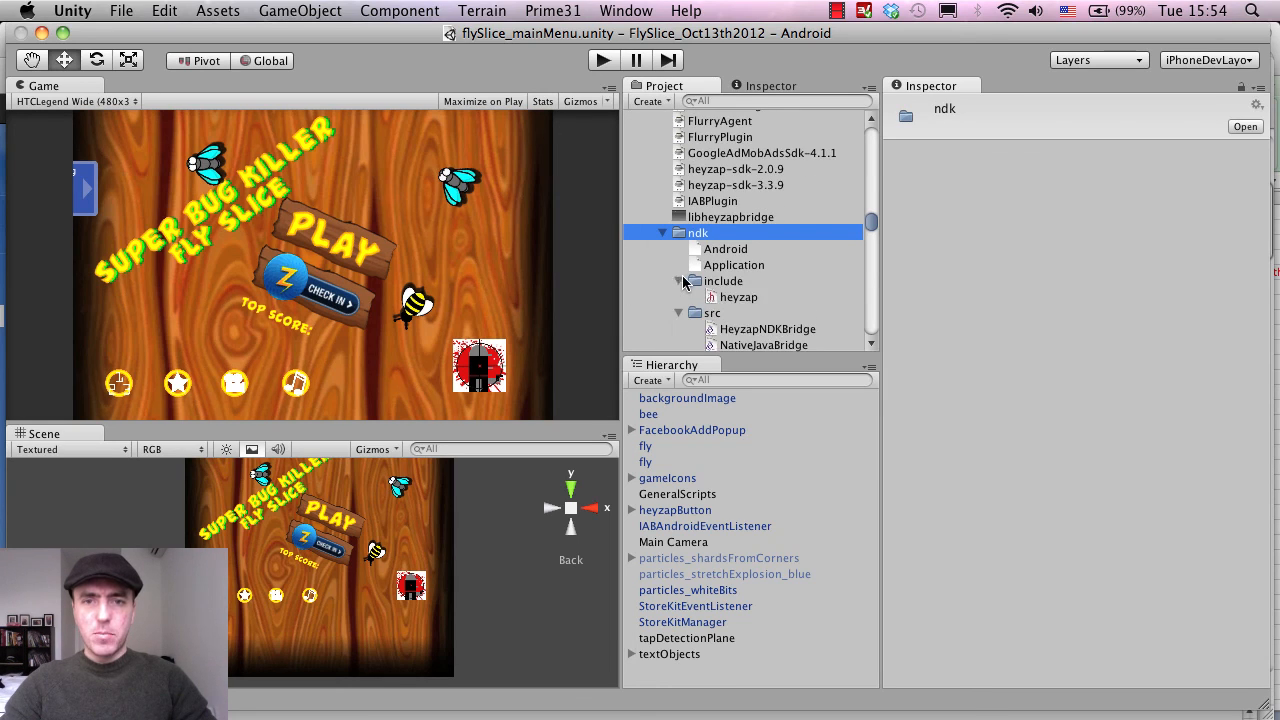
pyautogui.click(738, 218)
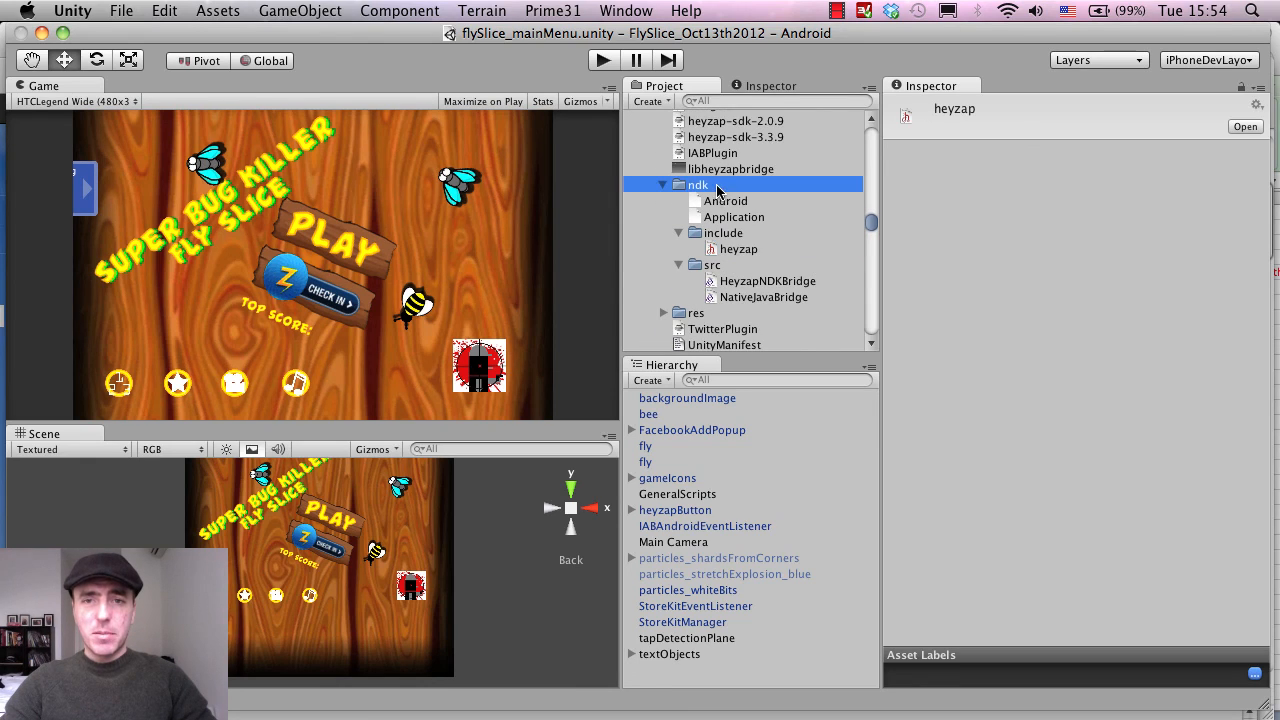
pyautogui.click(738, 248)
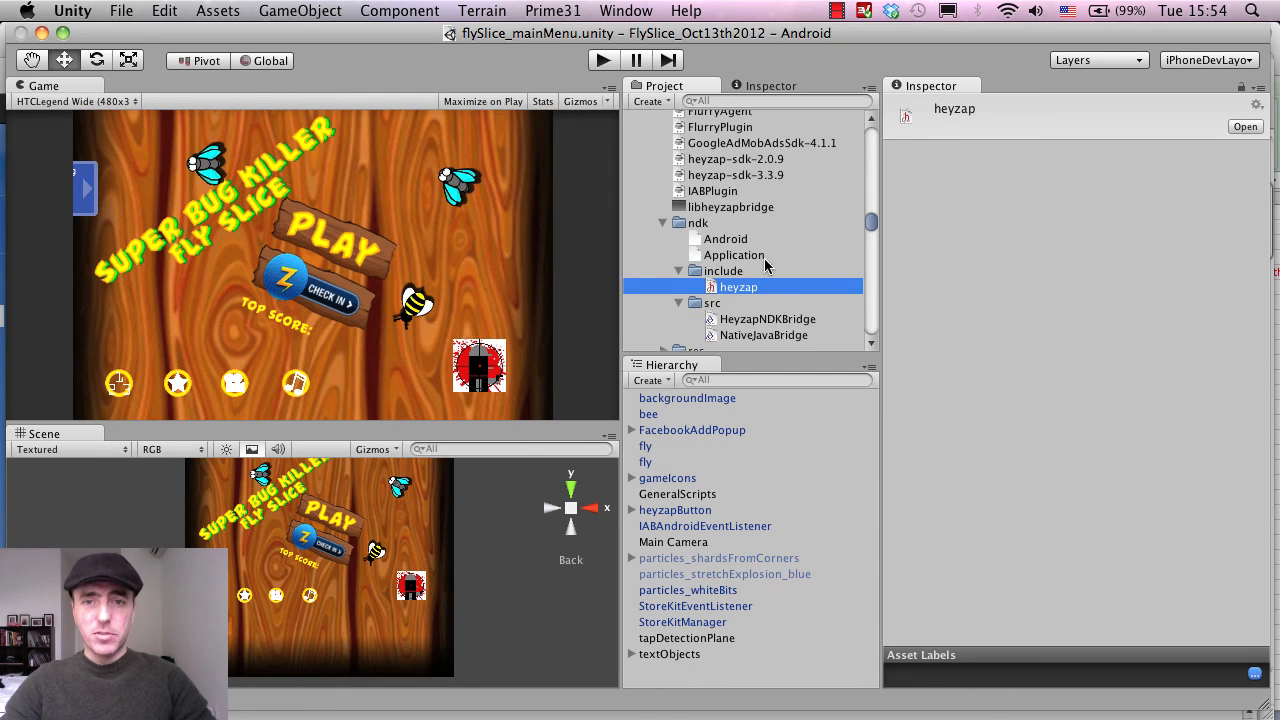
# - Scroll the imported Heyzap assets down to the Editor GameCenter scripts
pyautogui.scroll(-3)
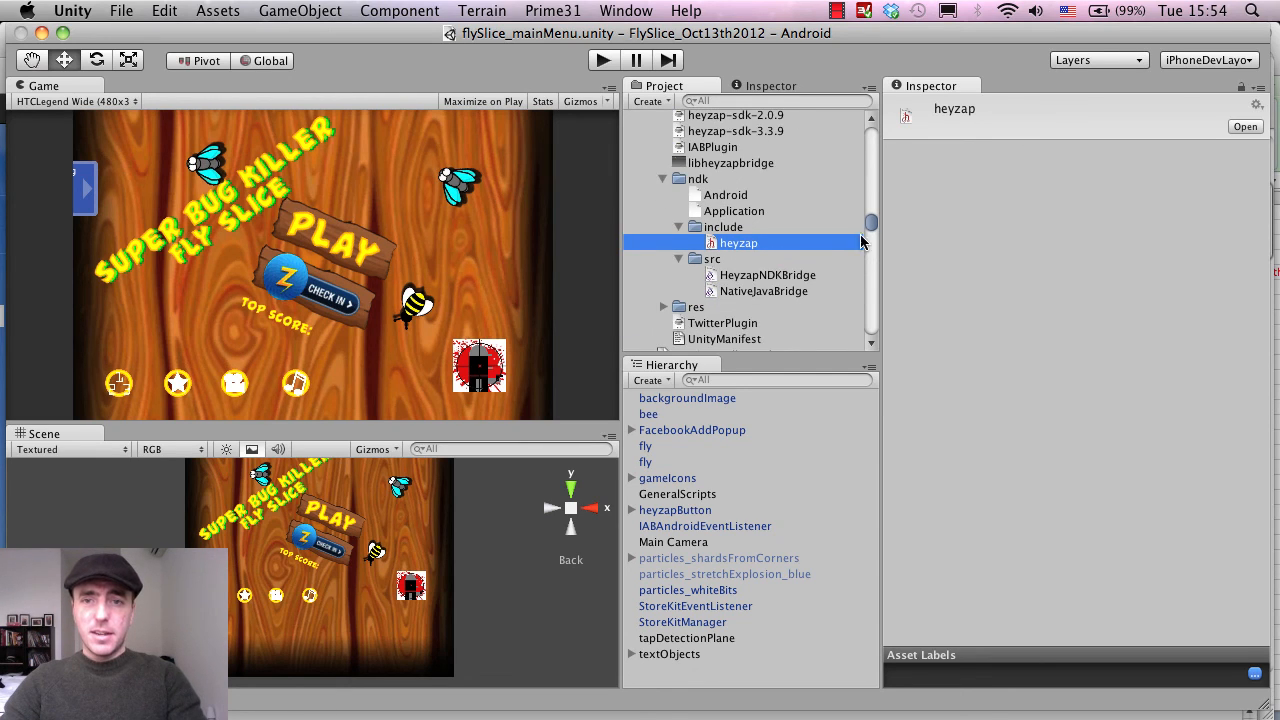
pyautogui.scroll(-3)
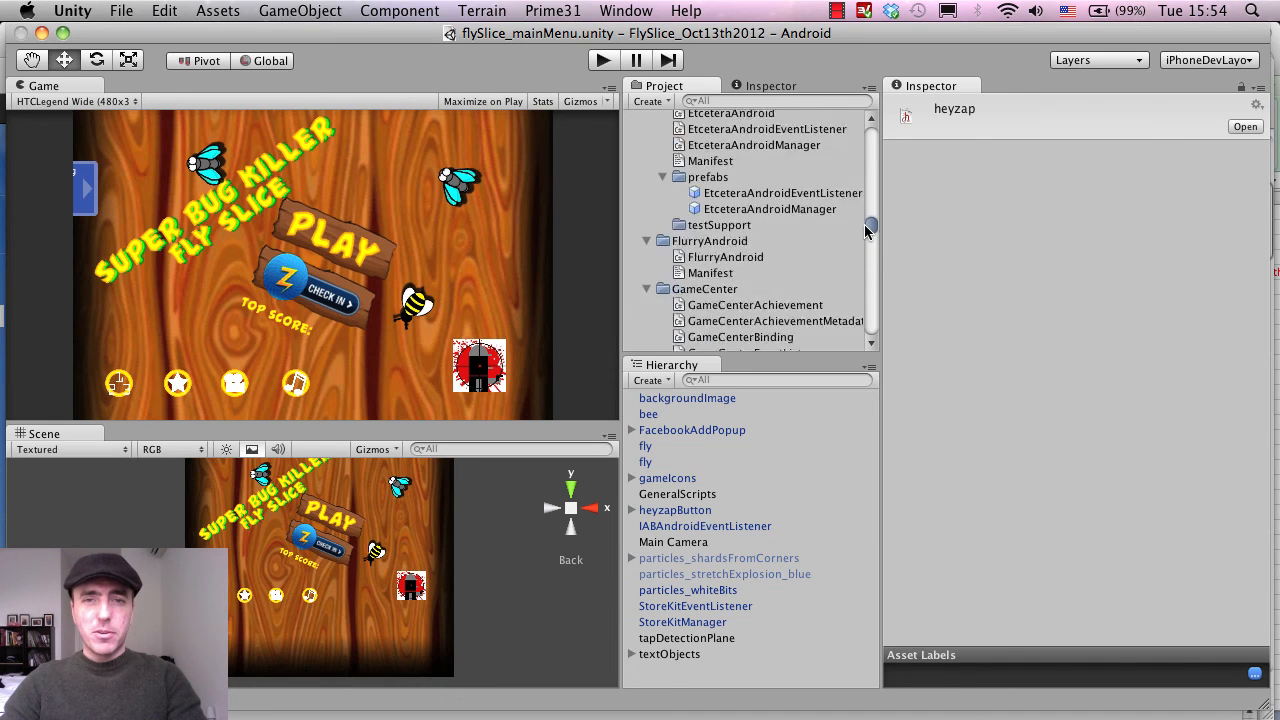
pyautogui.scroll(-3)
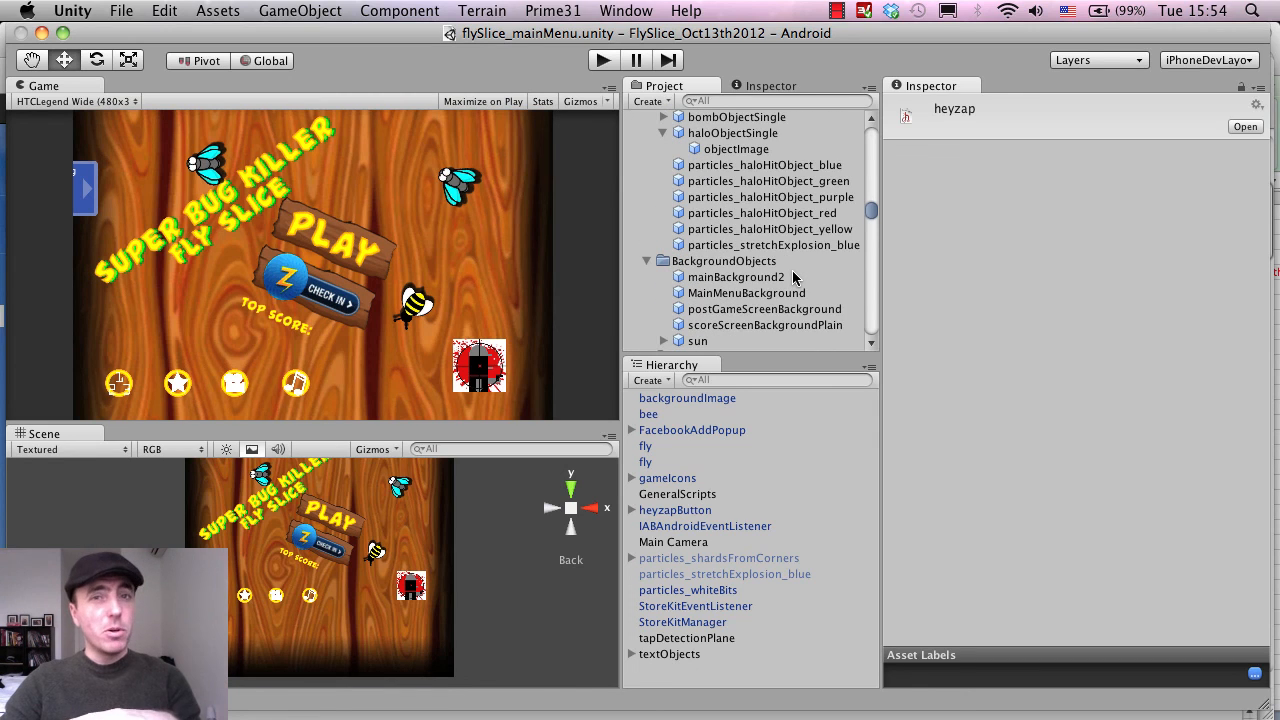
pyautogui.moveTo(796, 244)
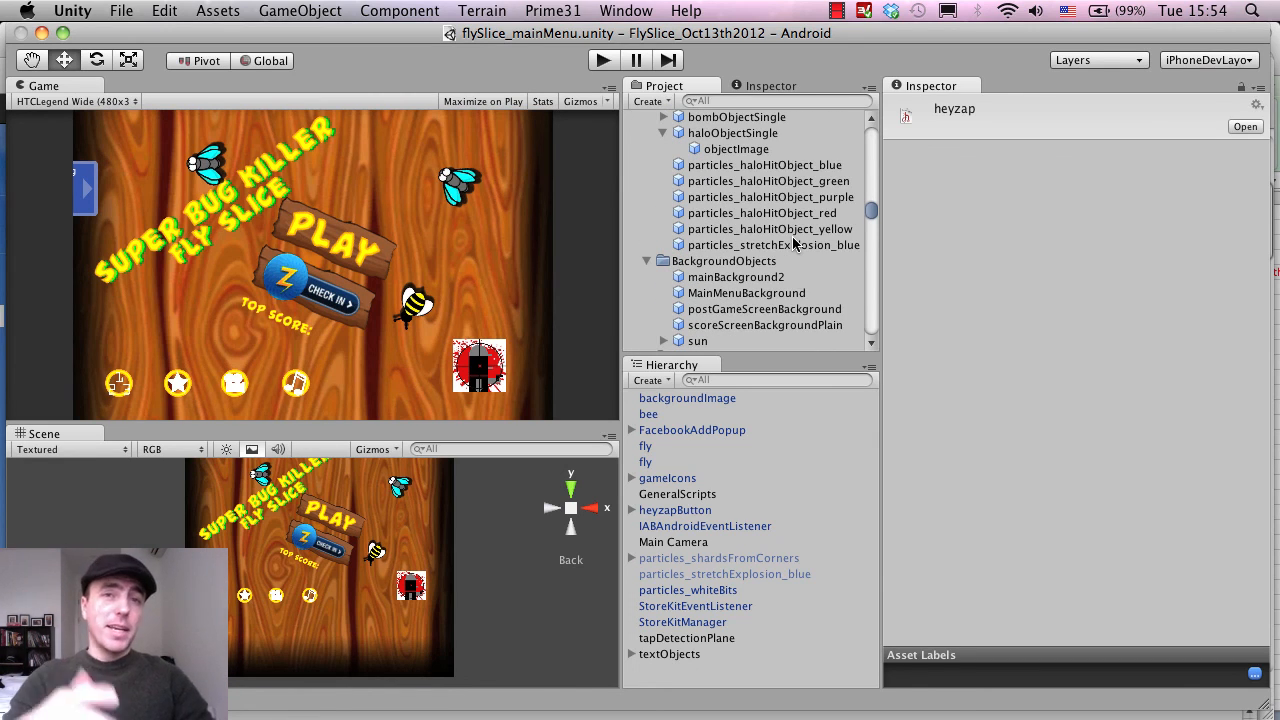
pyautogui.scroll(-3)
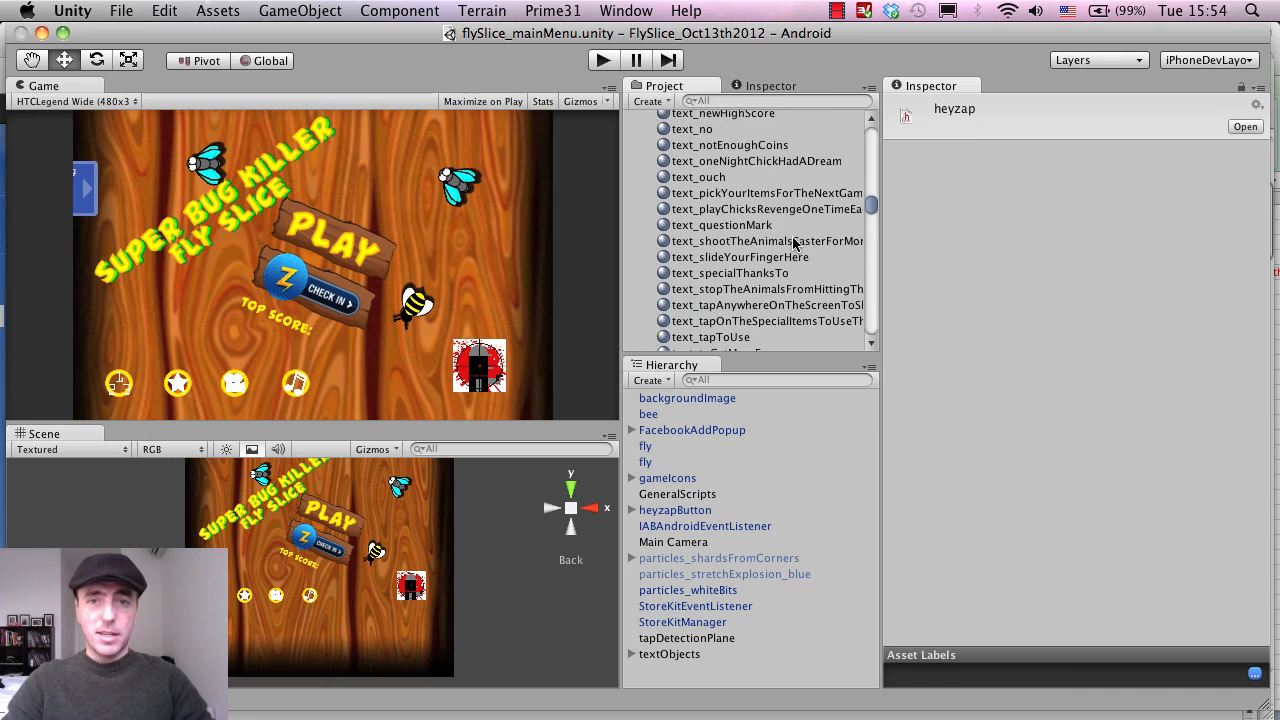
pyautogui.scroll(-3)
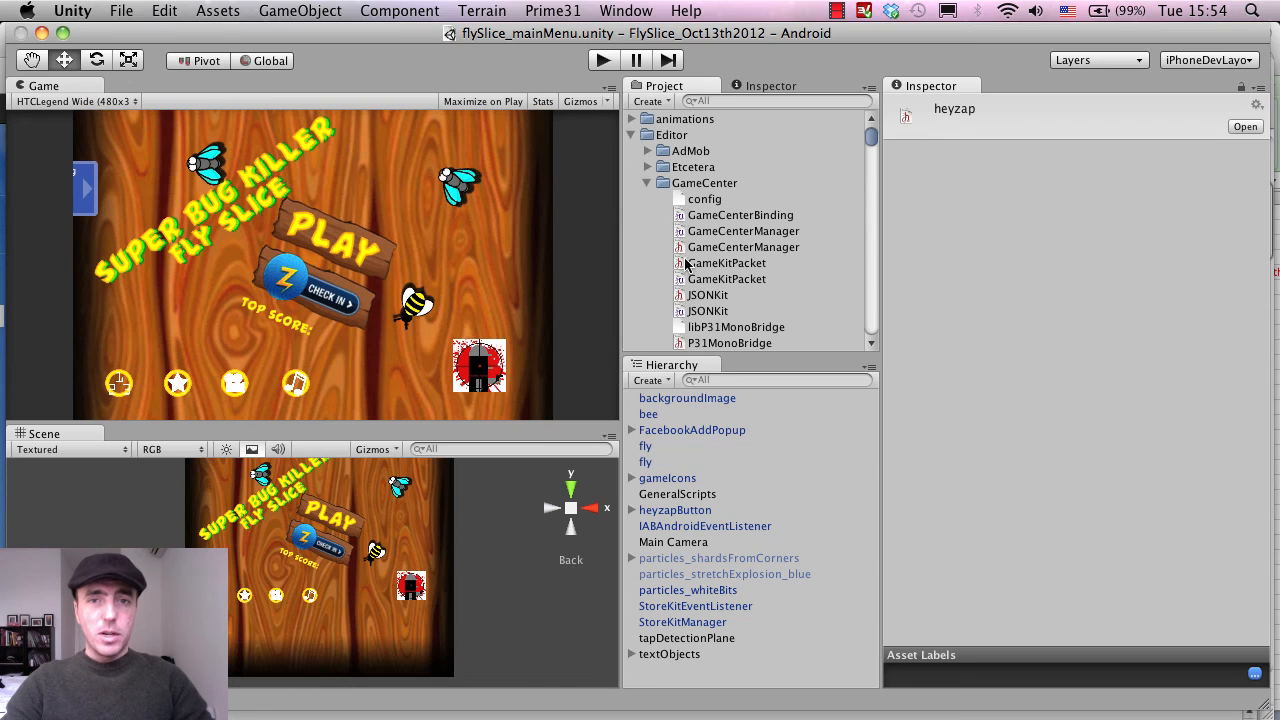
# - Bring up the File menu to start an Android Build & Run
pyautogui.click(120, 12)
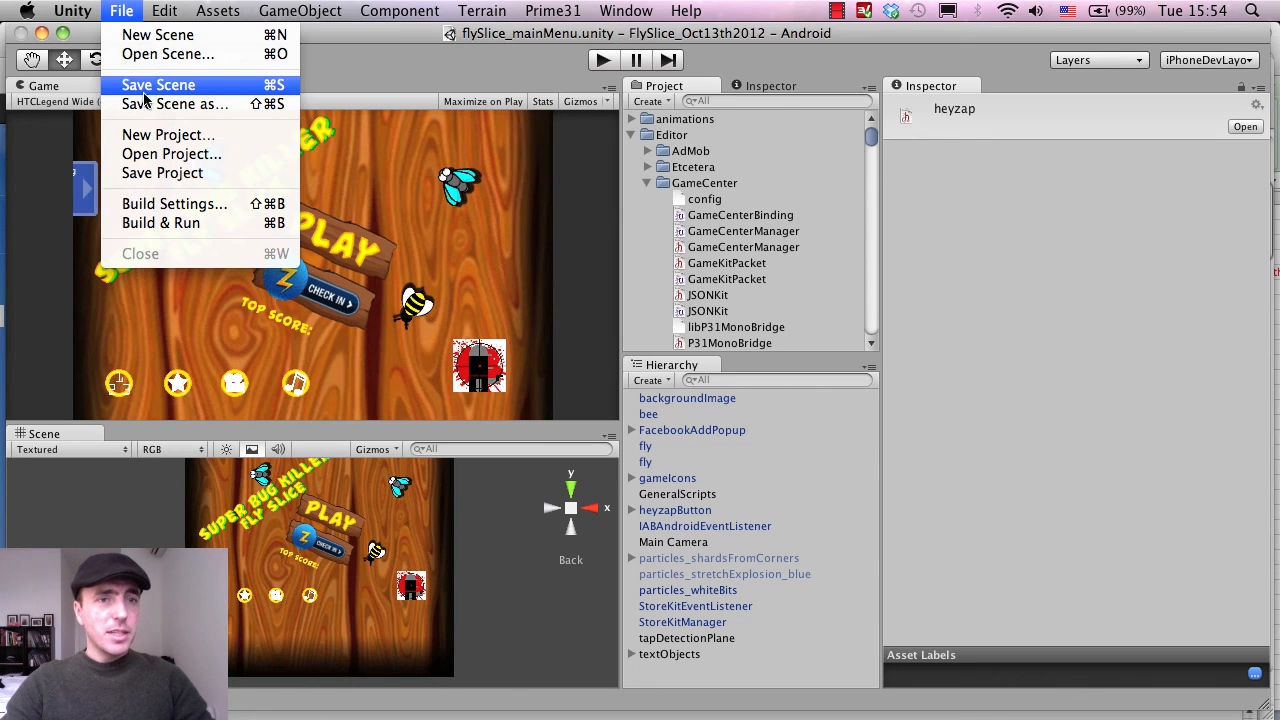
pyautogui.moveTo(162, 172)
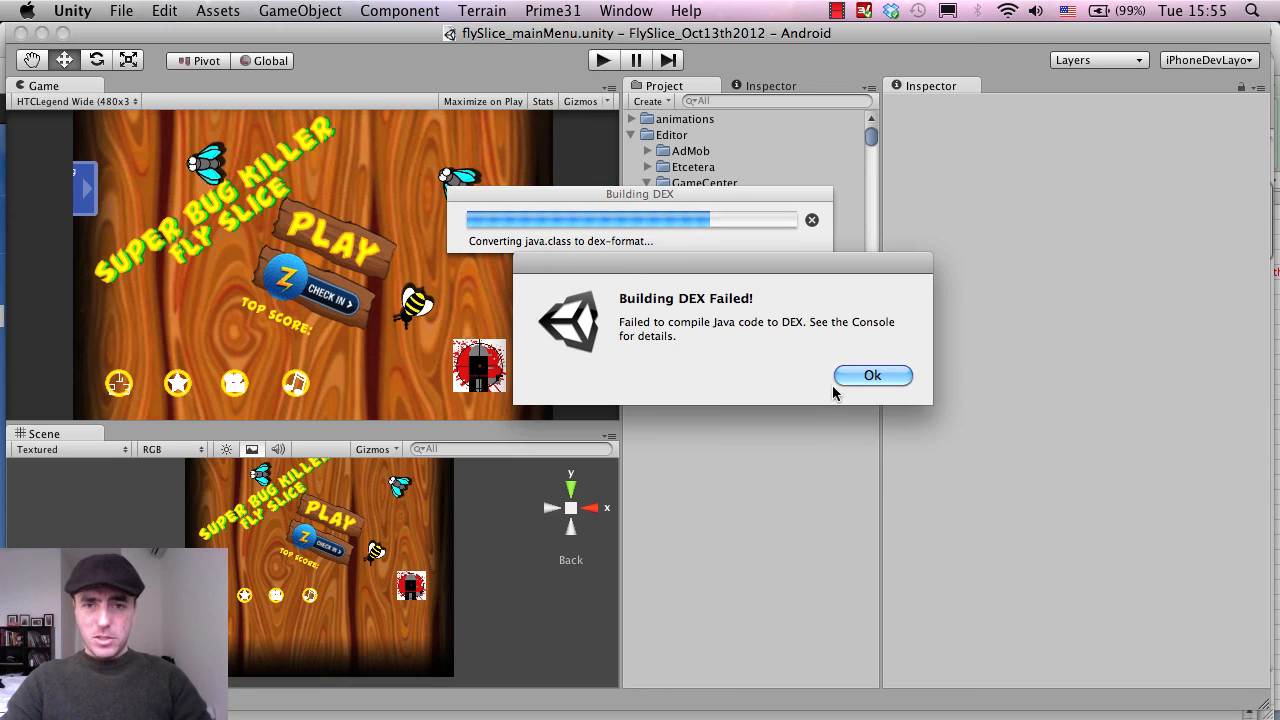
# - Acknowledge the failed build, examine the android-sdk-macosx error path, and expand the DEX failure details
pyautogui.click(872, 376)
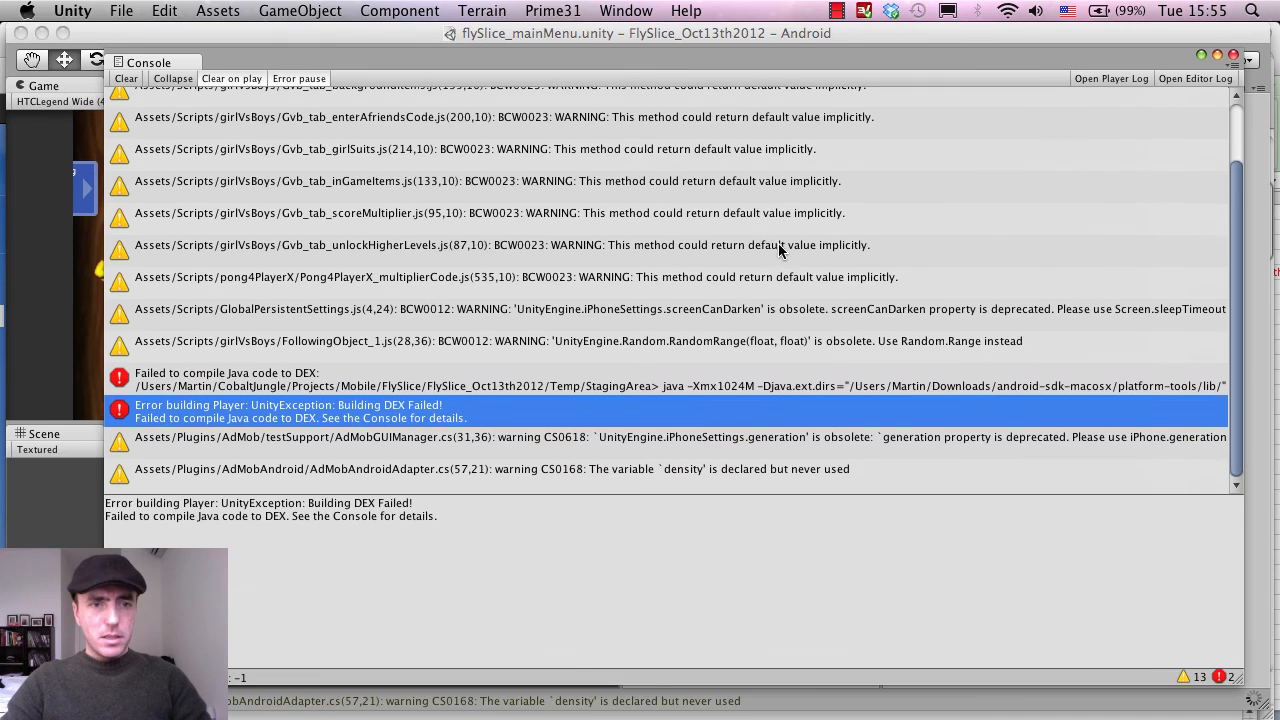
pyautogui.moveTo(462, 398)
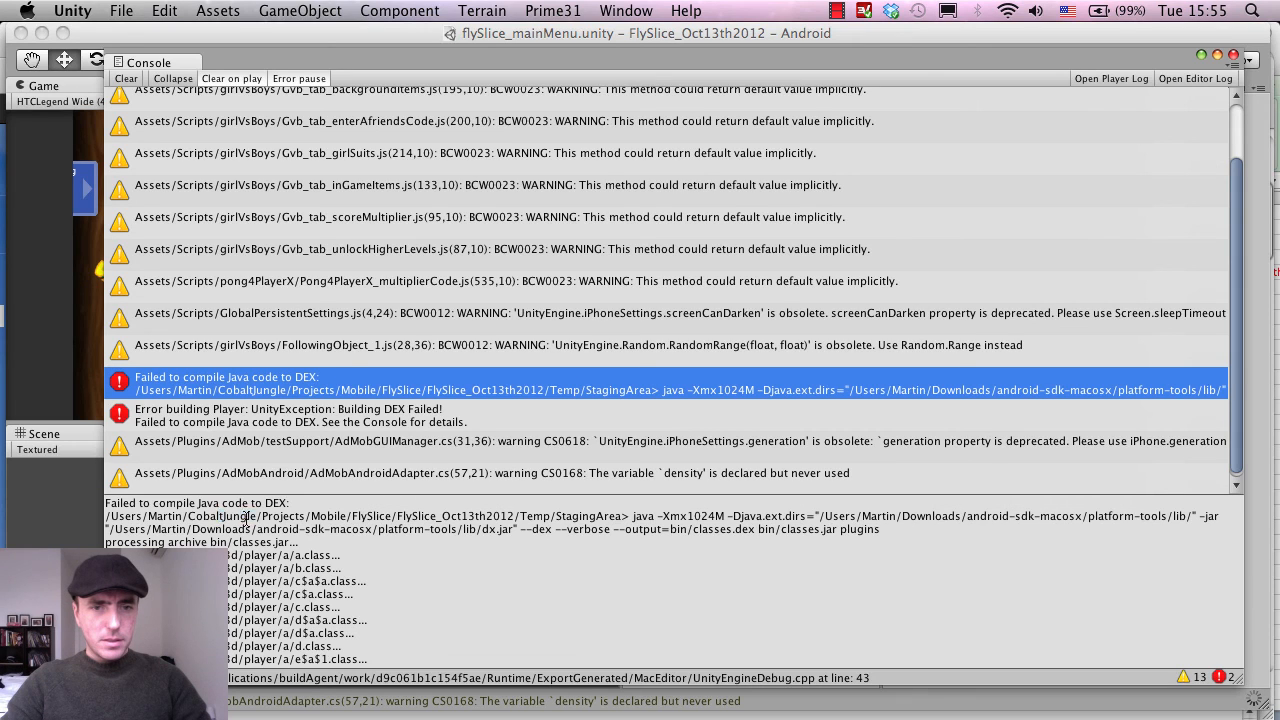
pyautogui.moveTo(218, 516); pyautogui.dragTo(848, 516)
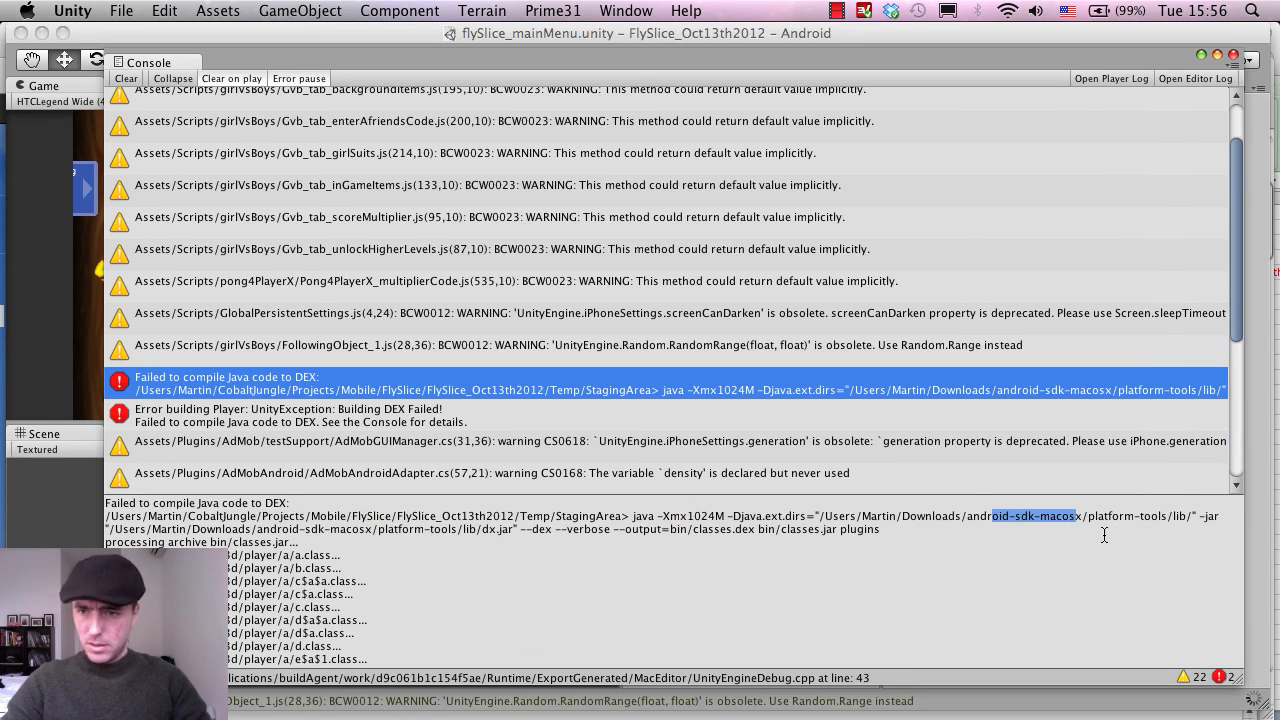
pyautogui.moveTo(532, 530)
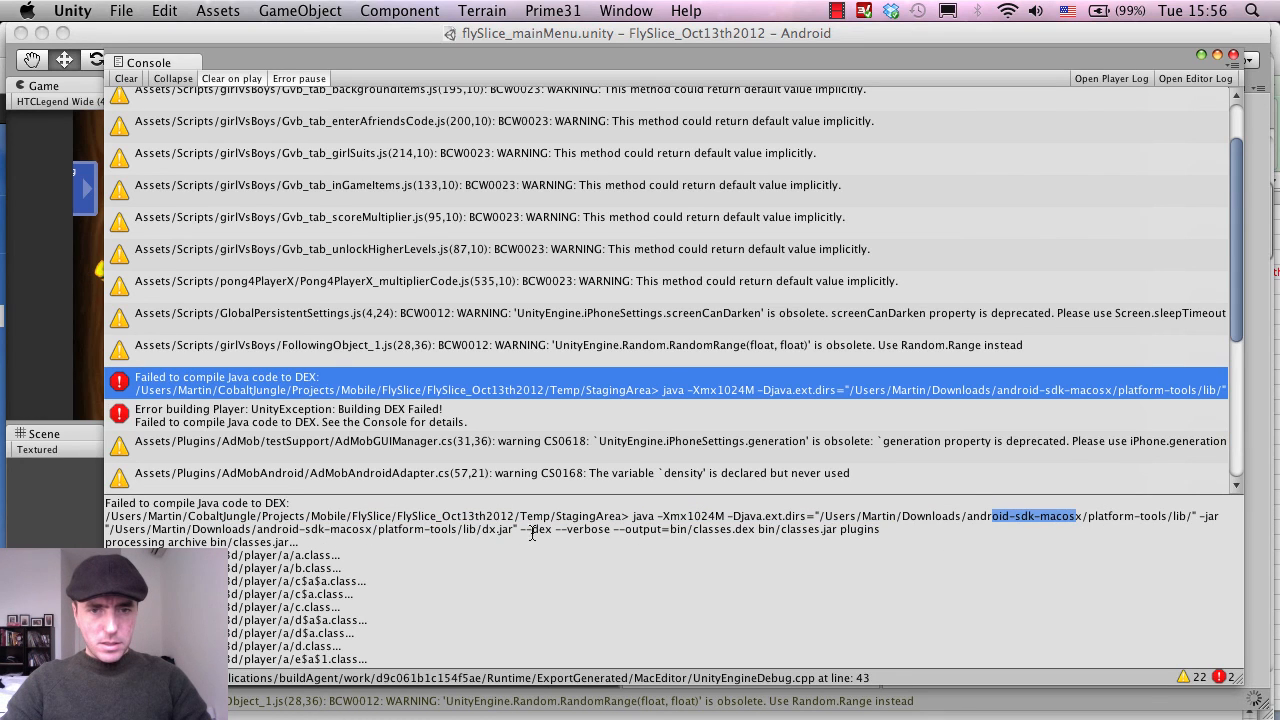
pyautogui.moveTo(824, 536)
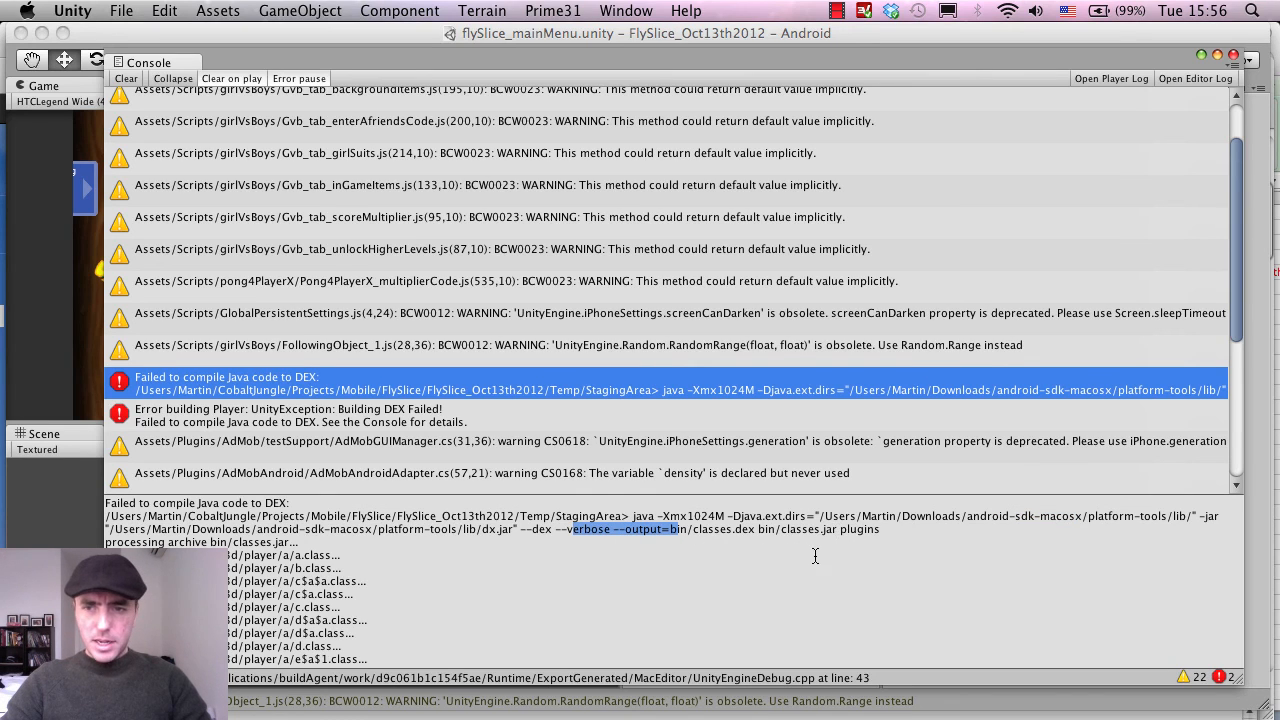
pyautogui.click(300, 414)
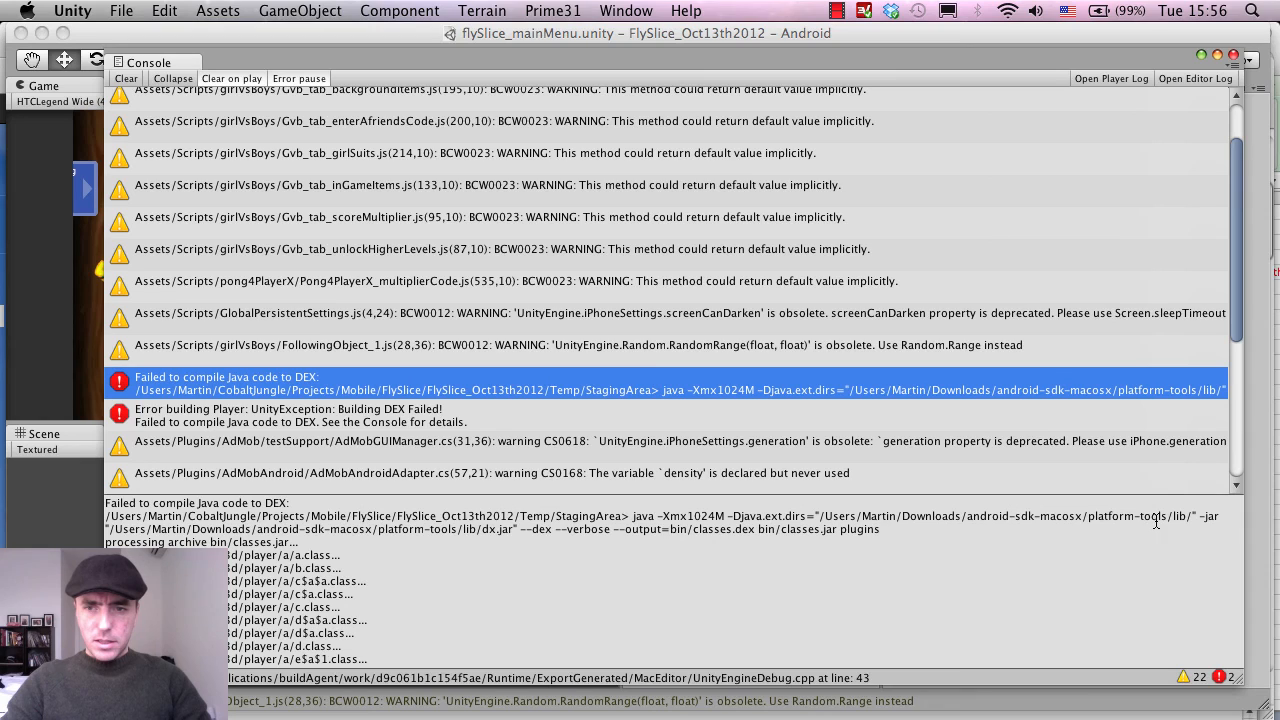
pyautogui.moveTo(932, 524)
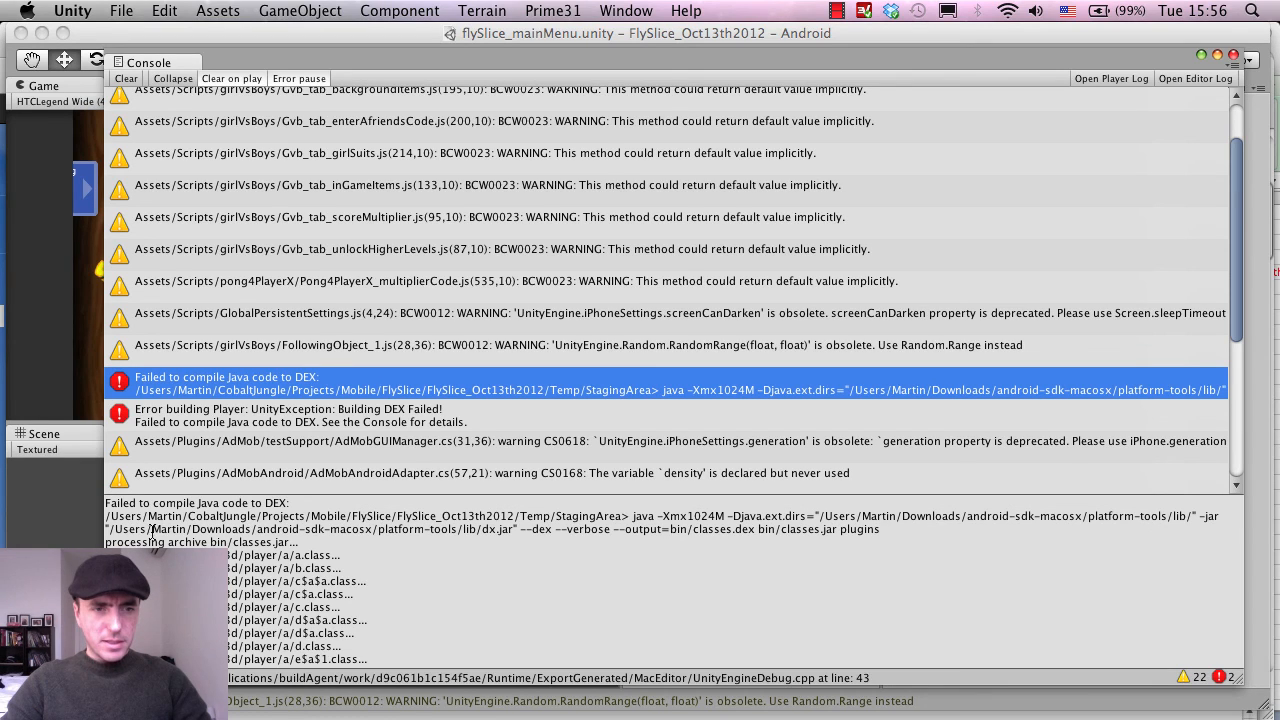
pyautogui.moveTo(520, 550)
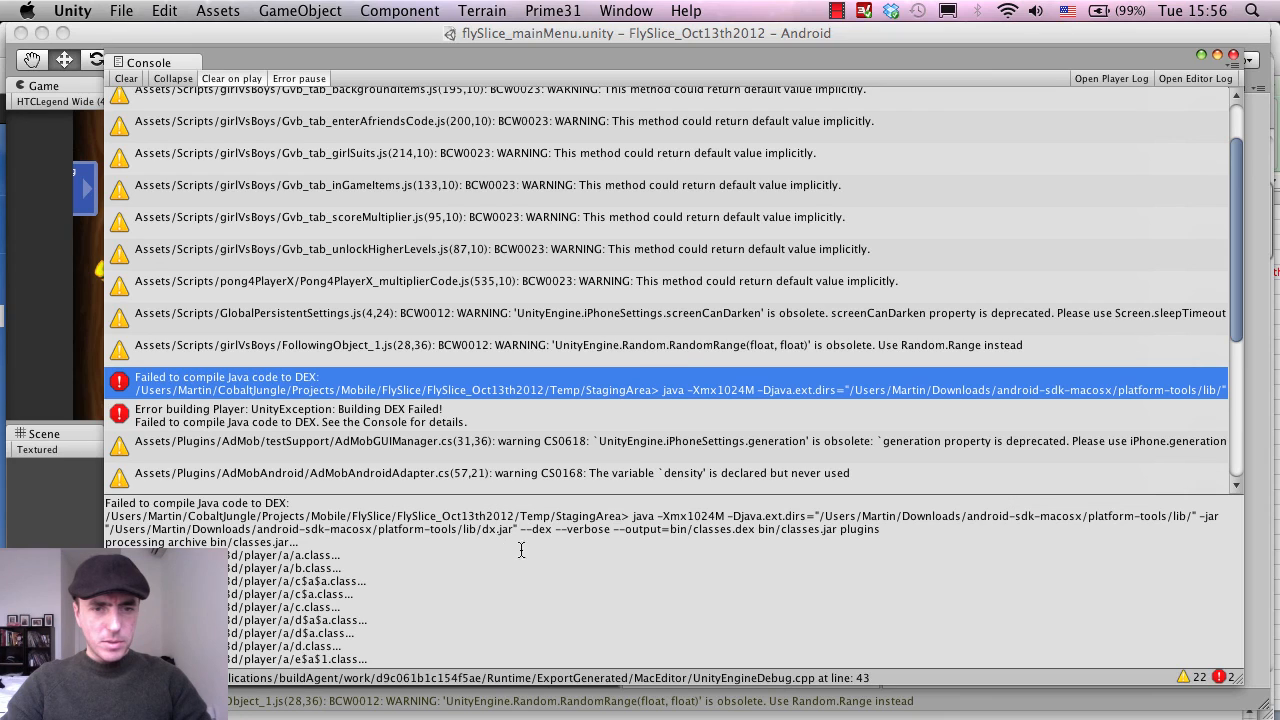
pyautogui.moveTo(568, 578)
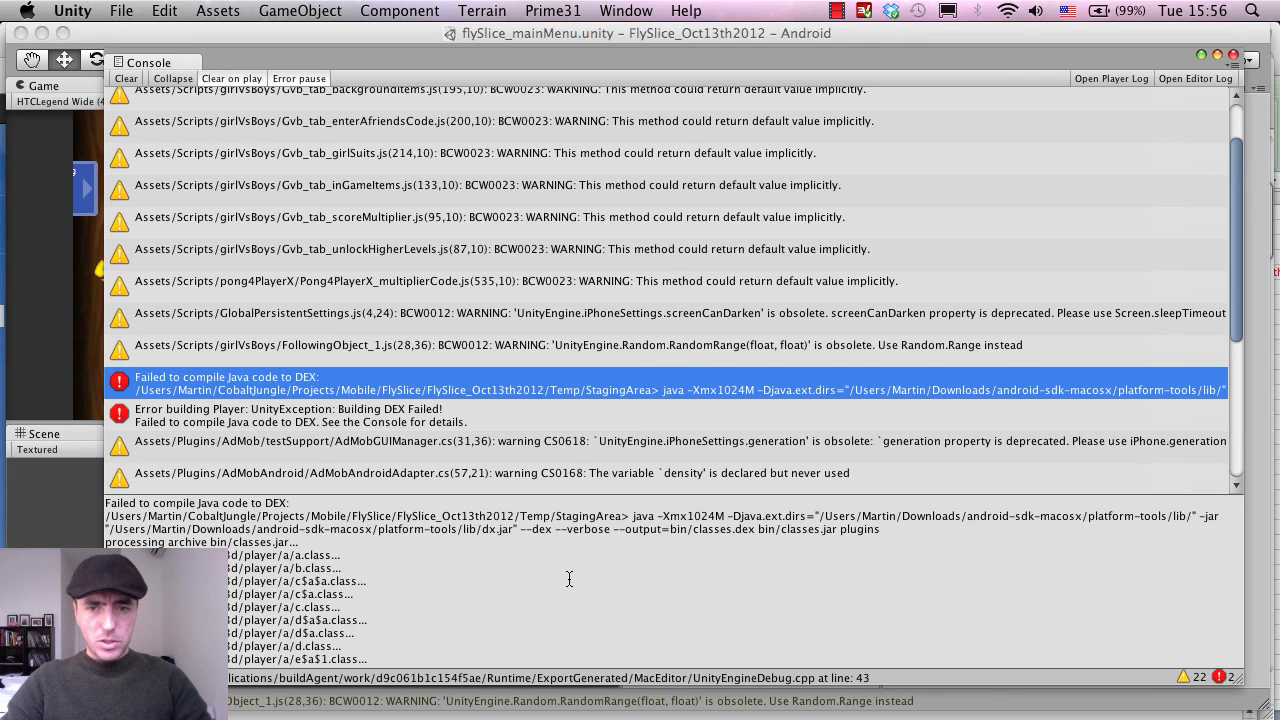
pyautogui.doubleClick(470, 516)
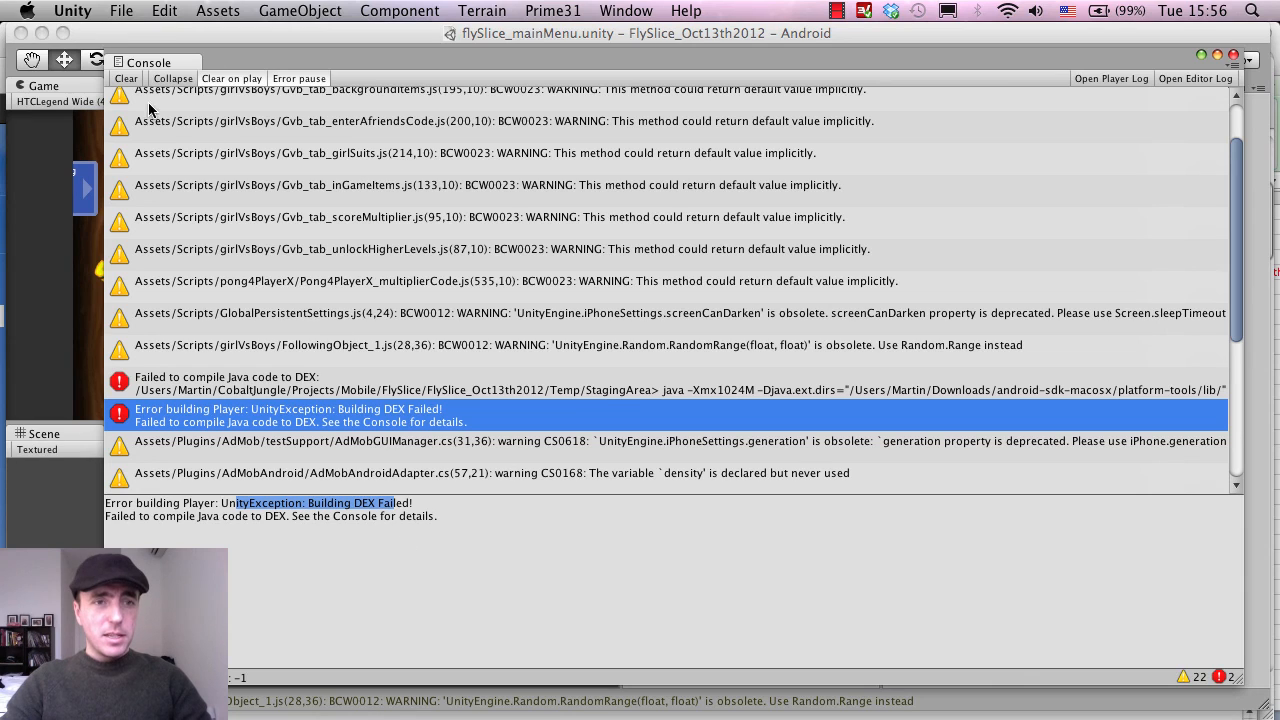
# - Close the Console and filter the Project assets with the search term 'heyza'
pyautogui.click(124, 78)
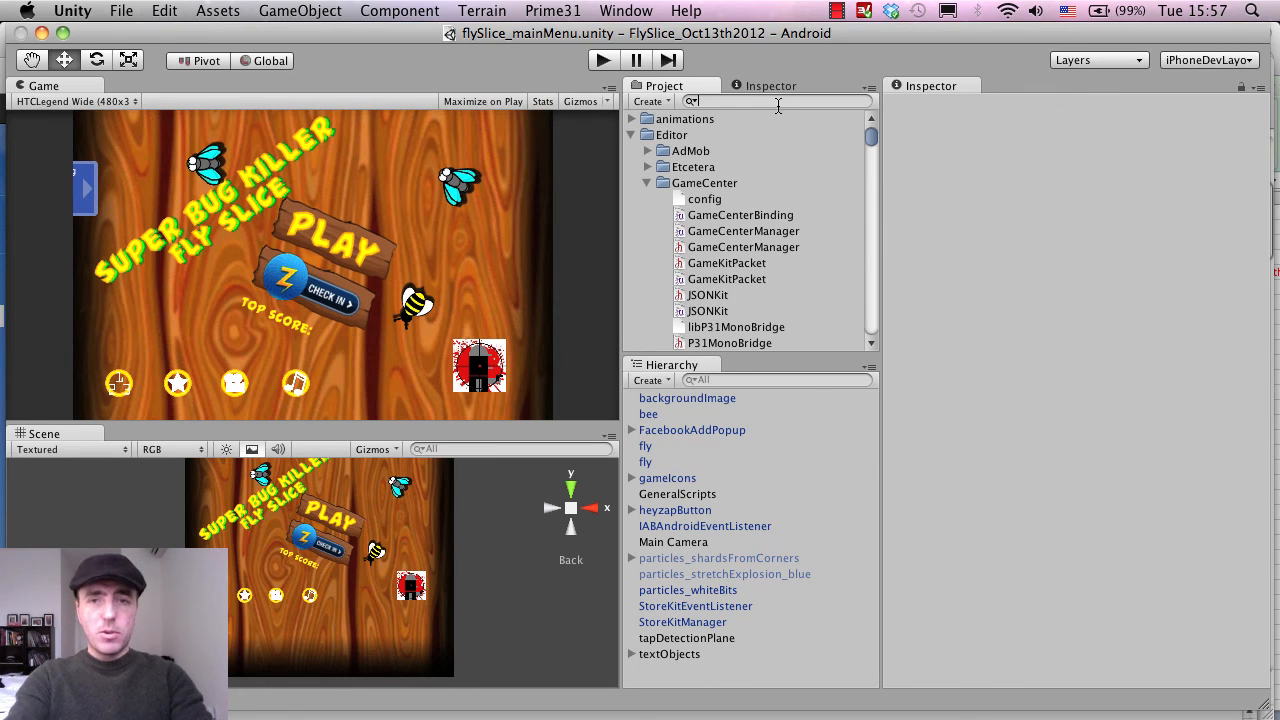
pyautogui.write('heyzap')
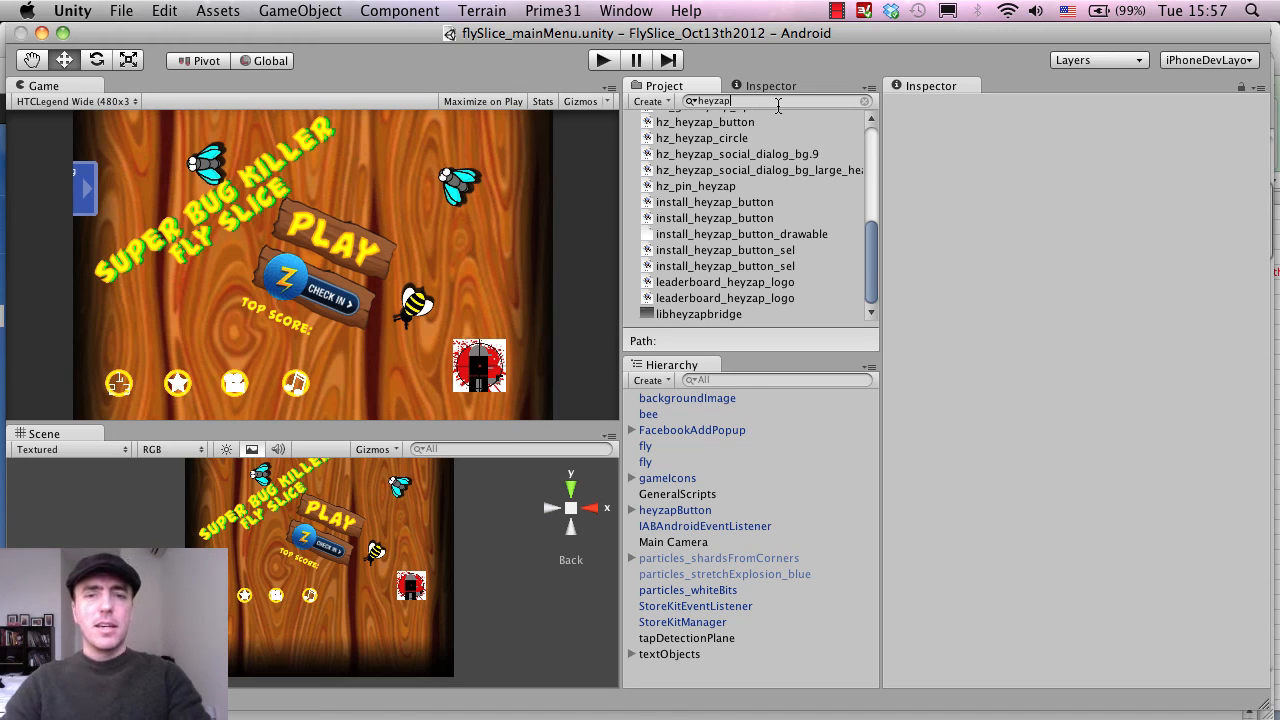
pyautogui.moveTo(290, 310)
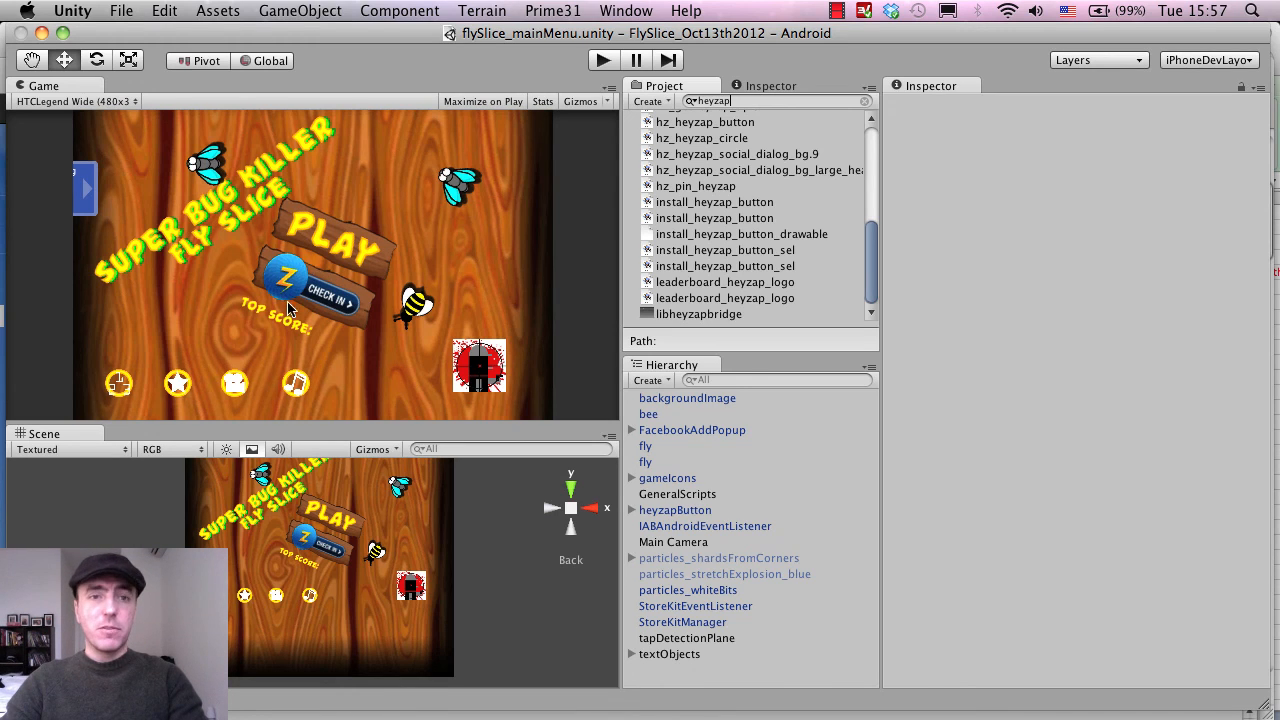
pyautogui.moveTo(928, 276)
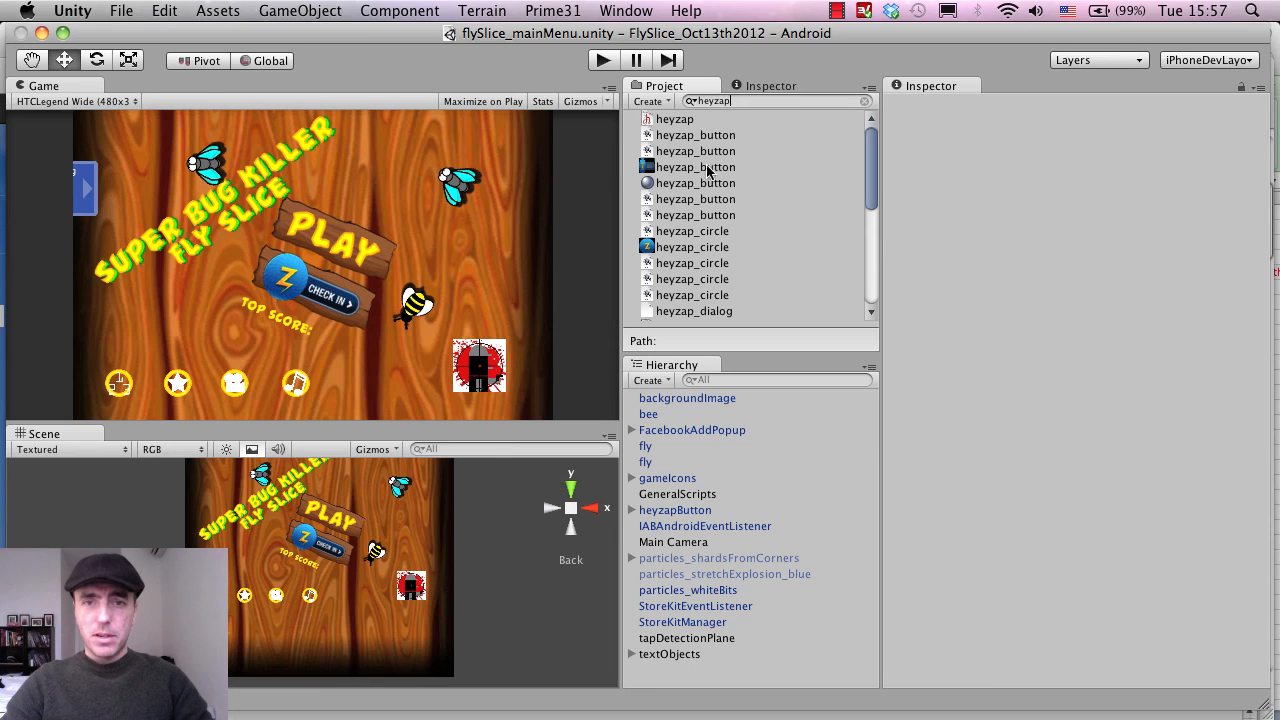
# - Locate heyzap-sdk-2.0.9 and heyzap-sdk-3.3.9 in Plugins/Android and check their paths in the Inspector
pyautogui.scroll(-3)
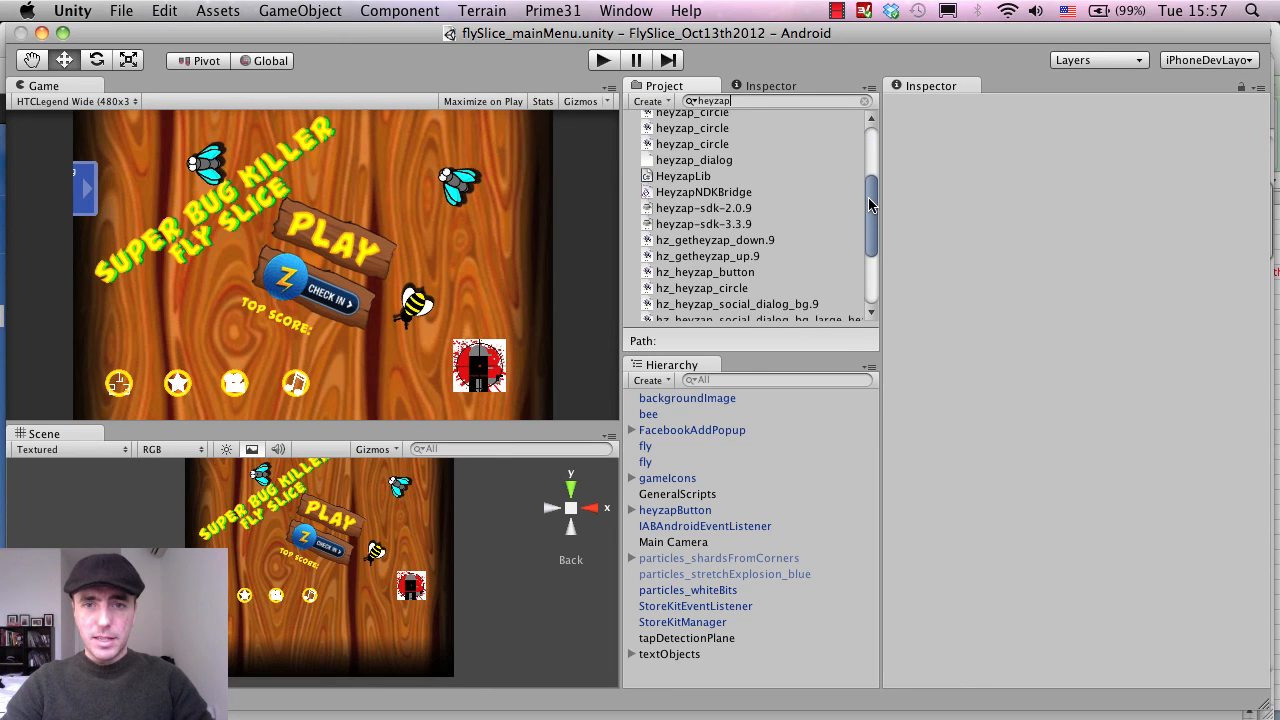
pyautogui.scroll(-3)
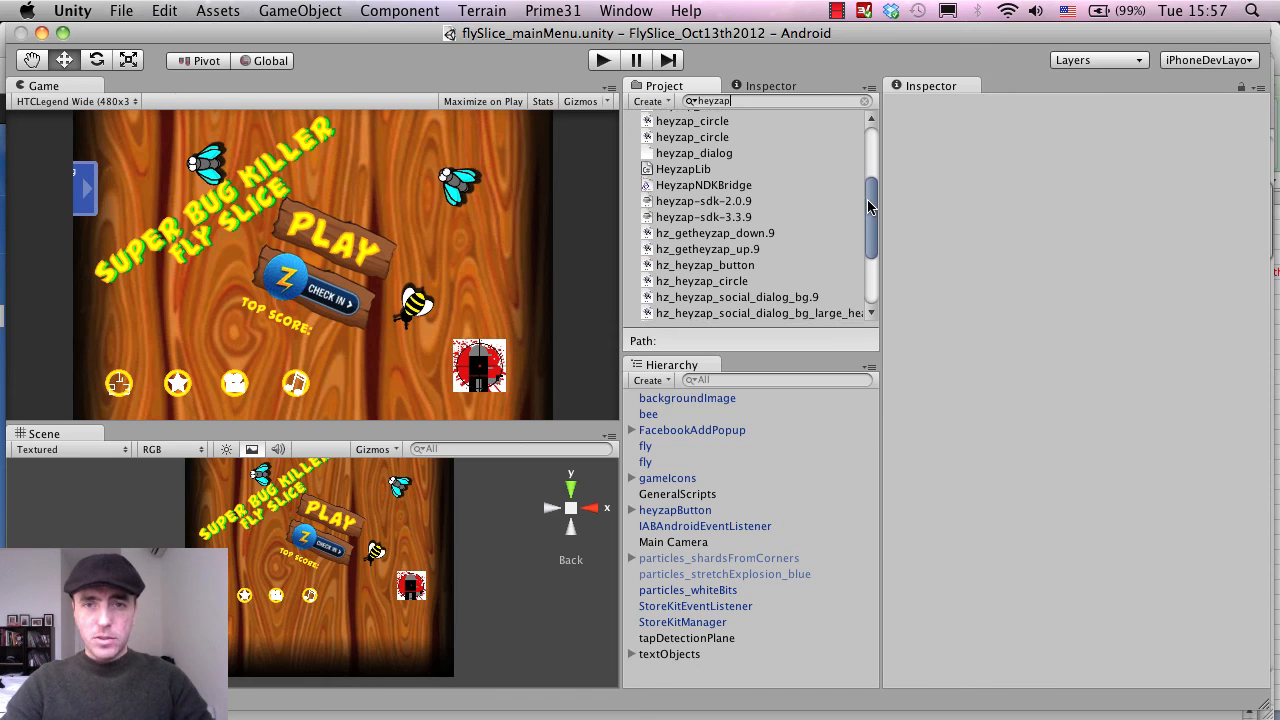
pyautogui.scroll(-3)
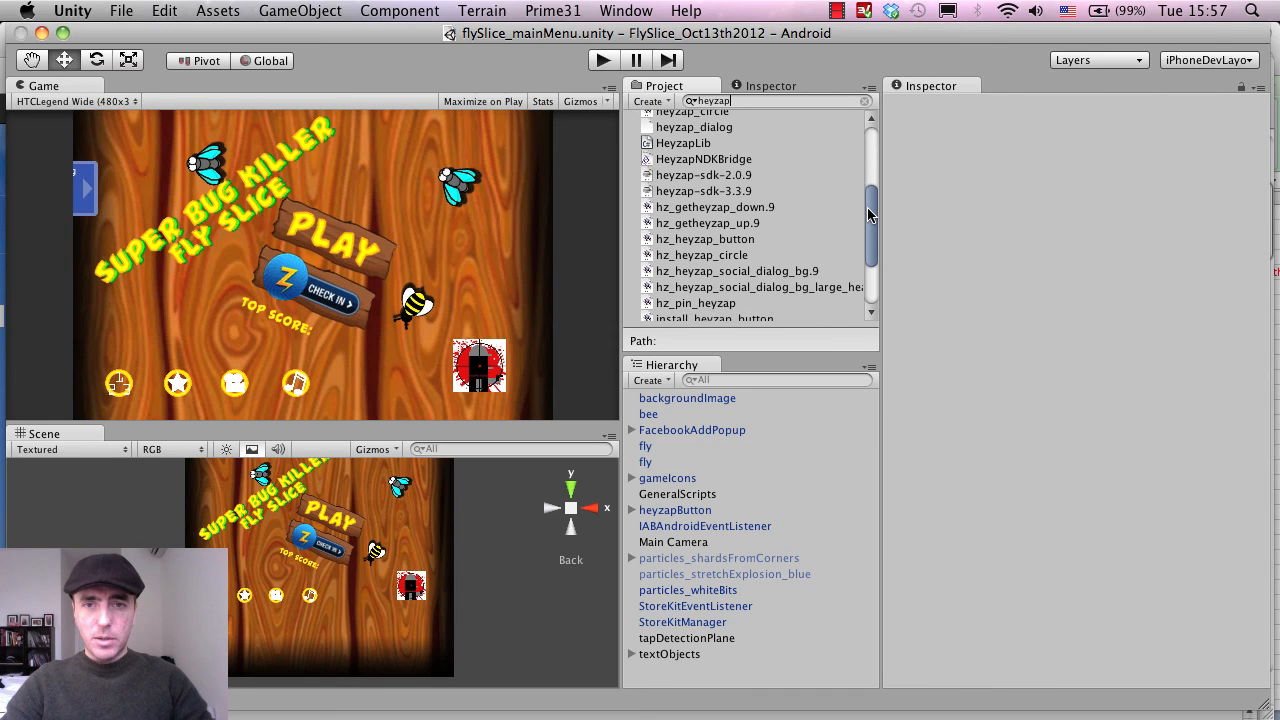
pyautogui.click(704, 174)
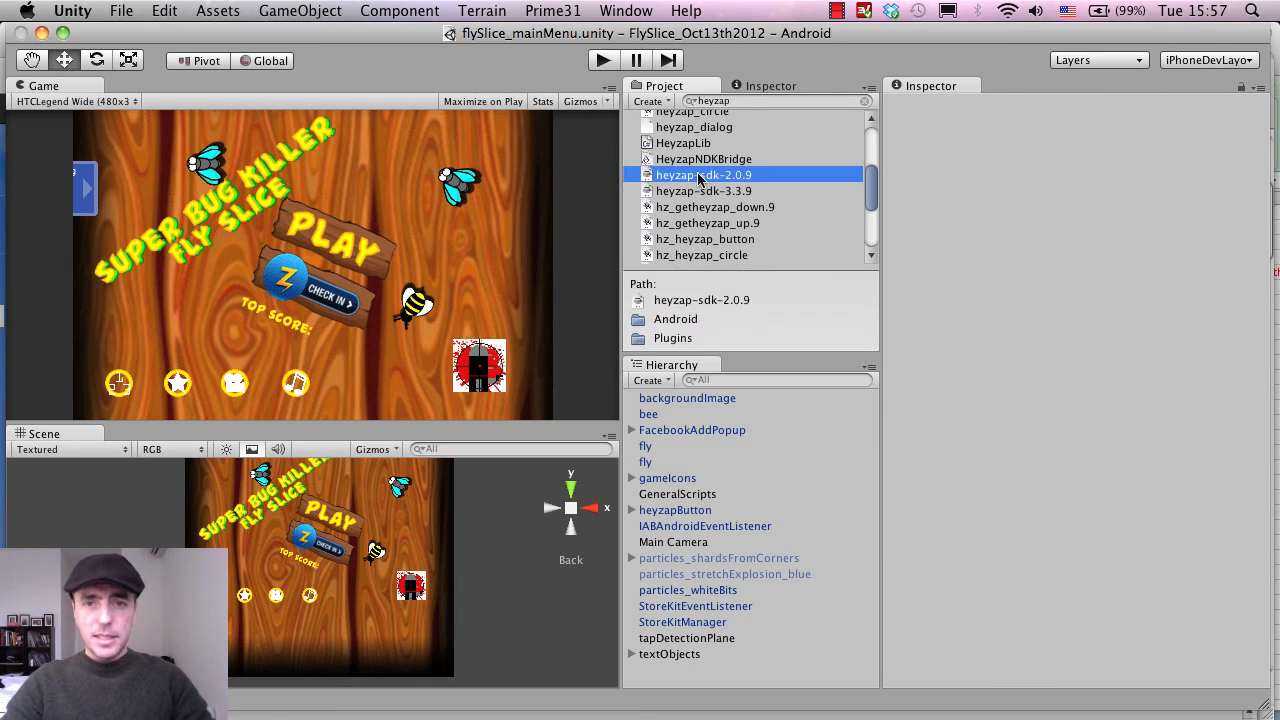
pyautogui.click(704, 174)
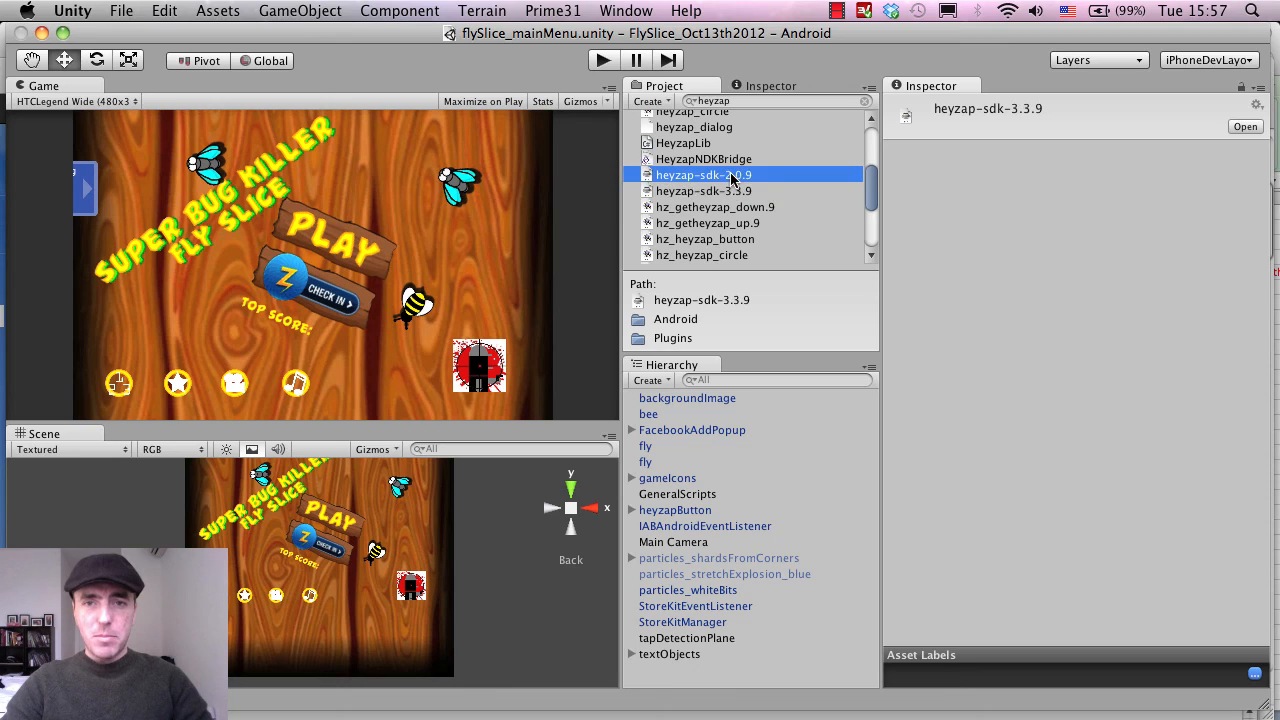
pyautogui.click(704, 192)
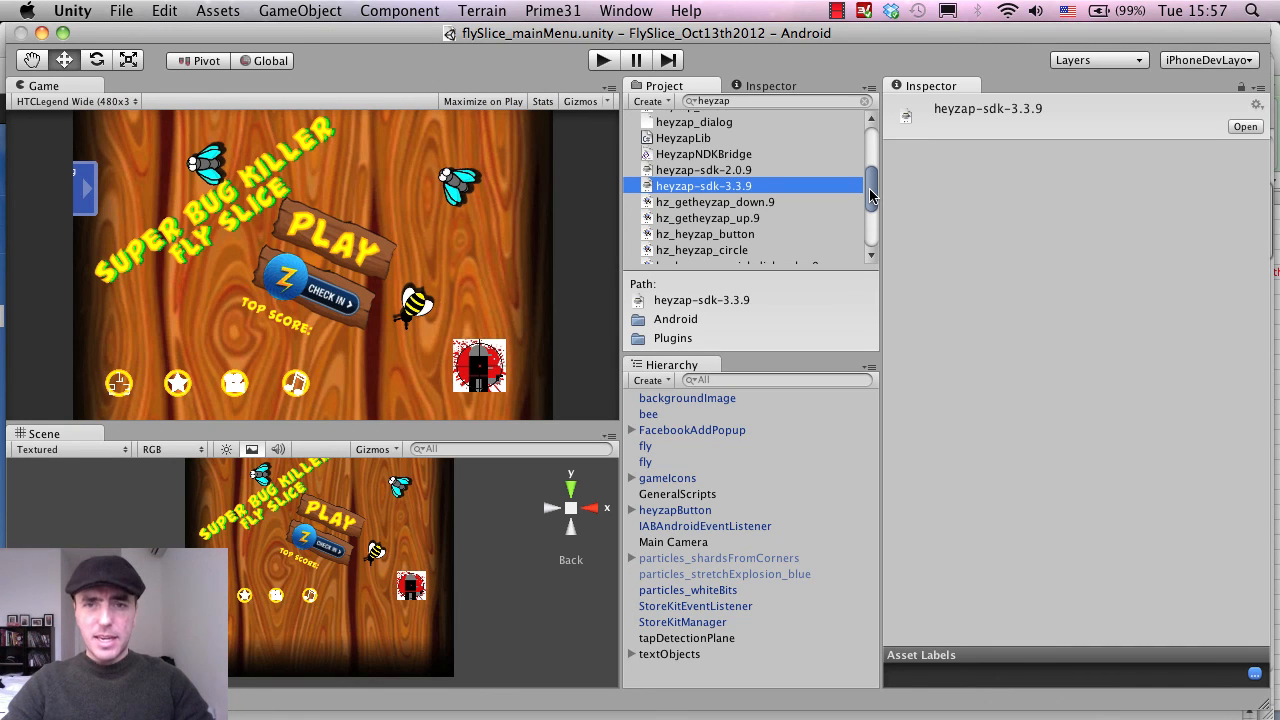
# - Select all 32 Heyzap-filtered assets to see the summary of png, jar, xml, library and script files
pyautogui.scroll(-3)
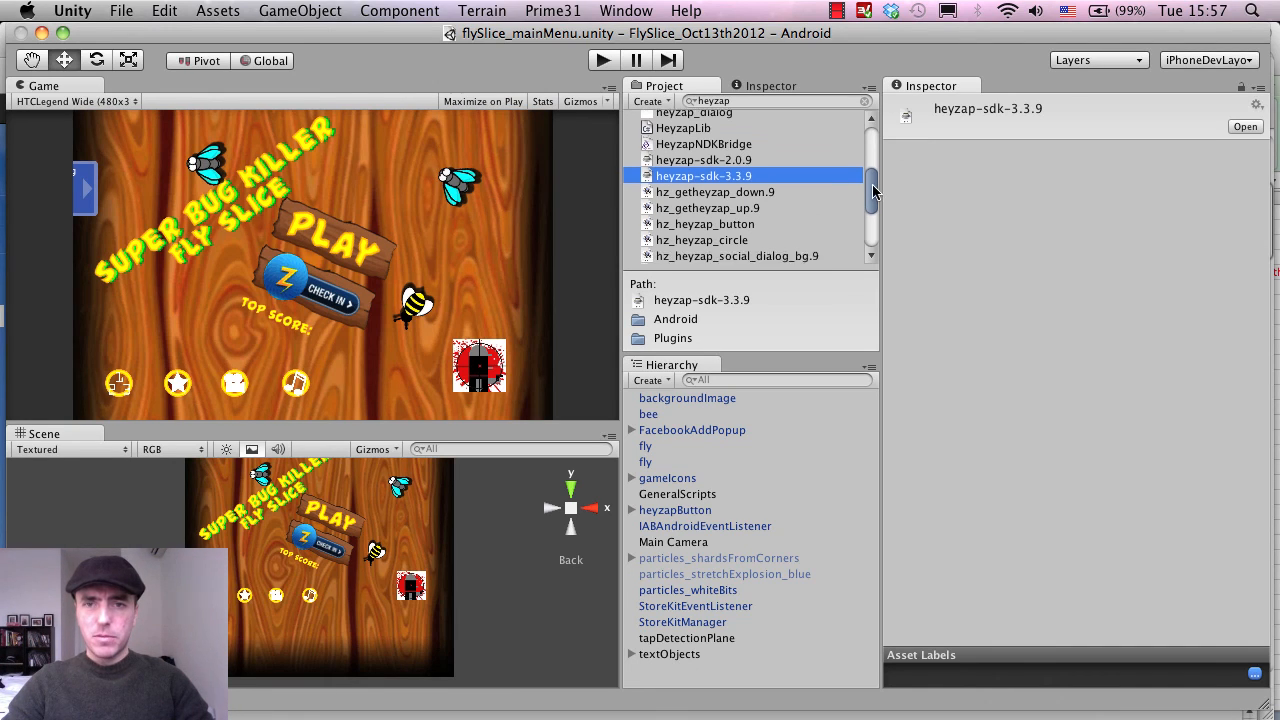
pyautogui.scroll(-3)
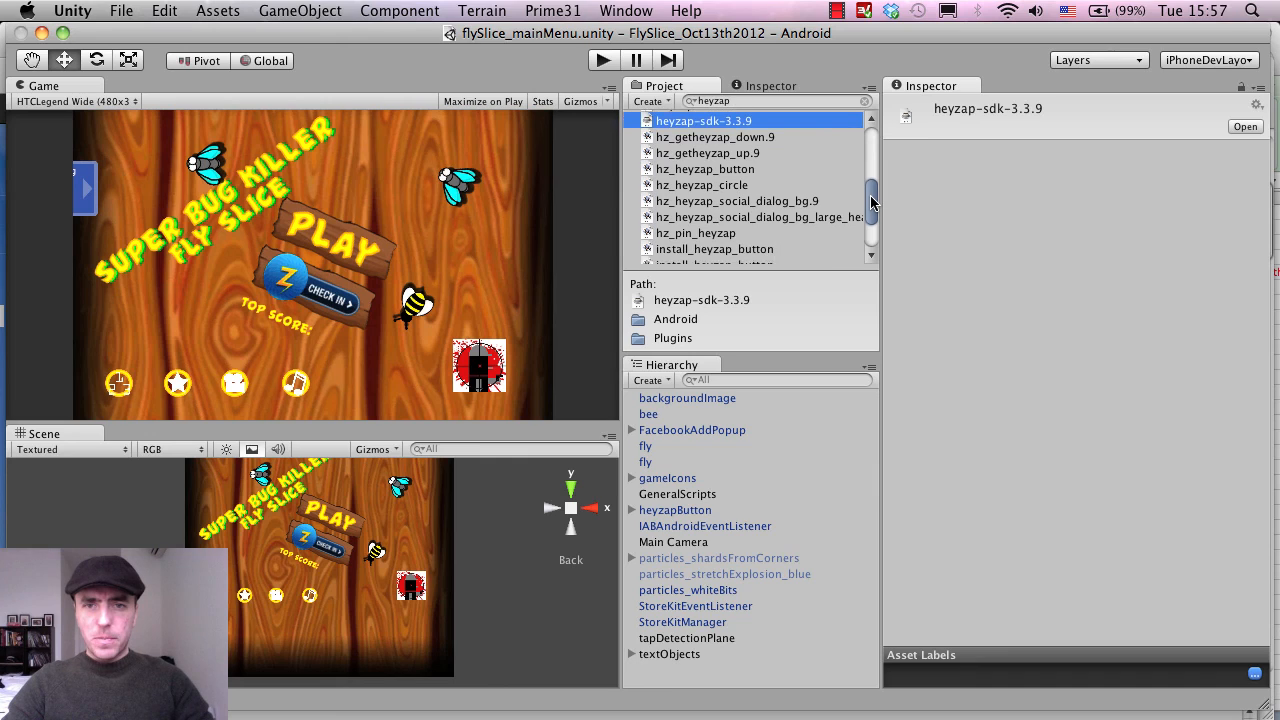
pyautogui.scroll(-3)
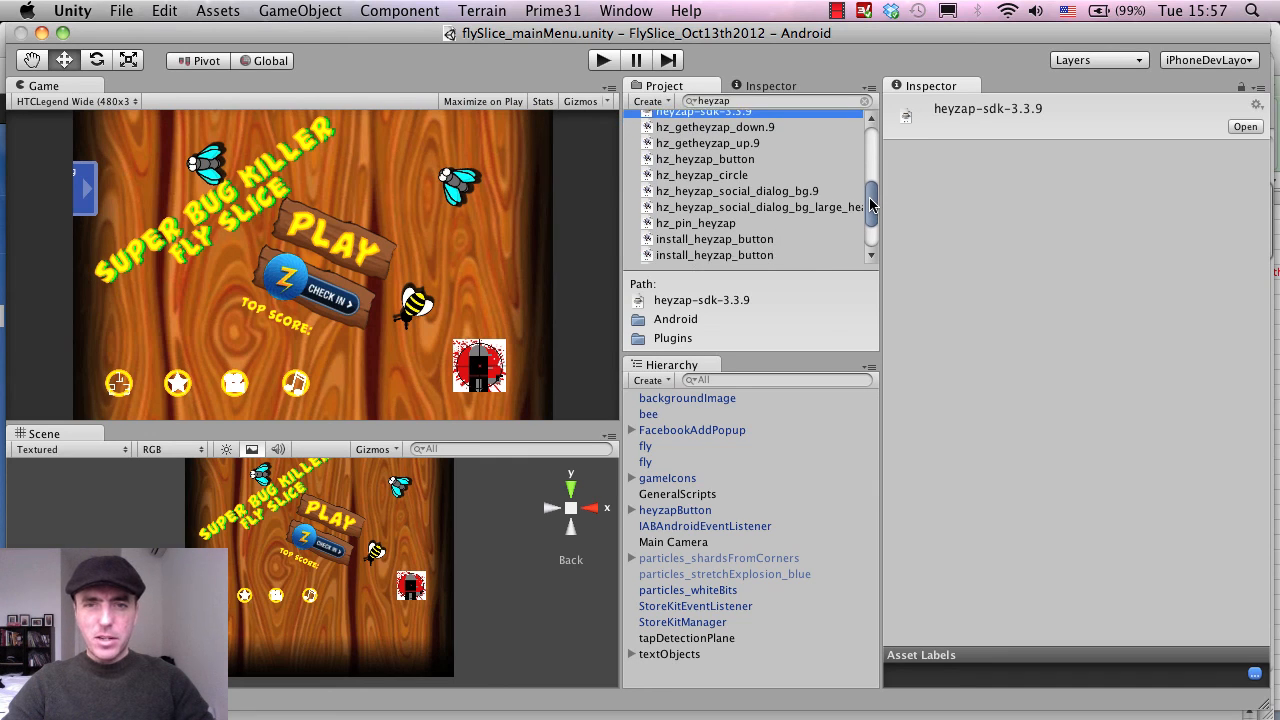
pyautogui.scroll(-3)
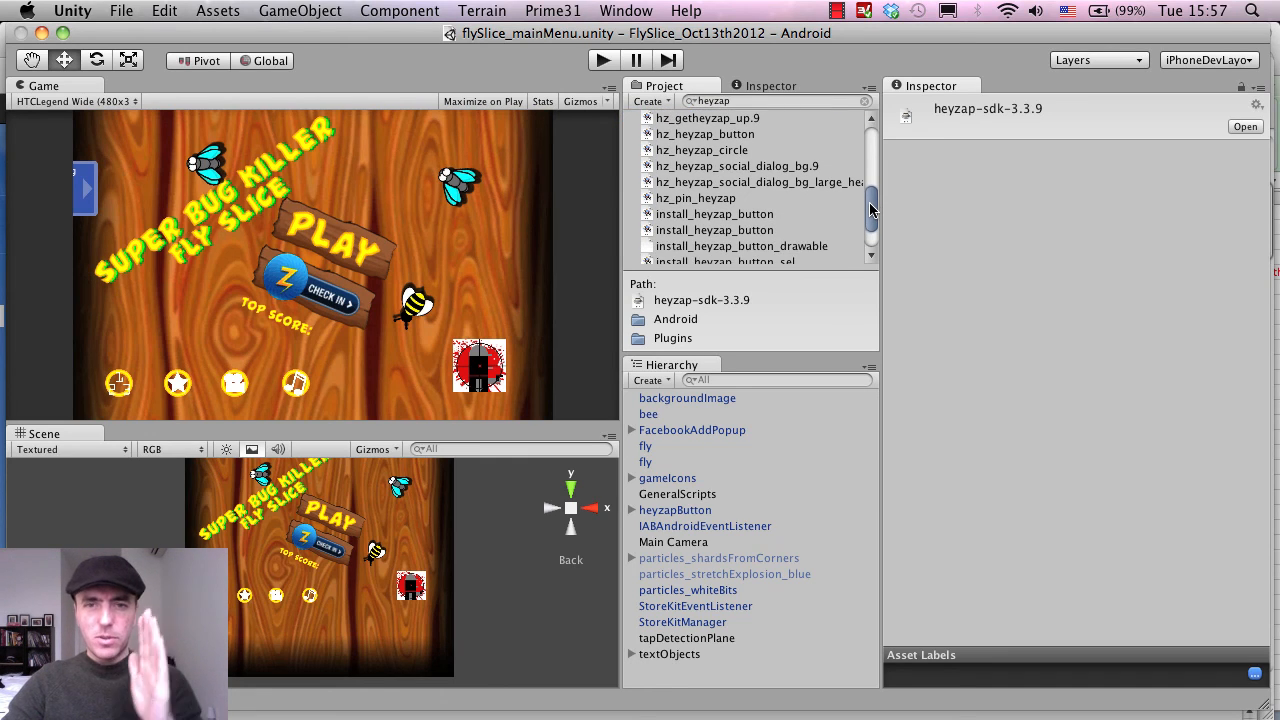
pyautogui.scroll(-3)
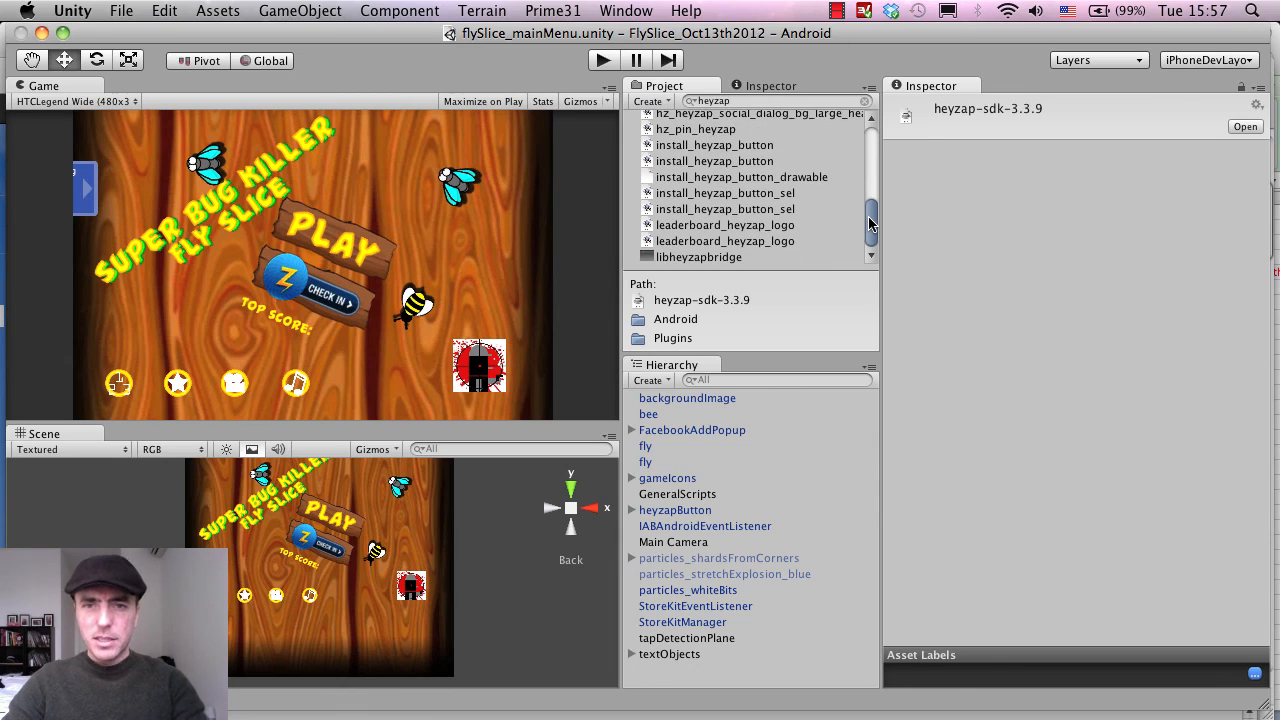
pyautogui.click(700, 256)
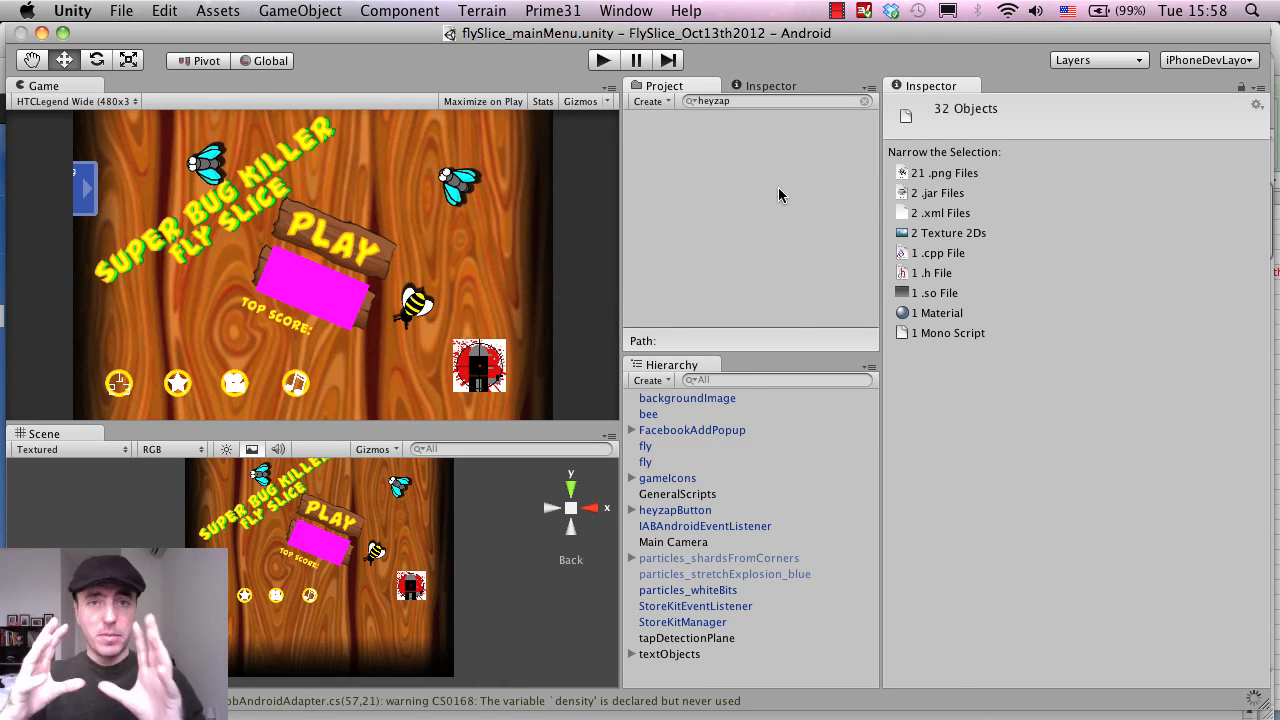
pyautogui.moveTo(324, 296)
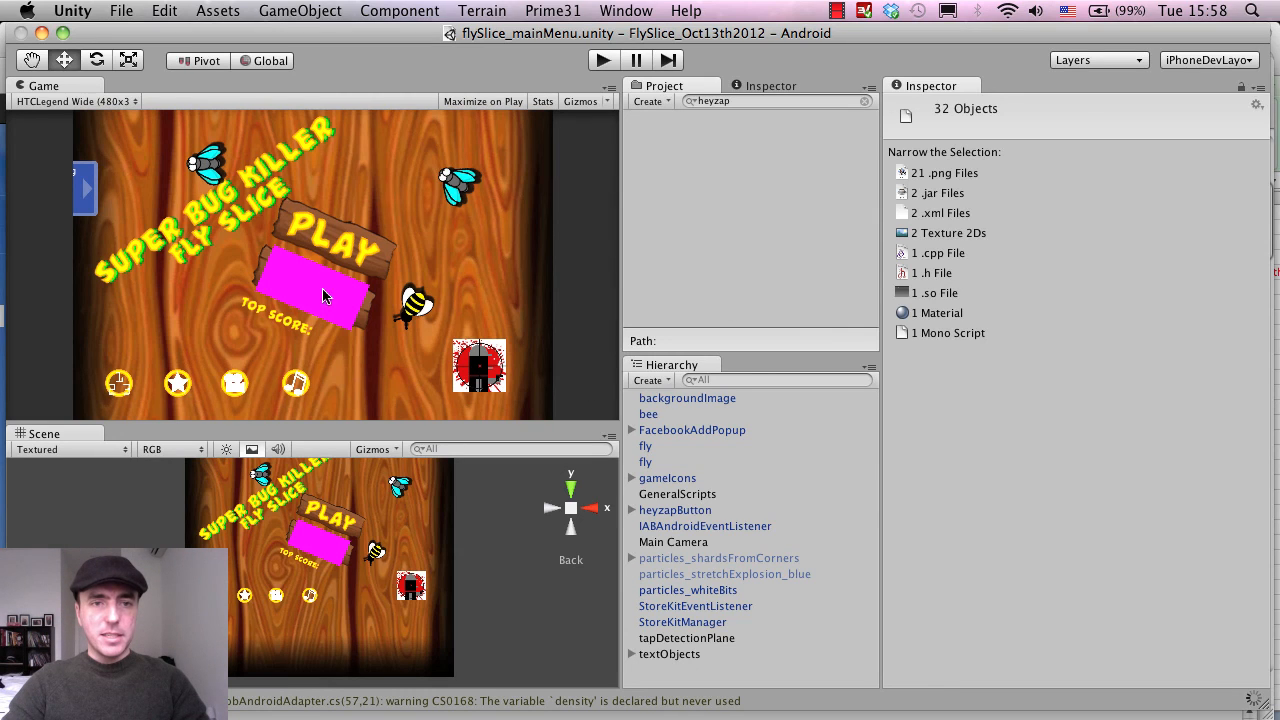
pyautogui.moveTo(868, 104)
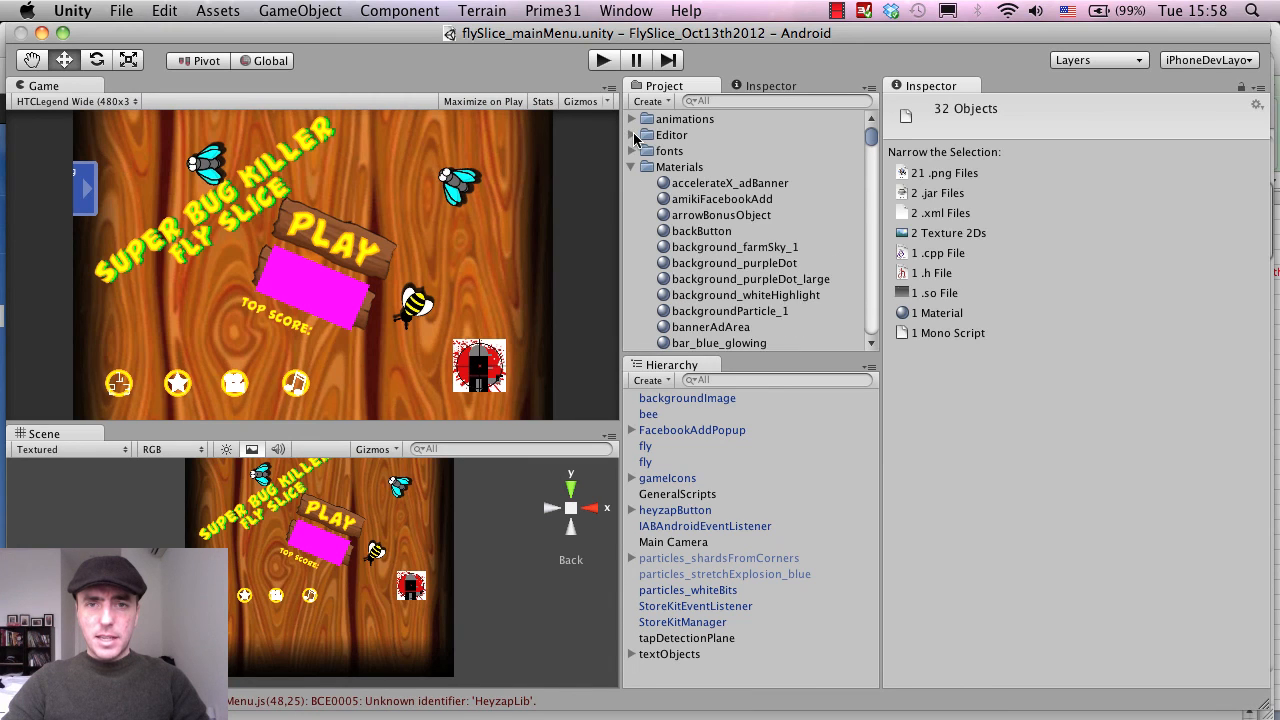
# - Expand Plugins, collapse AdMob, and browse Android's ndk folder with its include and src contents in the Inspector
pyautogui.click(648, 182)
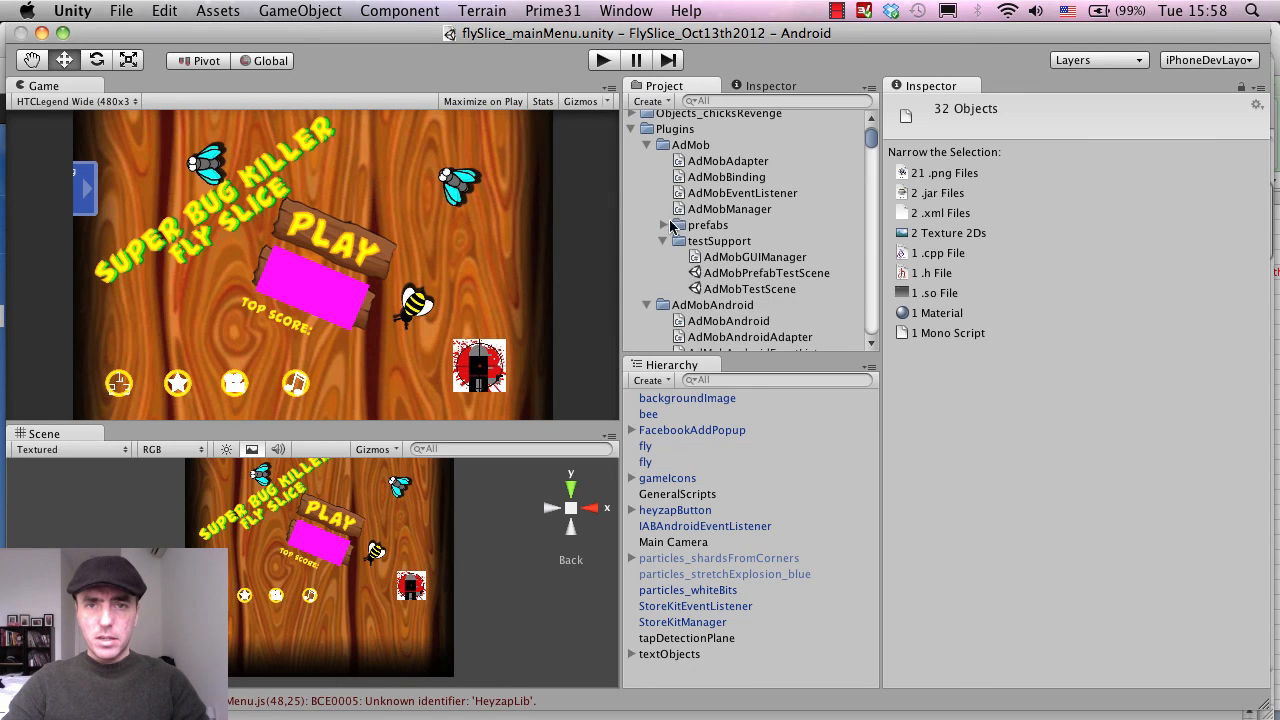
pyautogui.click(648, 160)
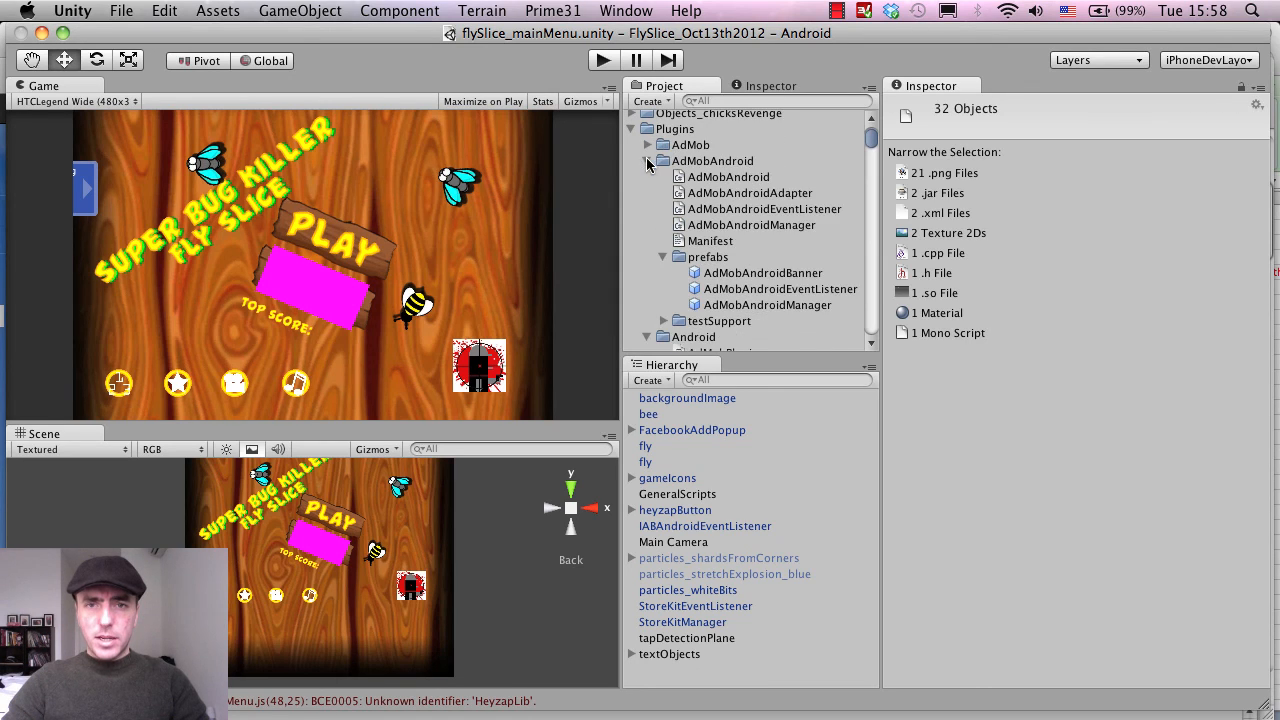
pyautogui.click(692, 176)
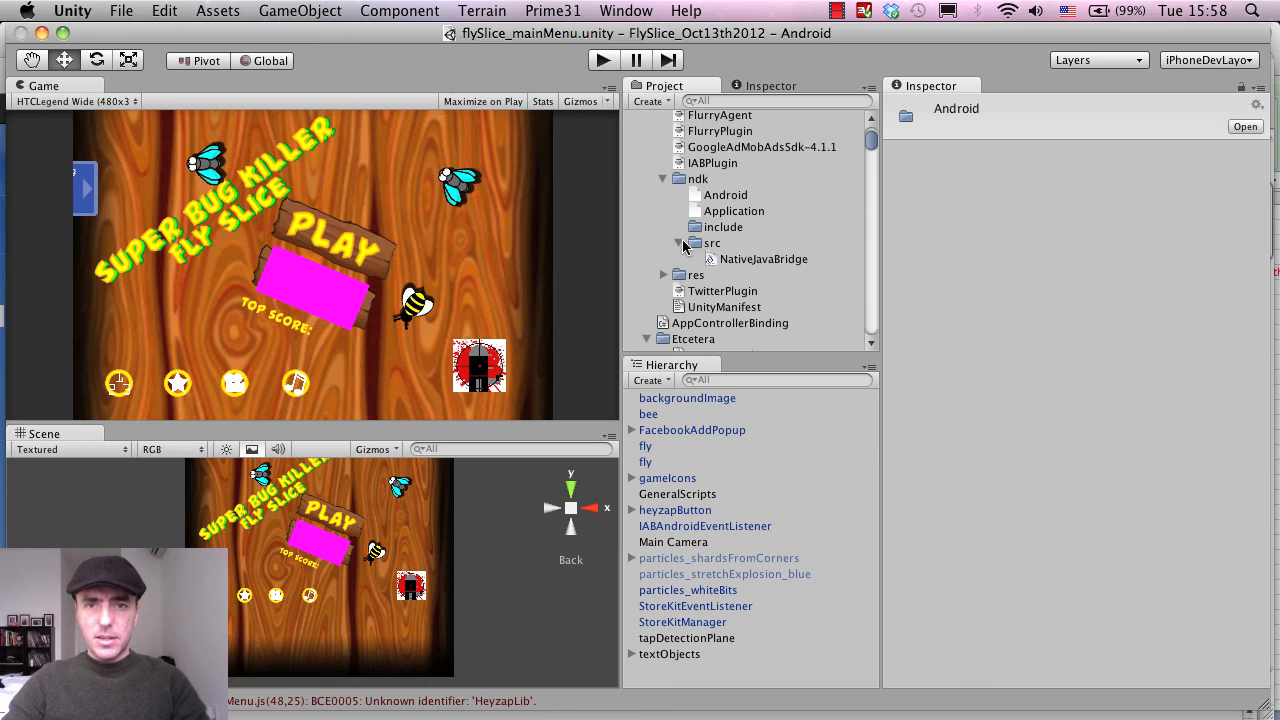
pyautogui.click(698, 118)
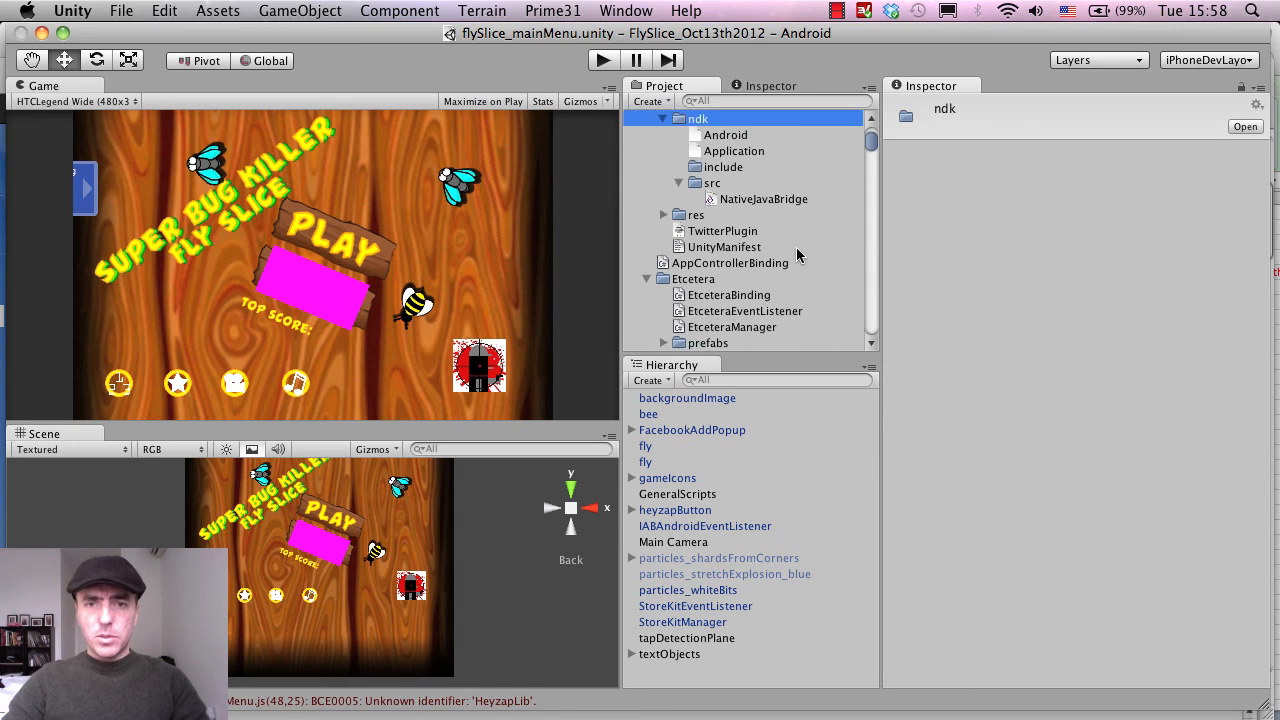